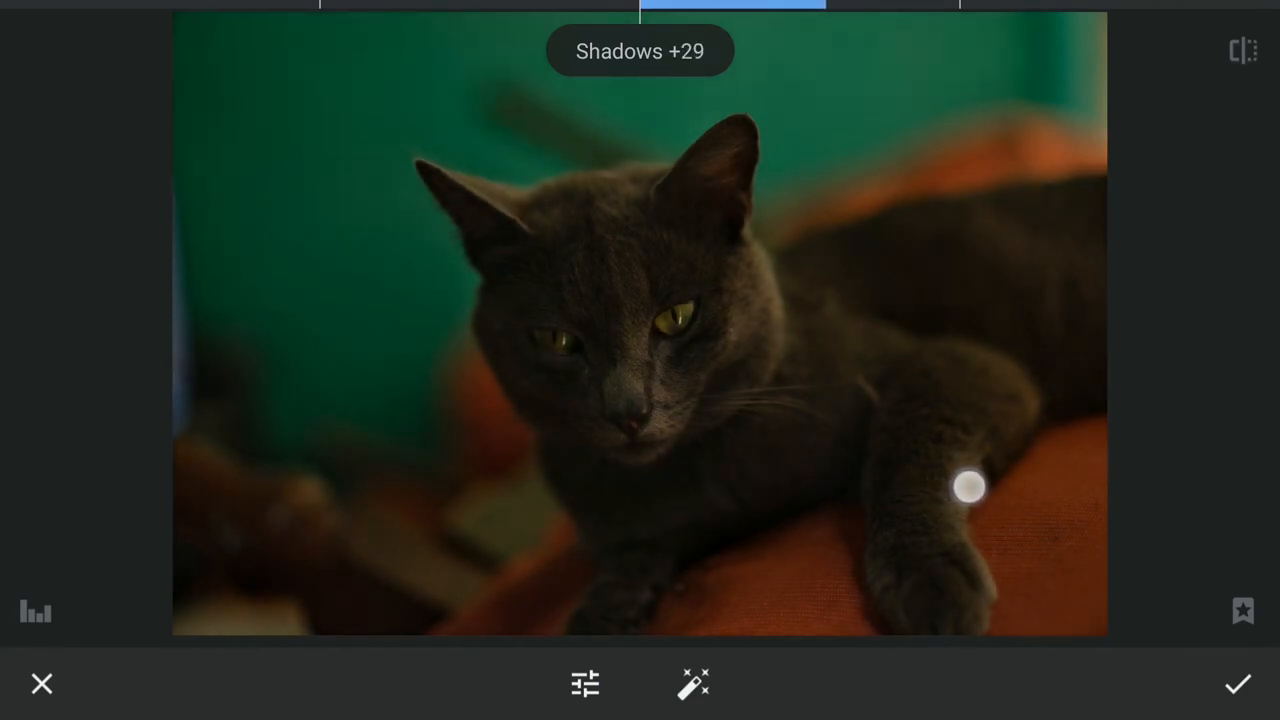
In Tune Image, set Shadows to about +39, Highlights -35 and Brightness +35, then apply.
drag(970, 487, 960, 487)
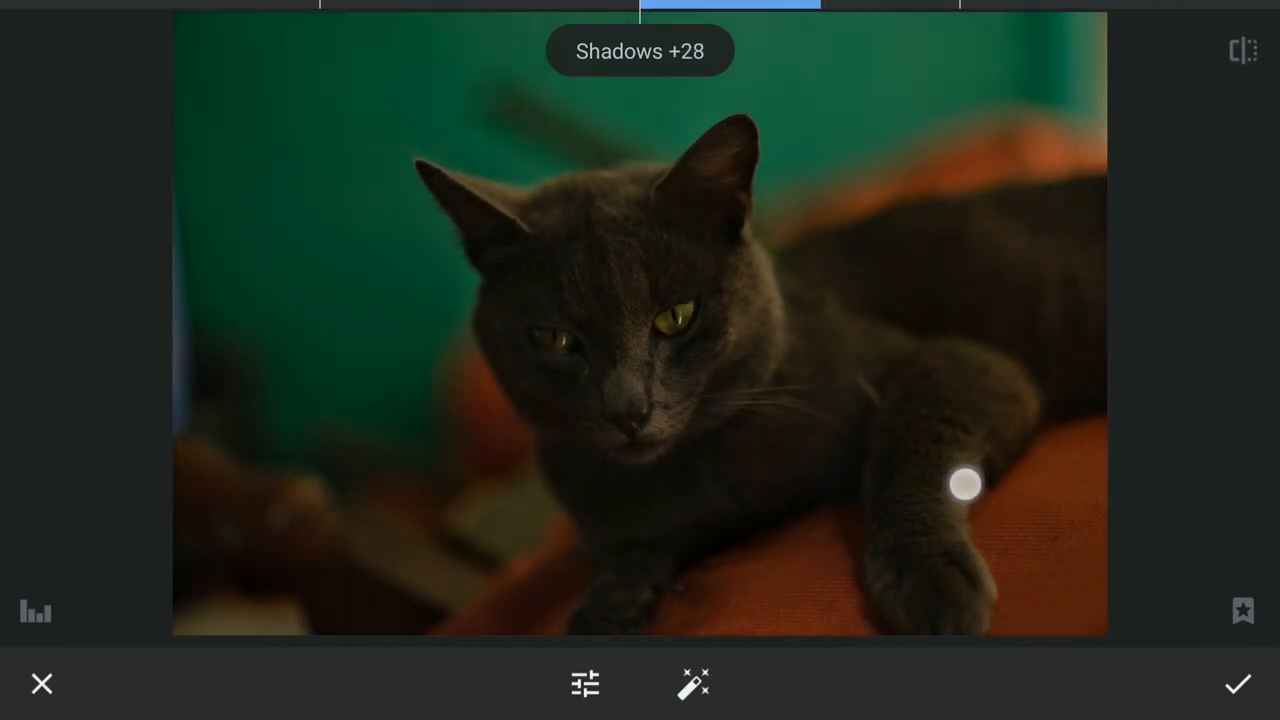
drag(965, 485, 975, 485)
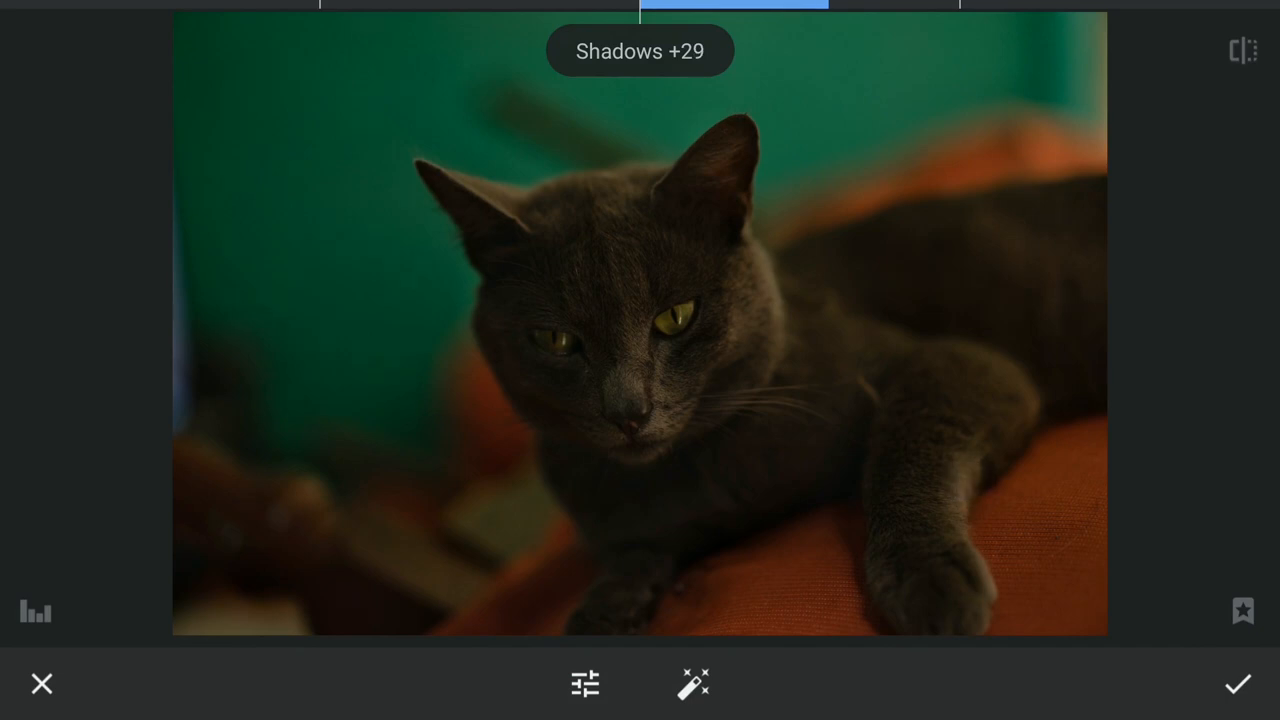
click(585, 683)
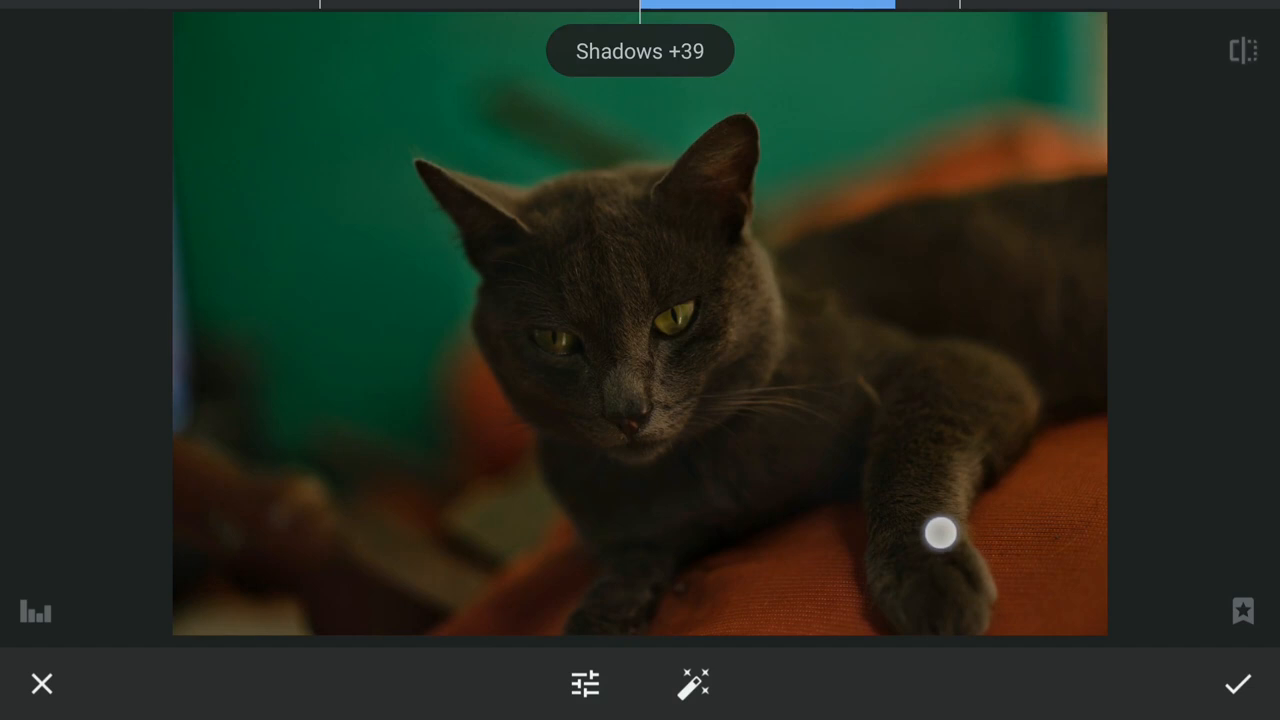
drag(940, 533, 888, 533)
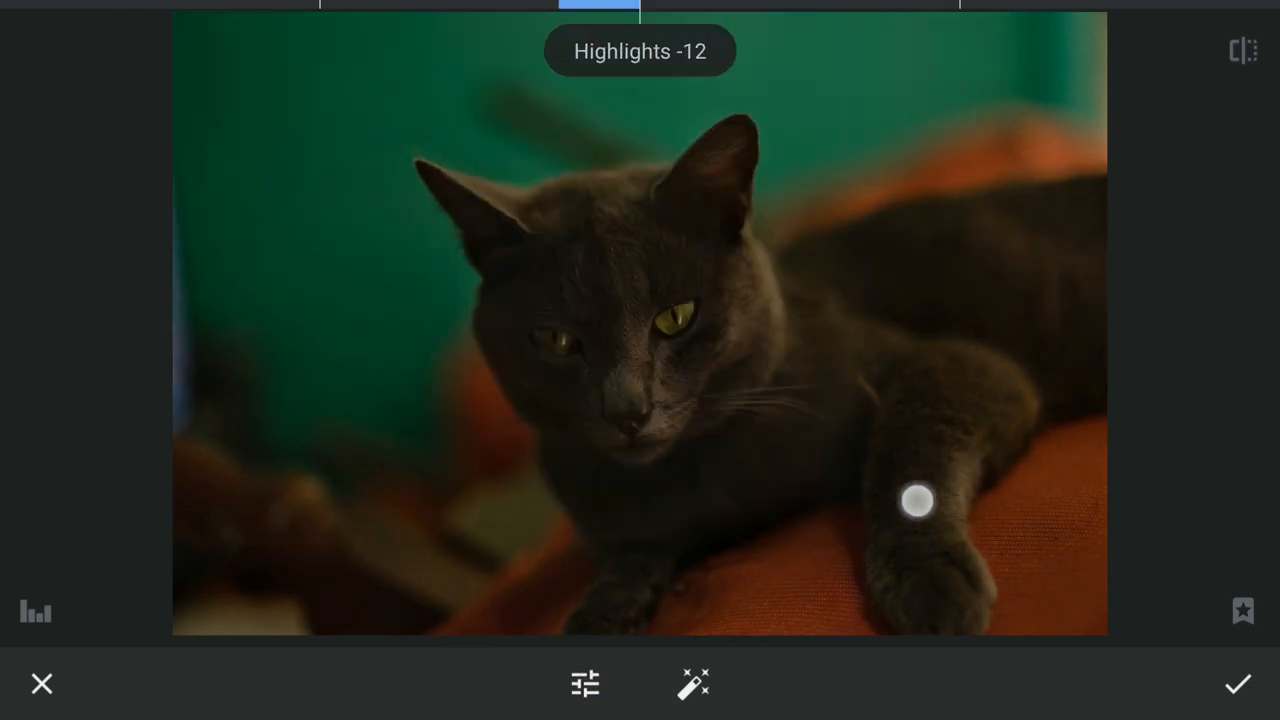
drag(917, 501, 808, 512)
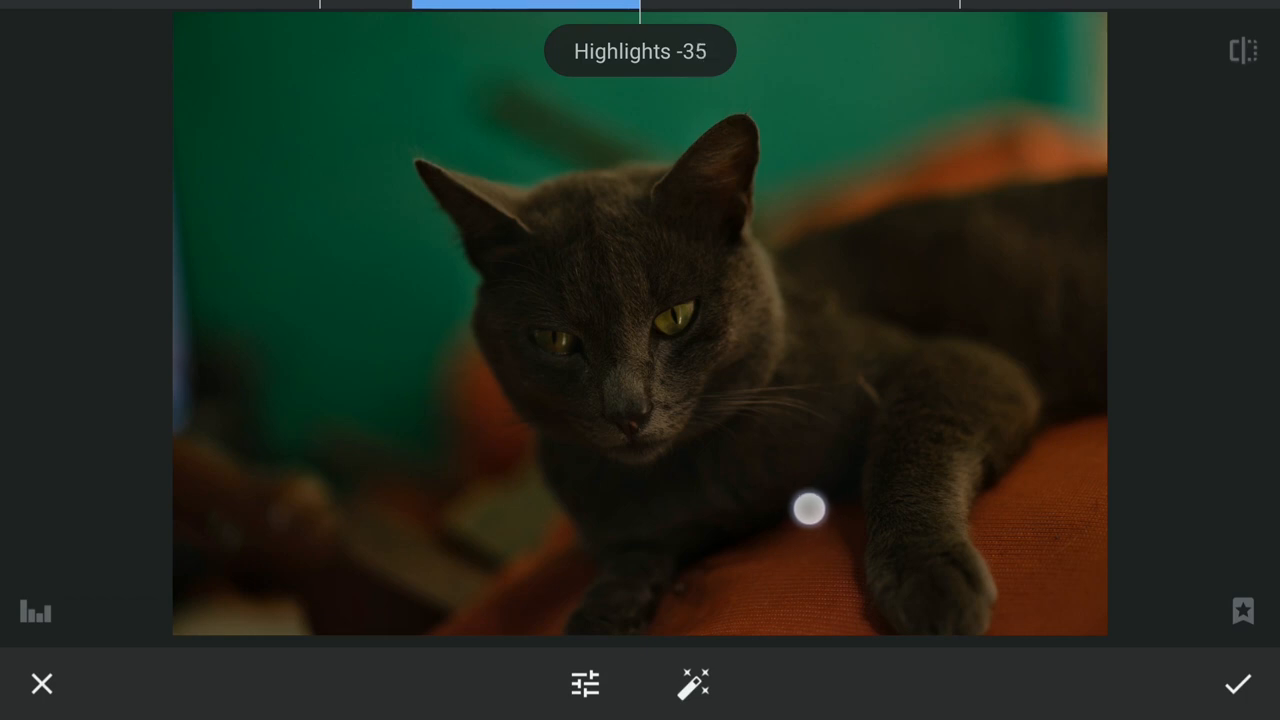
drag(808, 513, 773, 516)
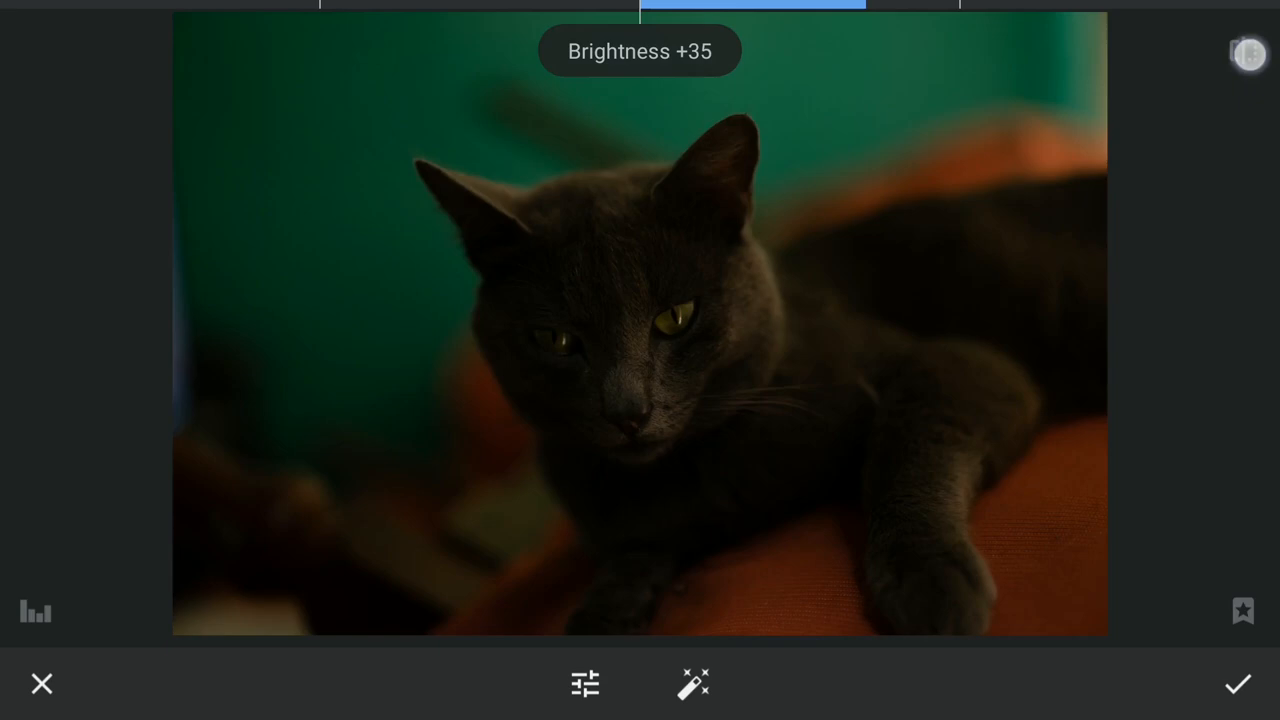
click(1238, 683)
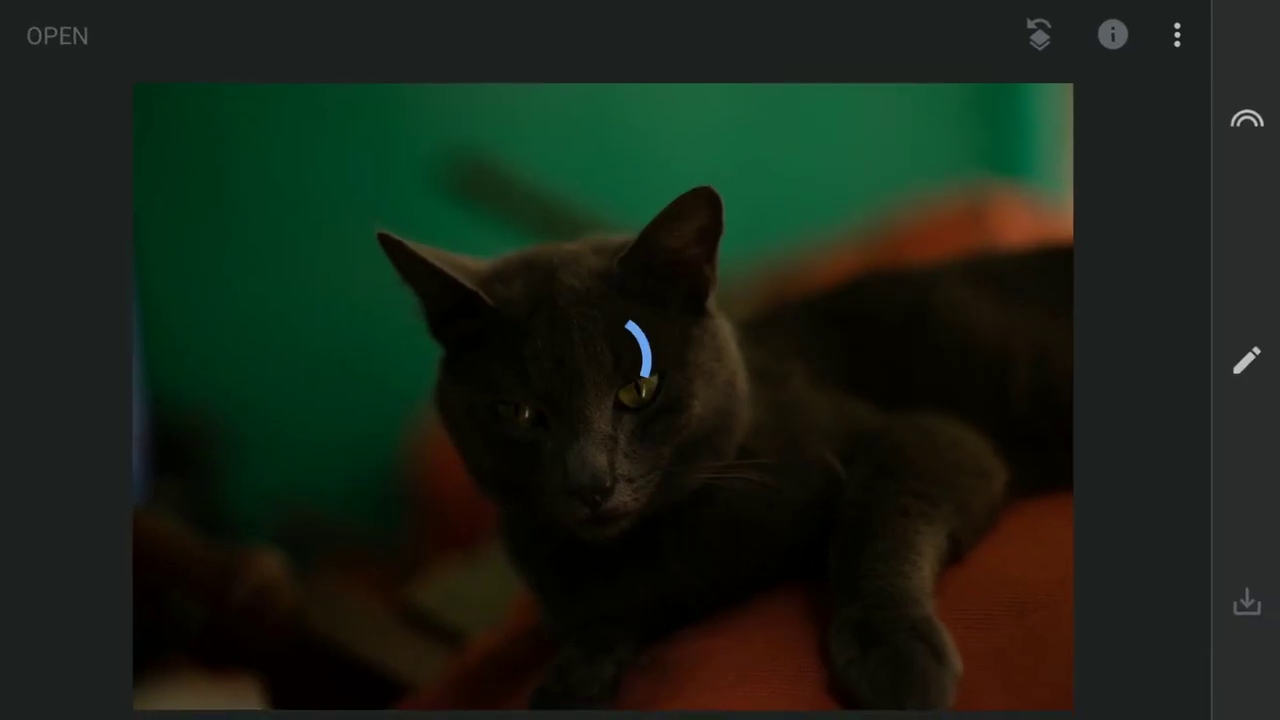
Bring up the Tools grid over the cat photo.
click(1246, 360)
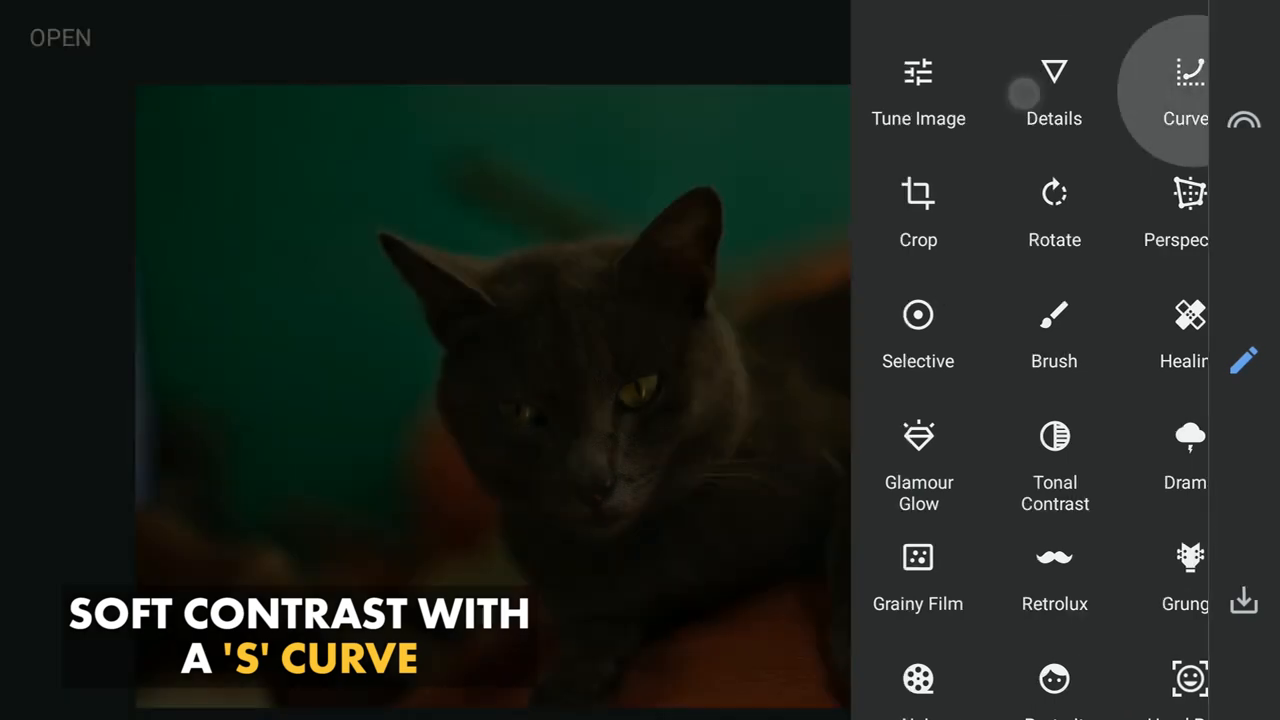
click(1185, 90)
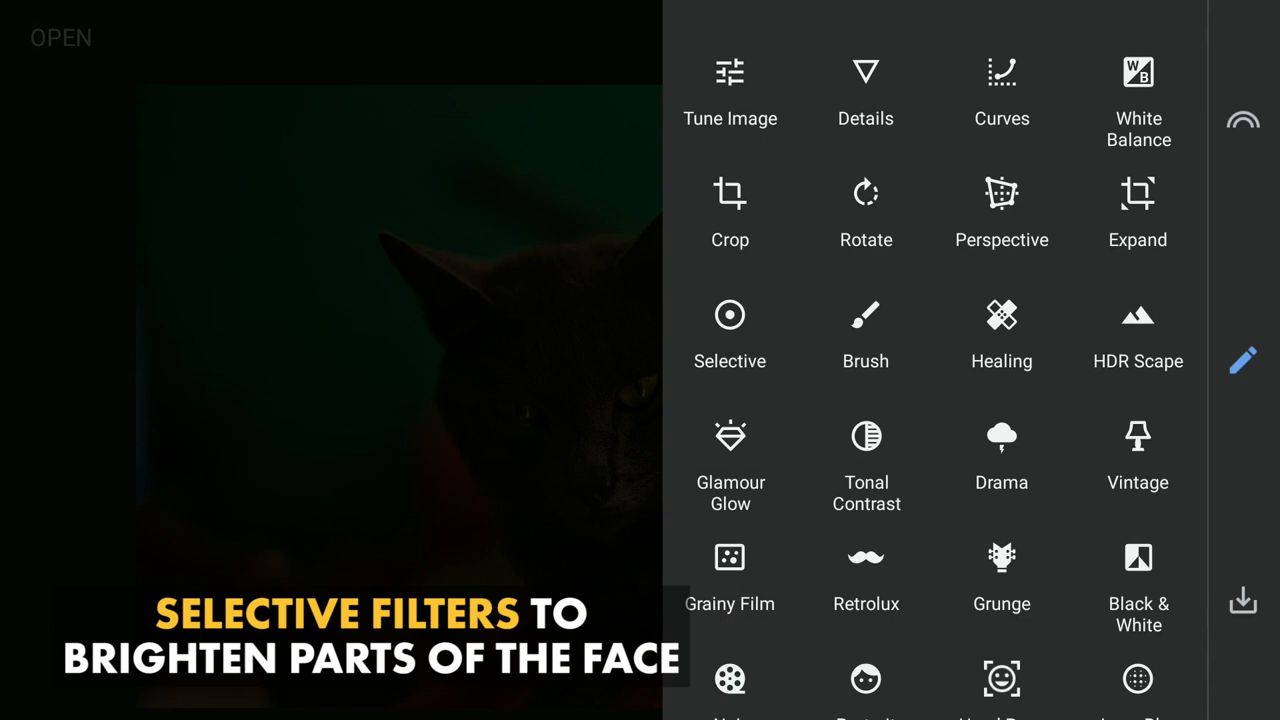
In Selective, place a brightening control point on the cat's forehead.
click(730, 317)
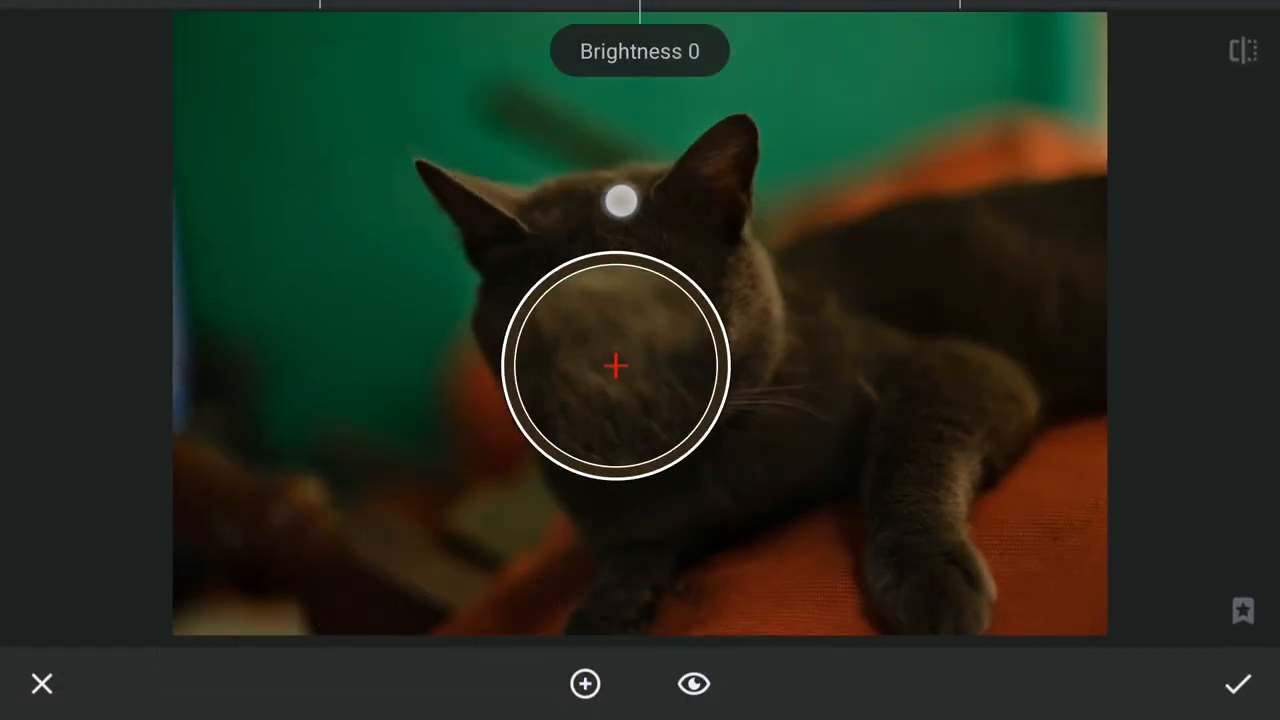
drag(615, 365, 605, 345)
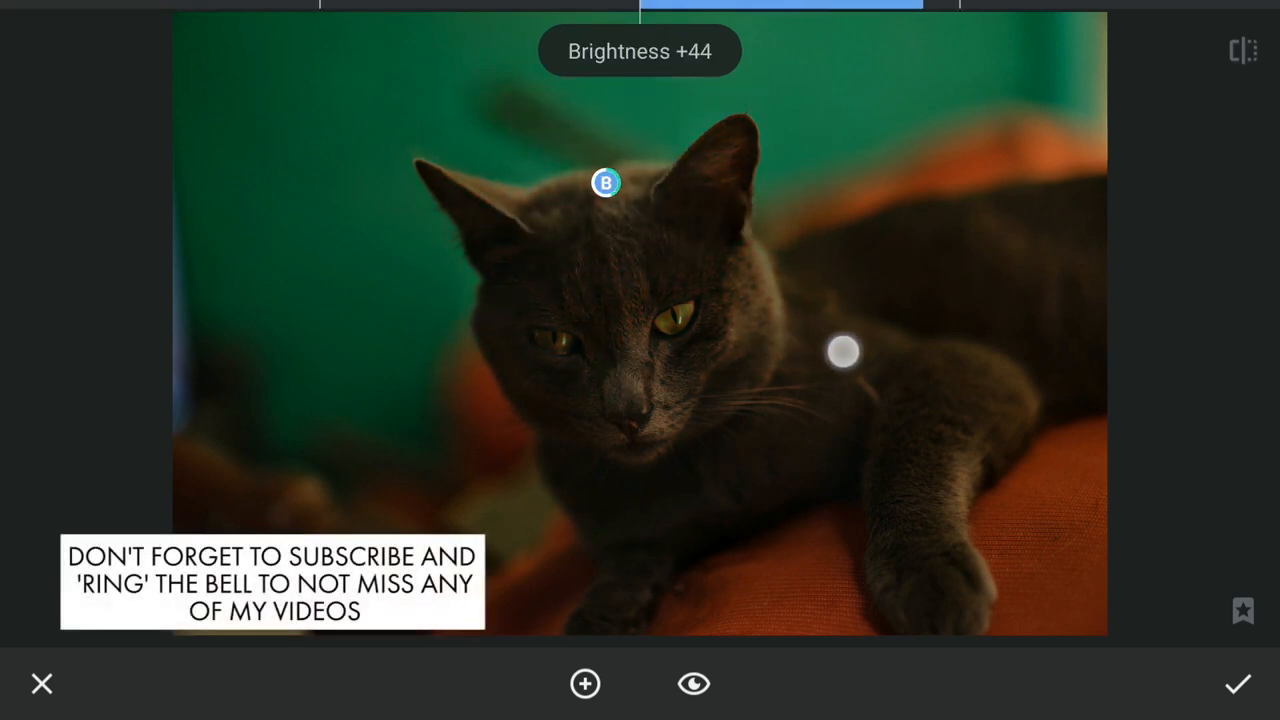
drag(843, 351, 1057, 351)
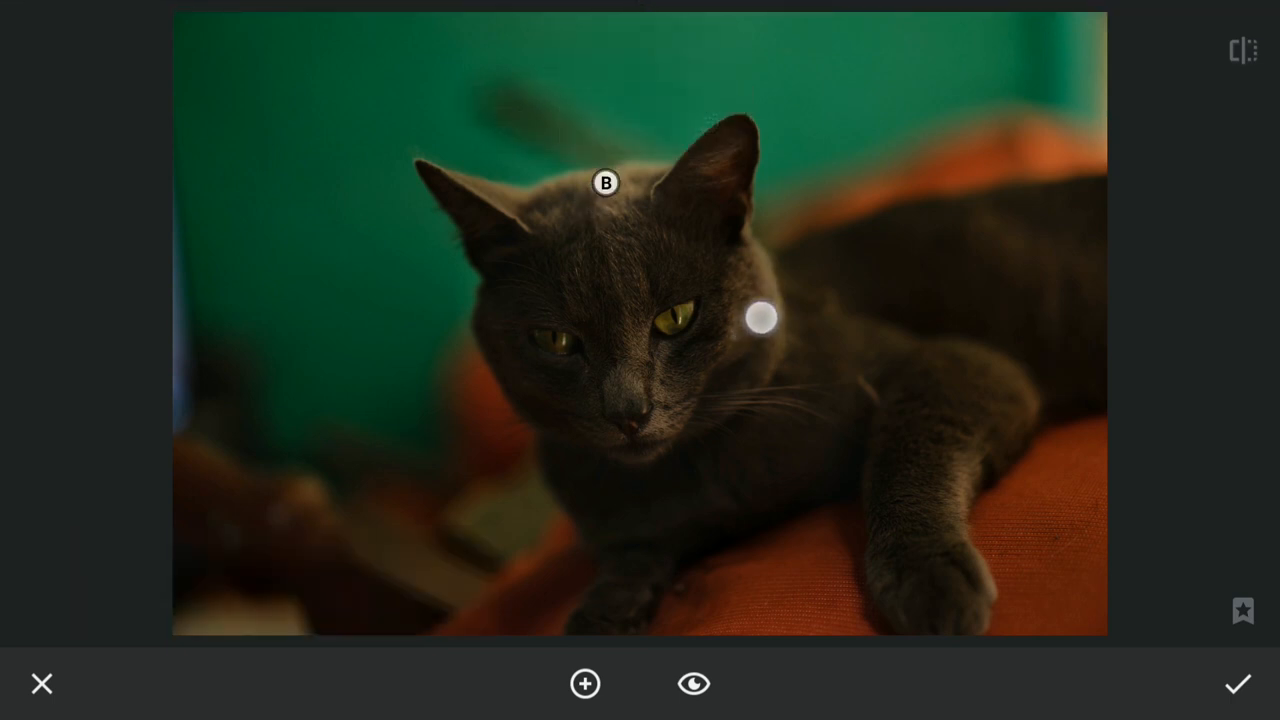
Add brightening points beside the head and on the nose, compare, and apply.
drag(760, 320, 790, 240)
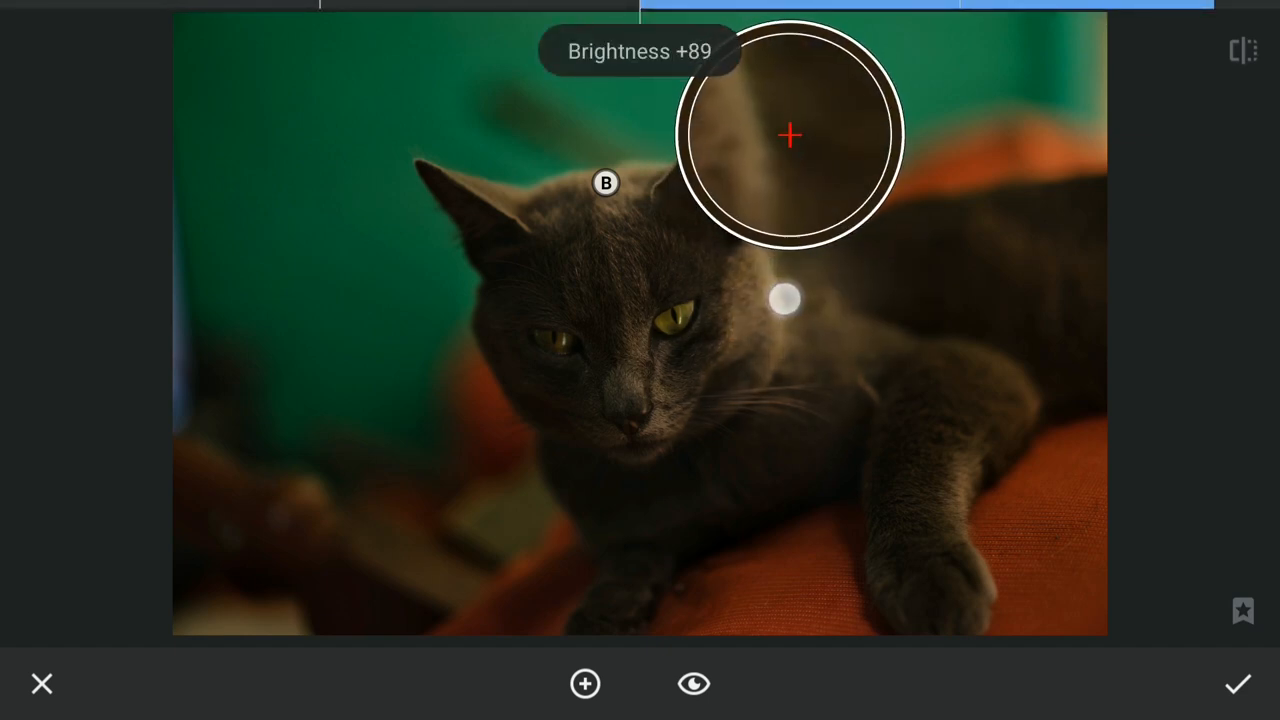
click(785, 300)
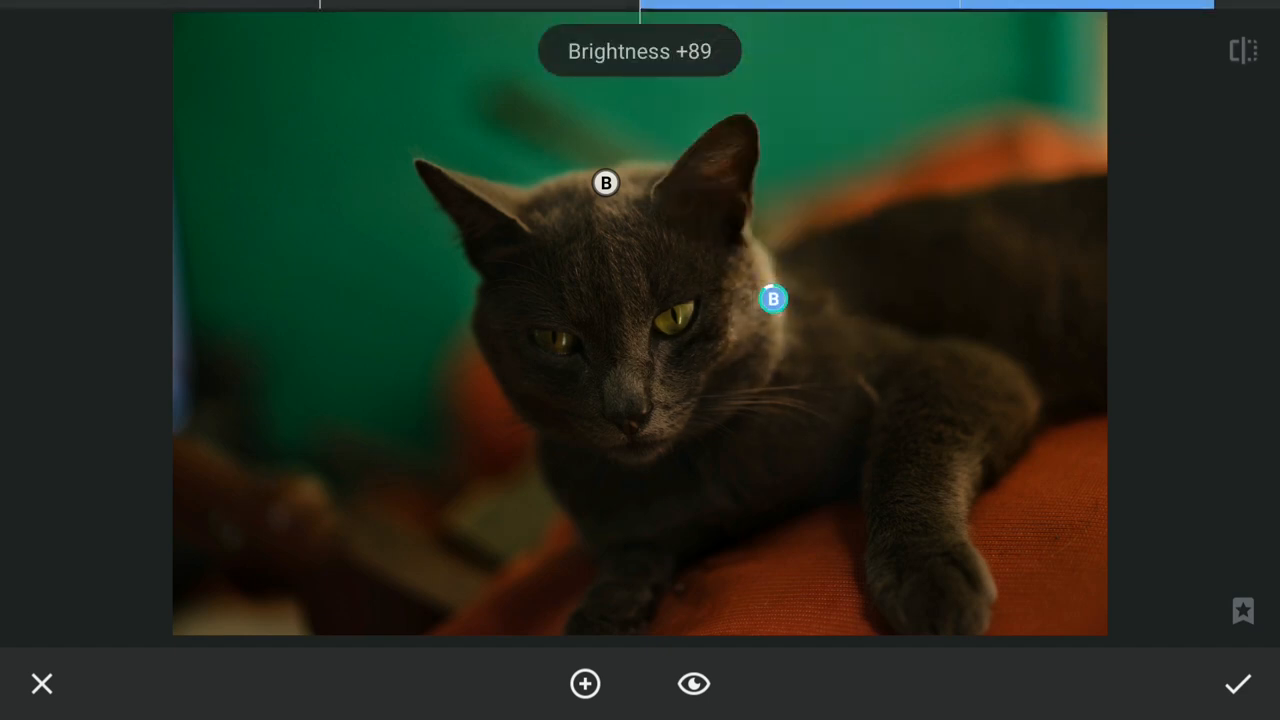
click(773, 300)
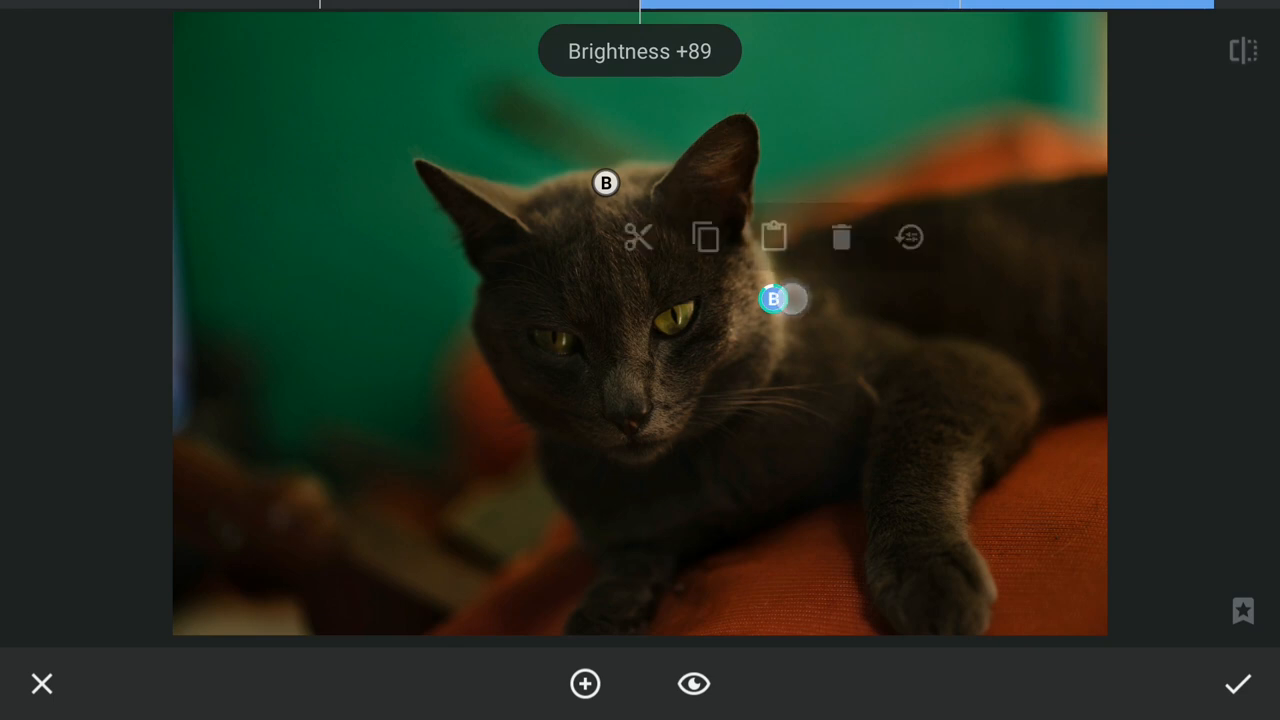
click(773, 237)
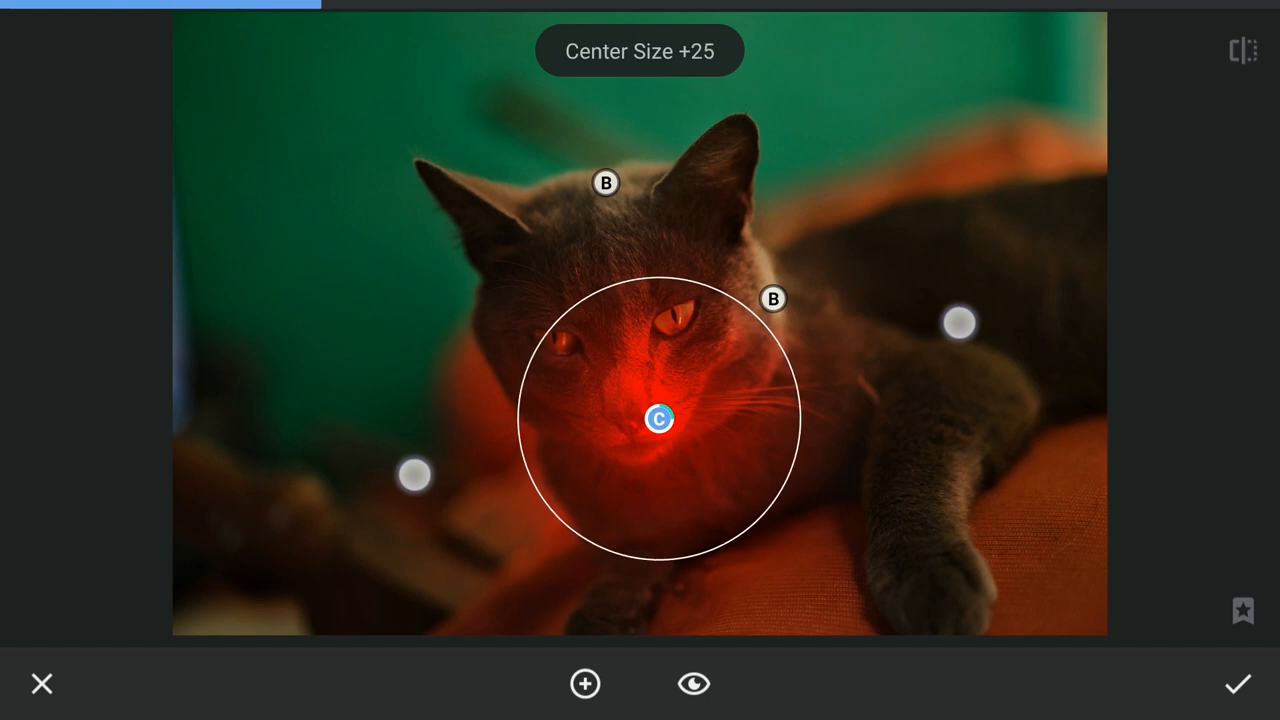
drag(960, 322, 867, 357)
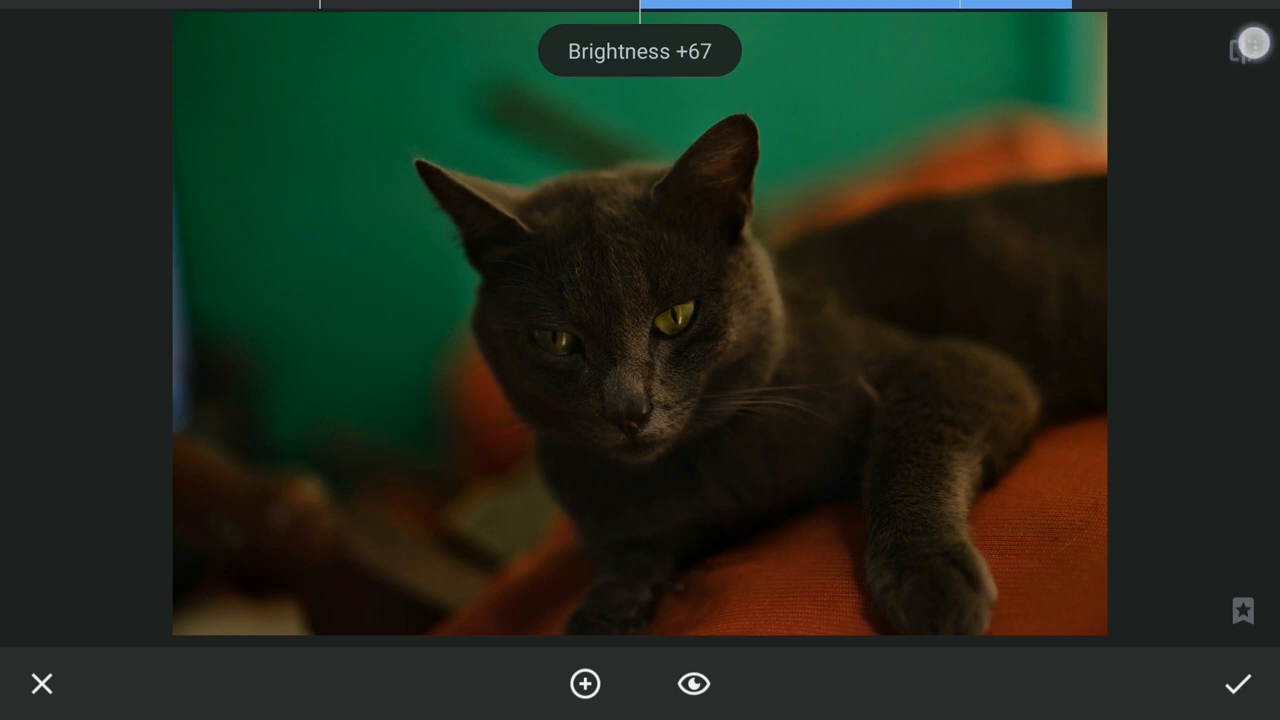
click(1243, 50)
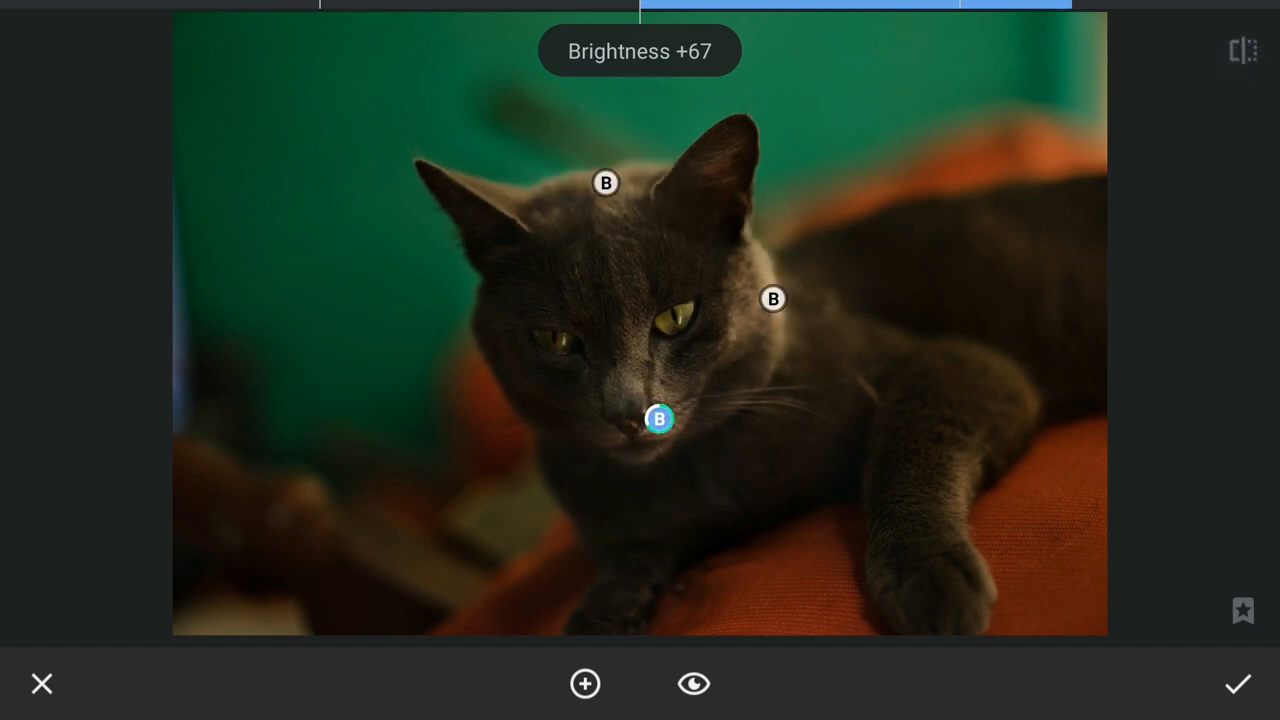
click(1238, 684)
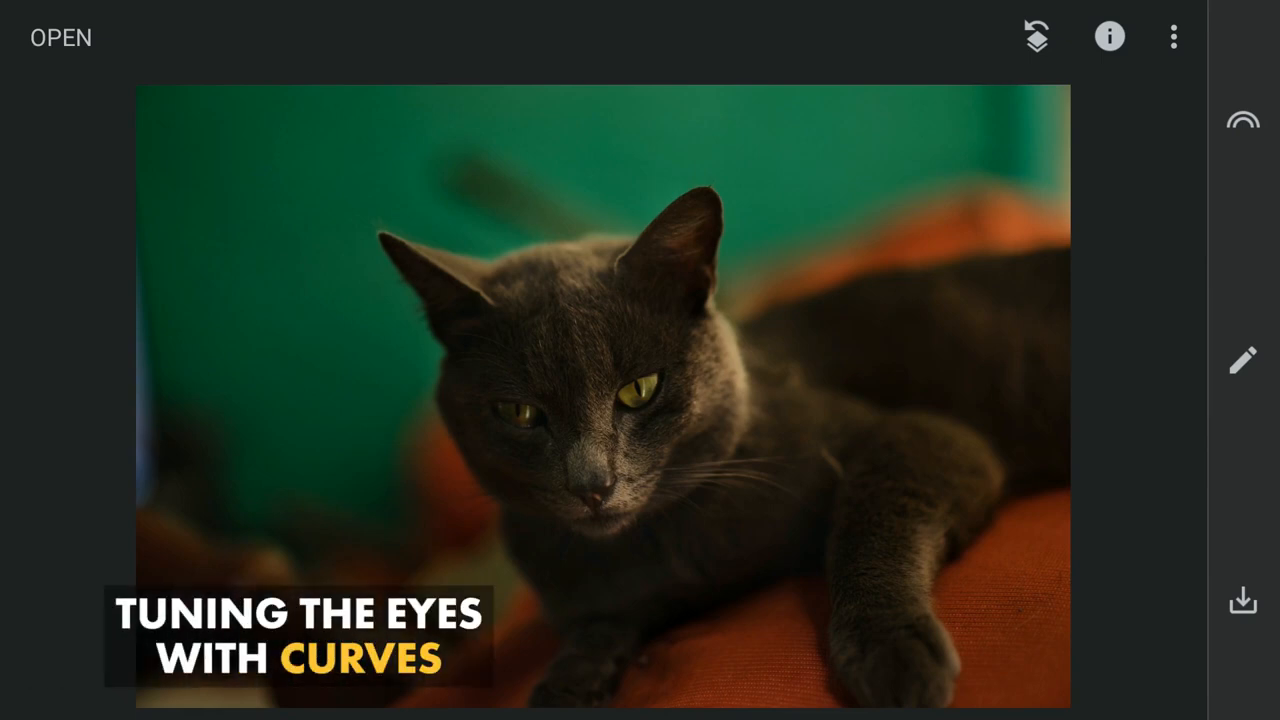
In Curves, try the soft contrast preset and lift the midtones.
click(1243, 361)
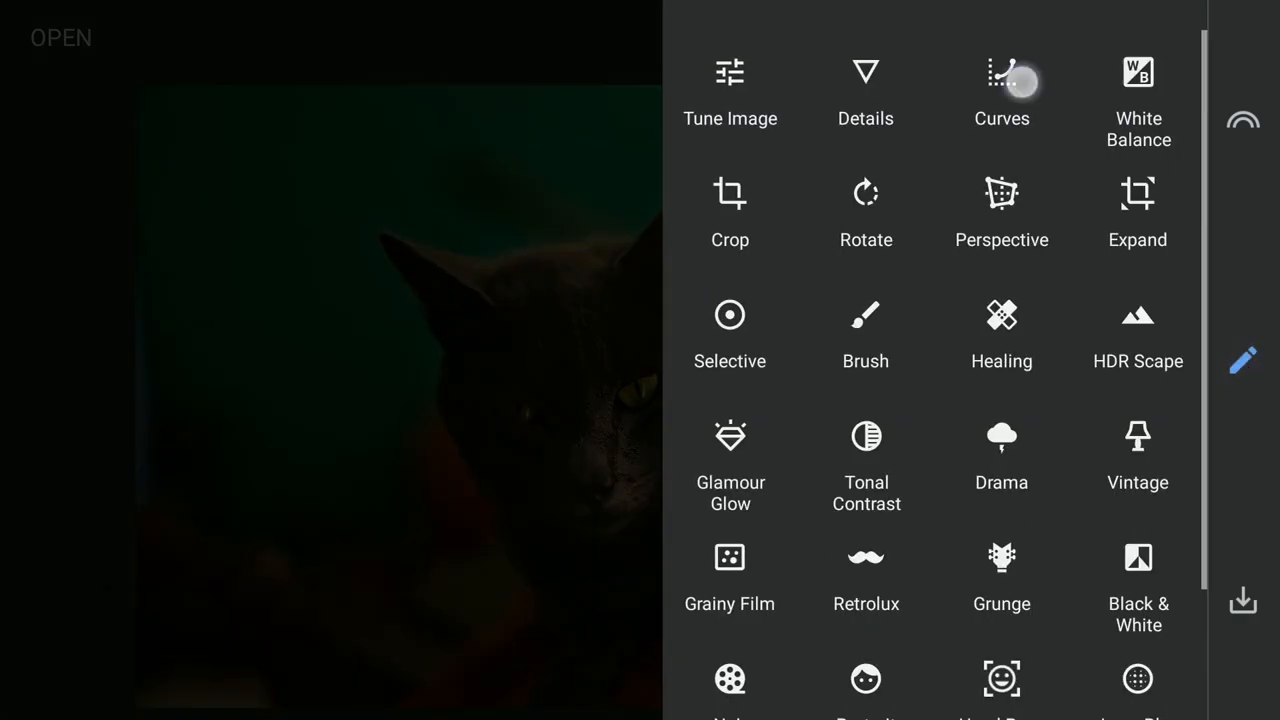
click(1001, 72)
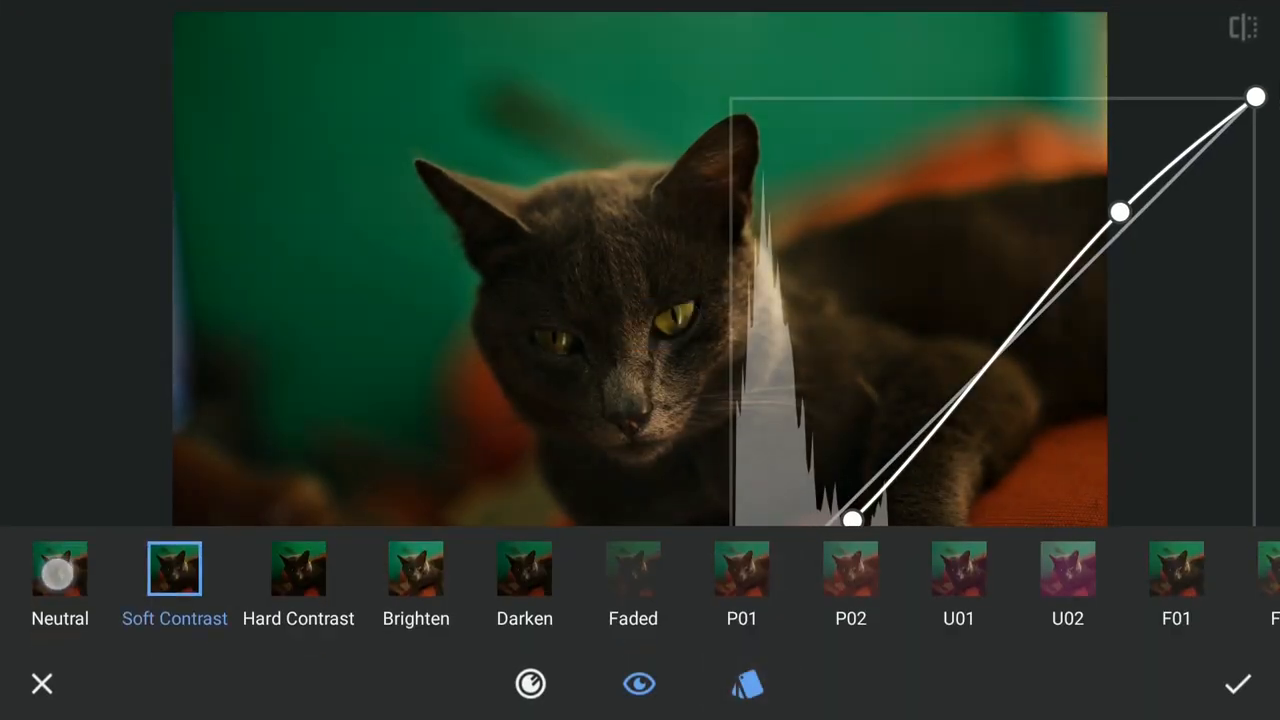
click(59, 569)
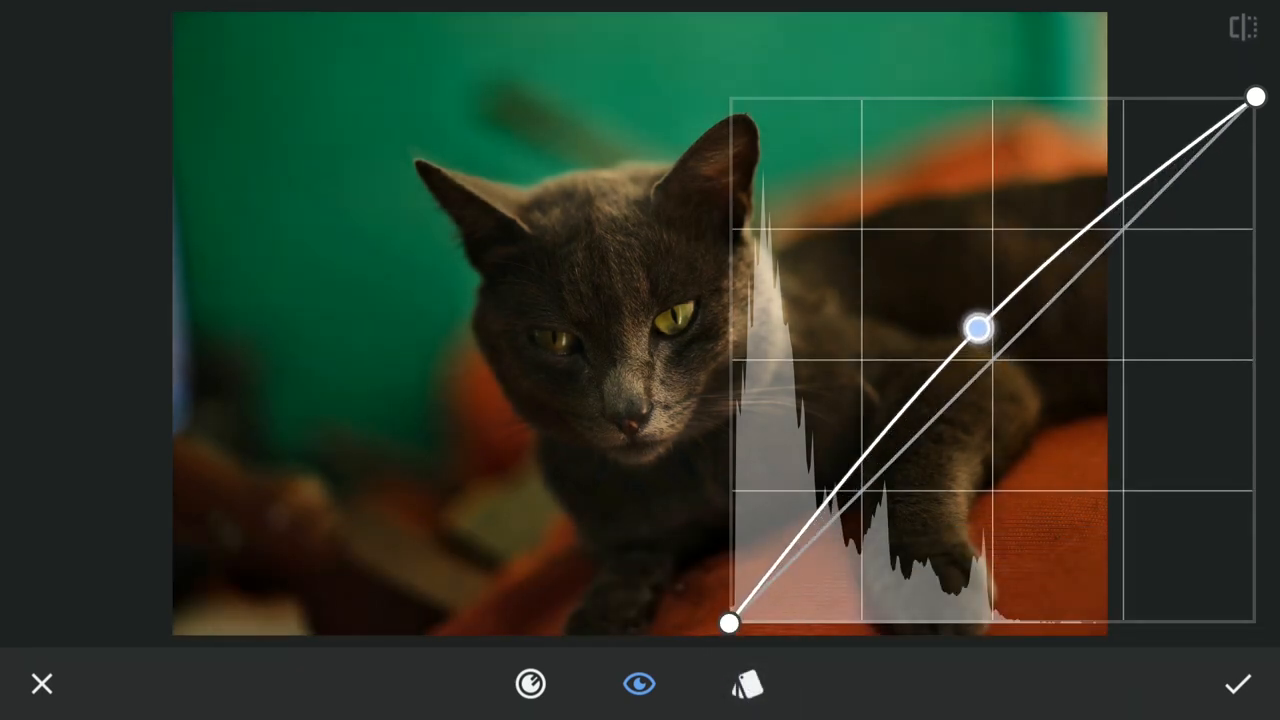
drag(978, 328, 950, 298)
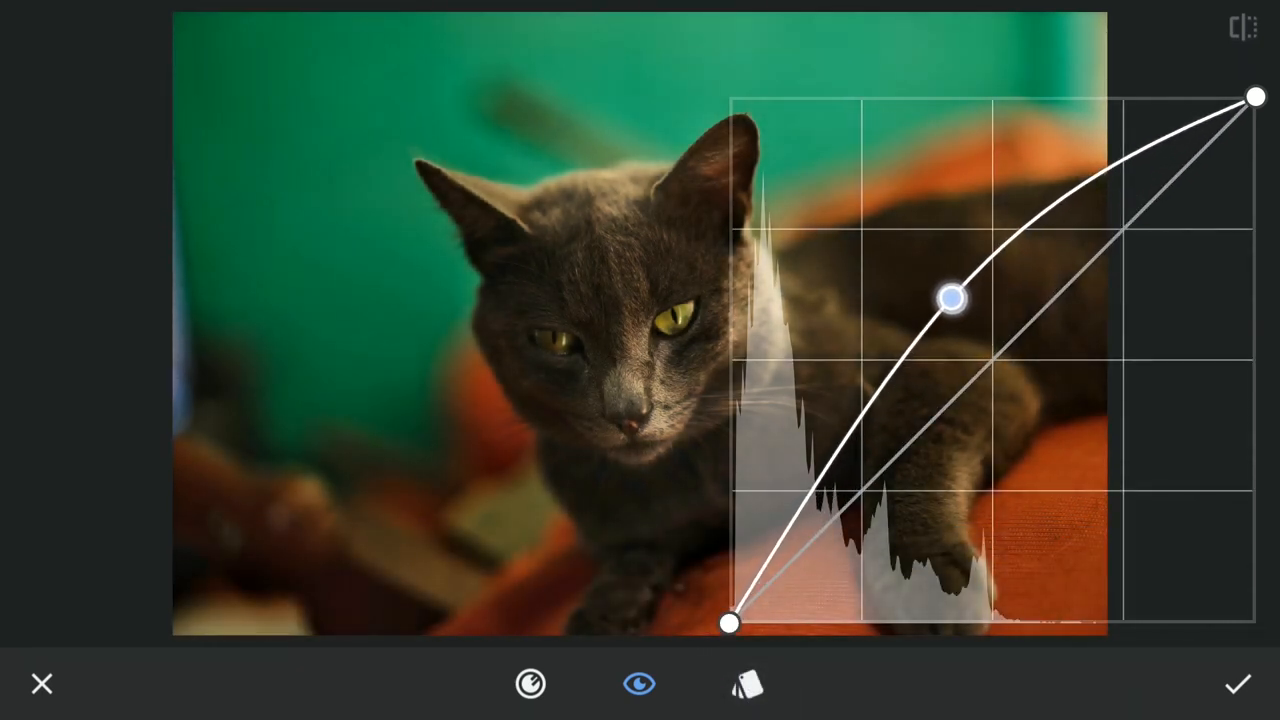
Raise the red channel midtones to warm the photo and apply the curve.
click(530, 683)
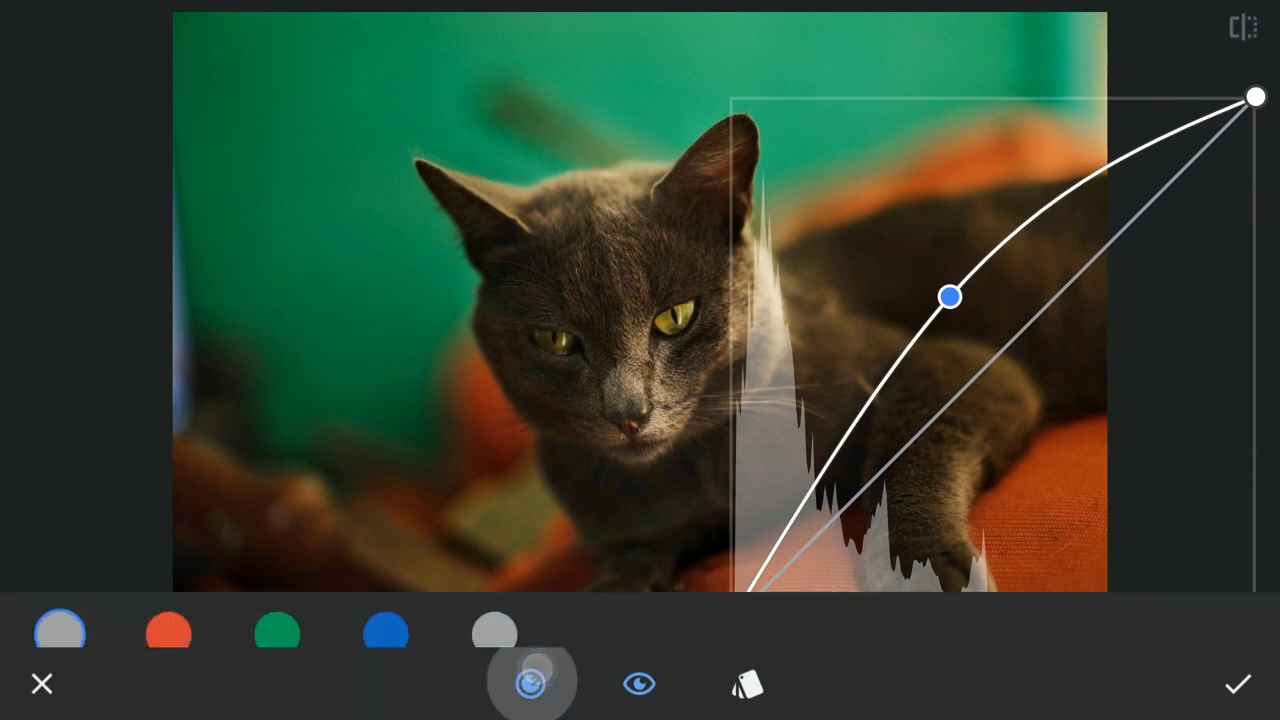
drag(950, 297, 730, 624)
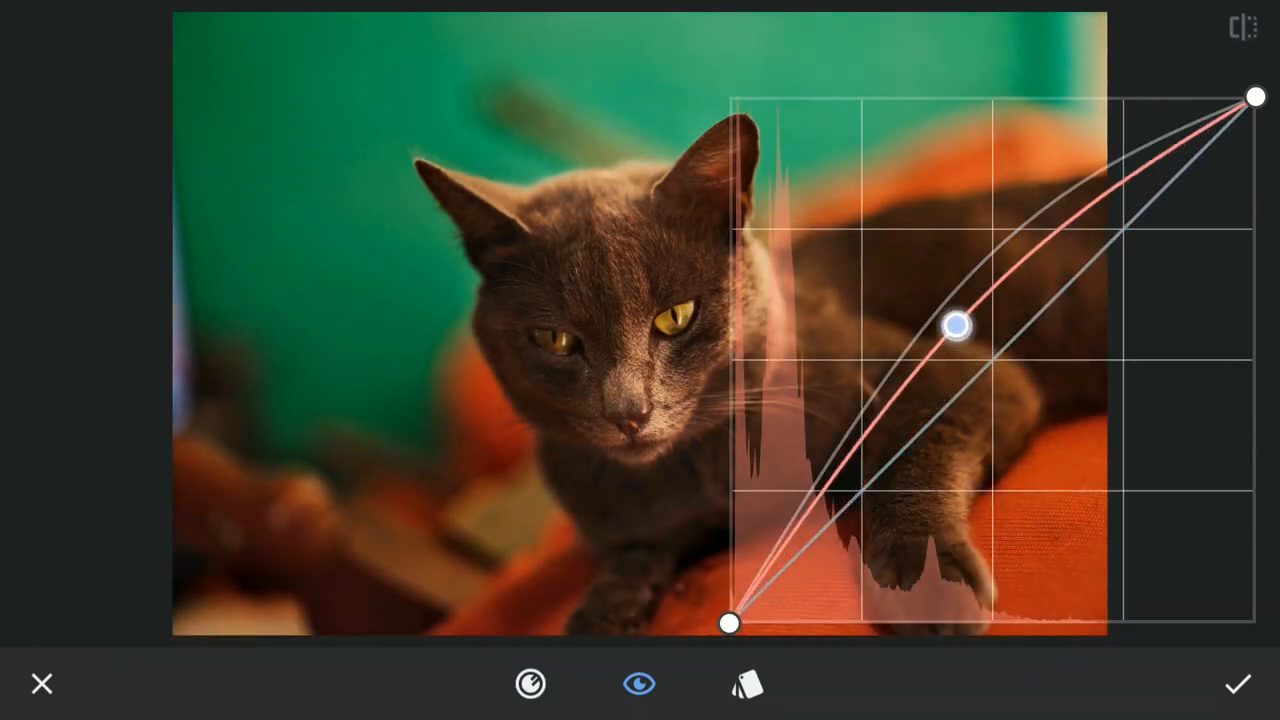
drag(952, 326, 937, 313)
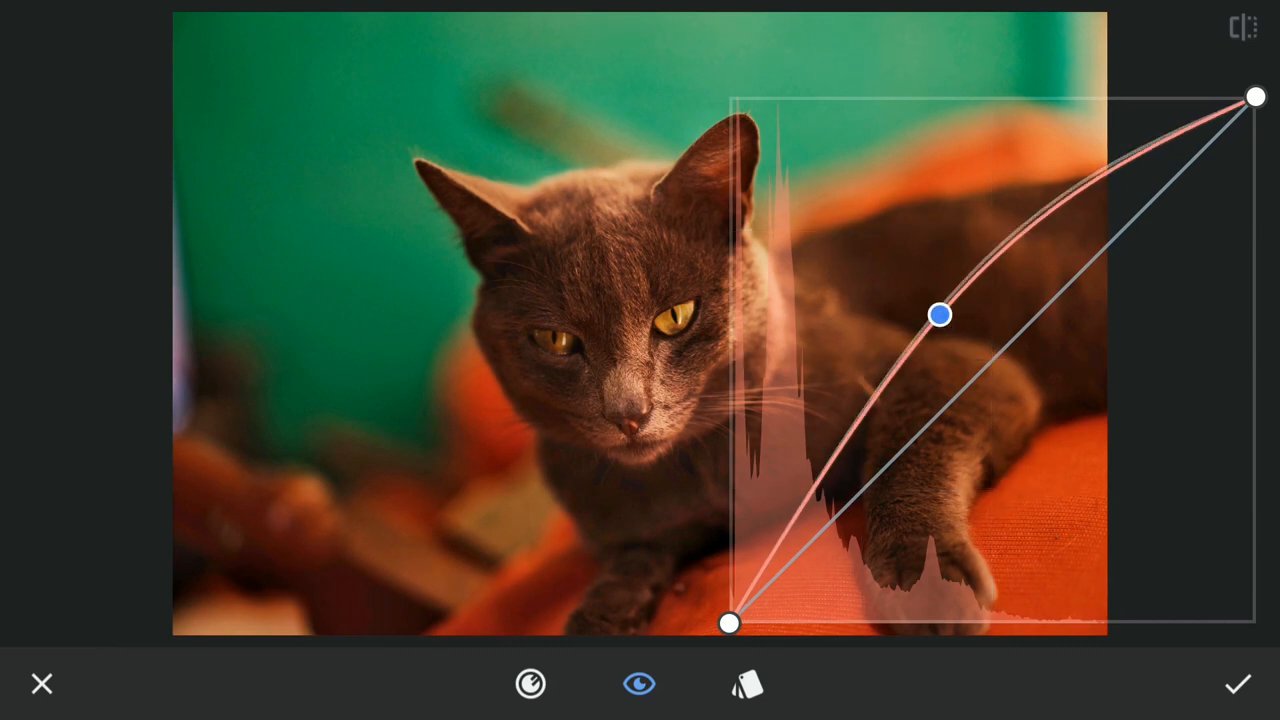
click(1238, 684)
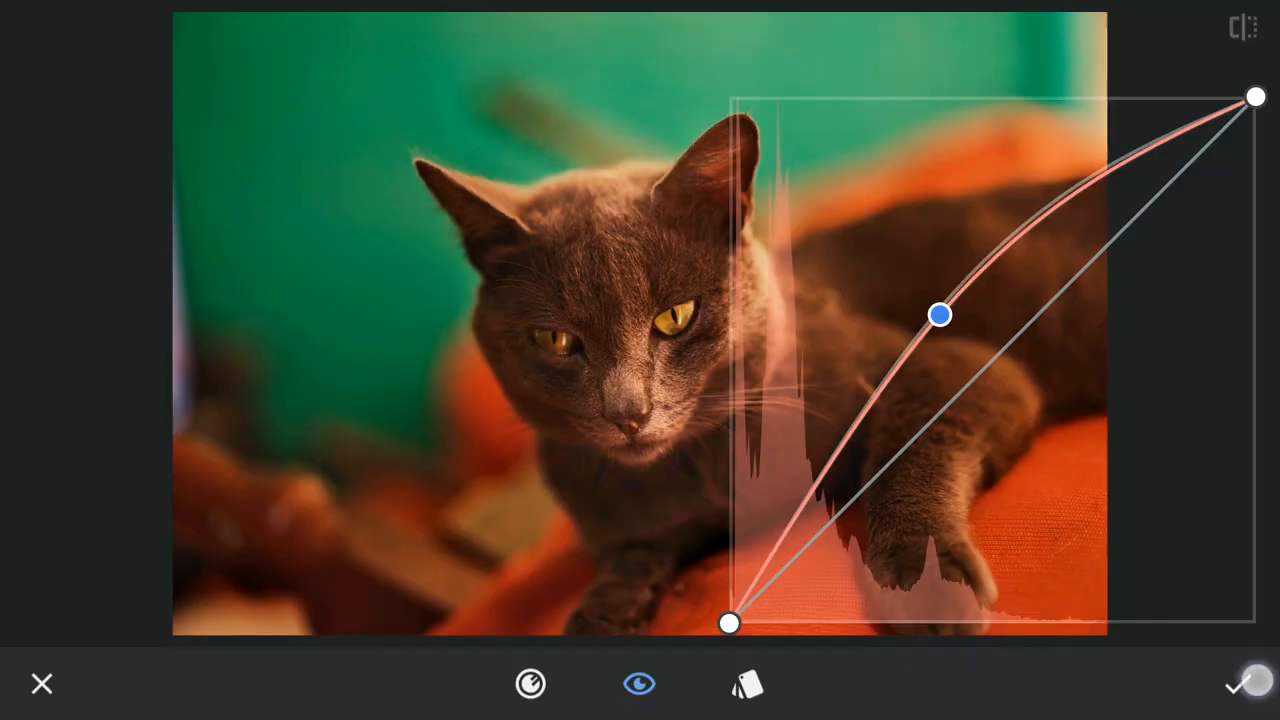
click(1235, 684)
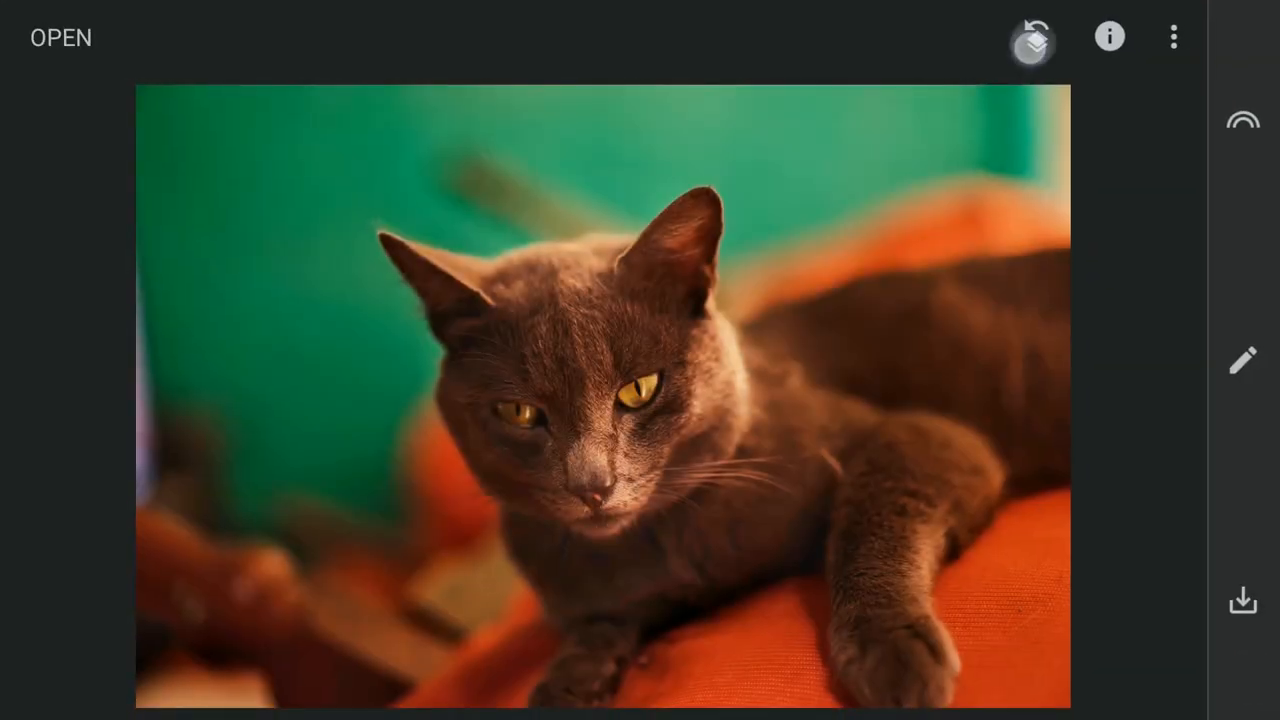
Brush-mask the Curves edit from the edit stack over the cat's eyes.
click(1242, 360)
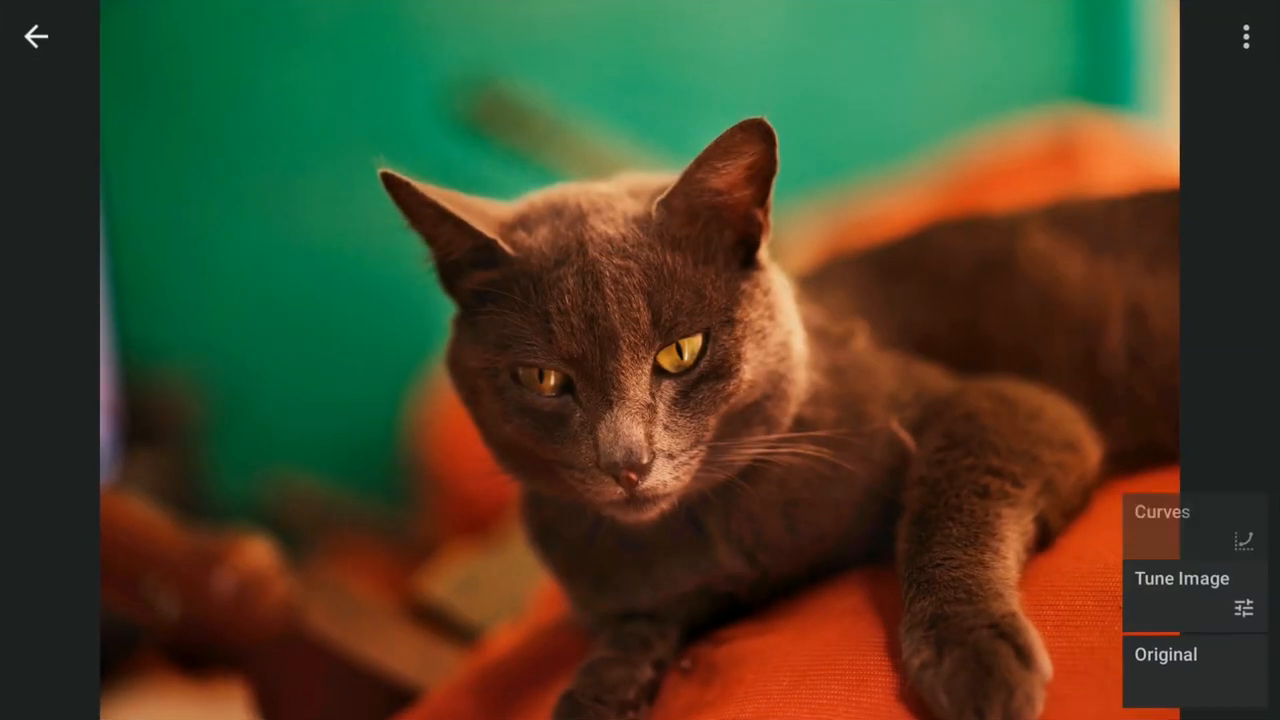
click(1162, 511)
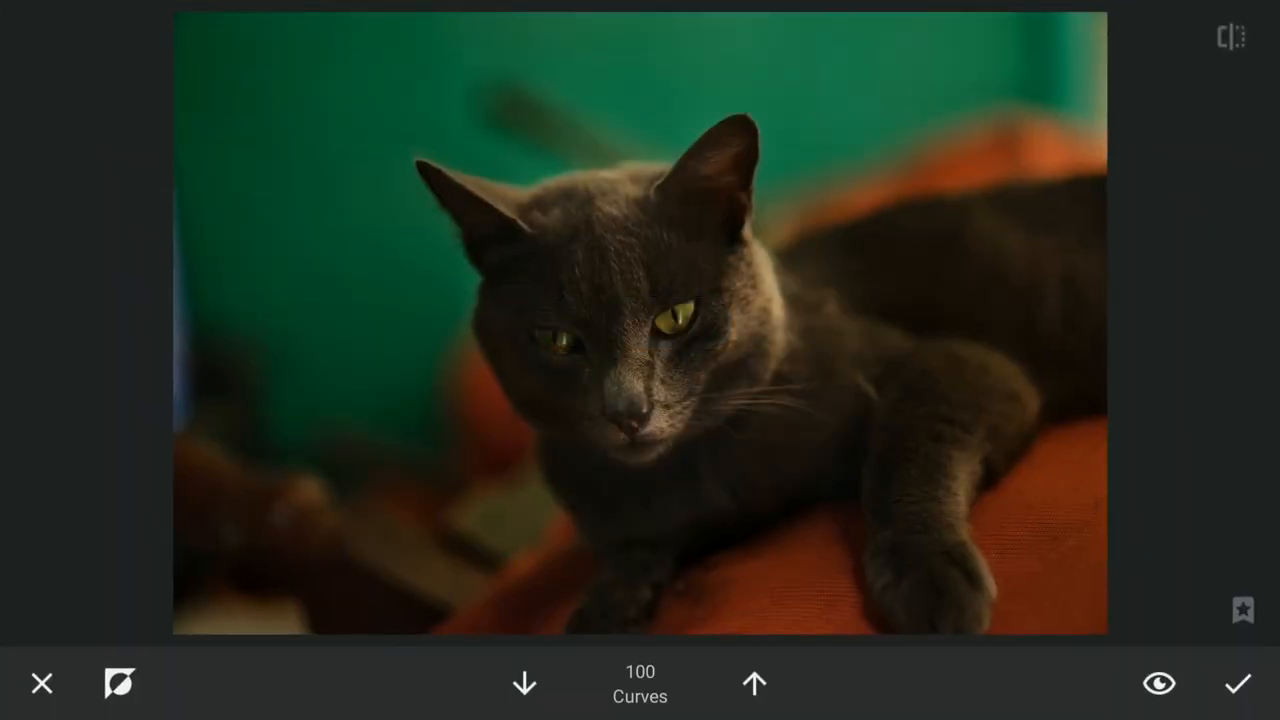
click(524, 683)
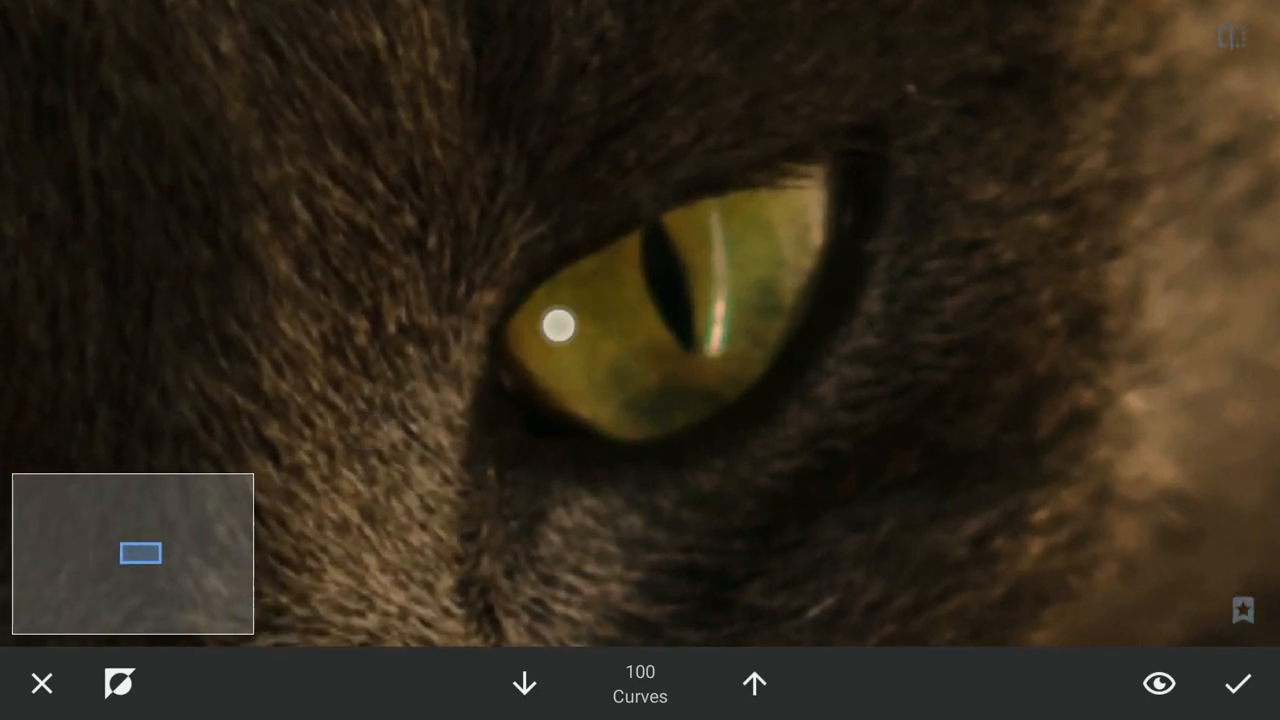
drag(560, 326, 575, 317)
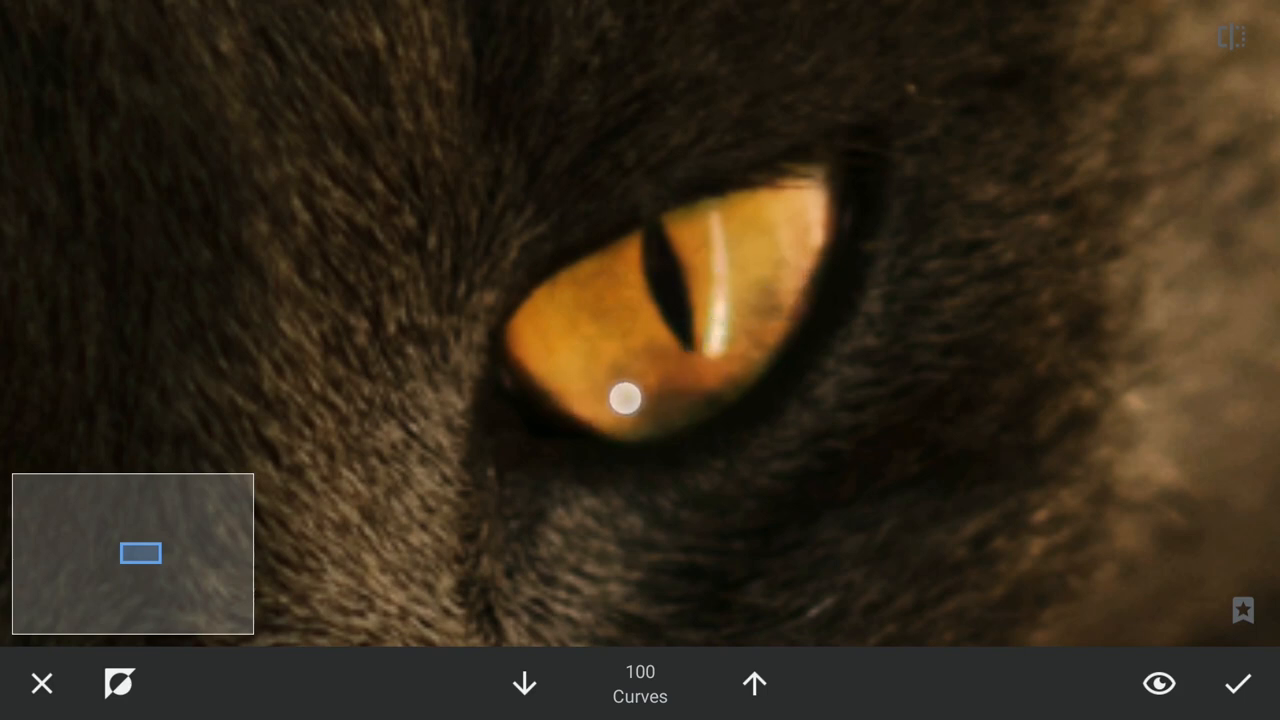
drag(625, 400, 703, 260)
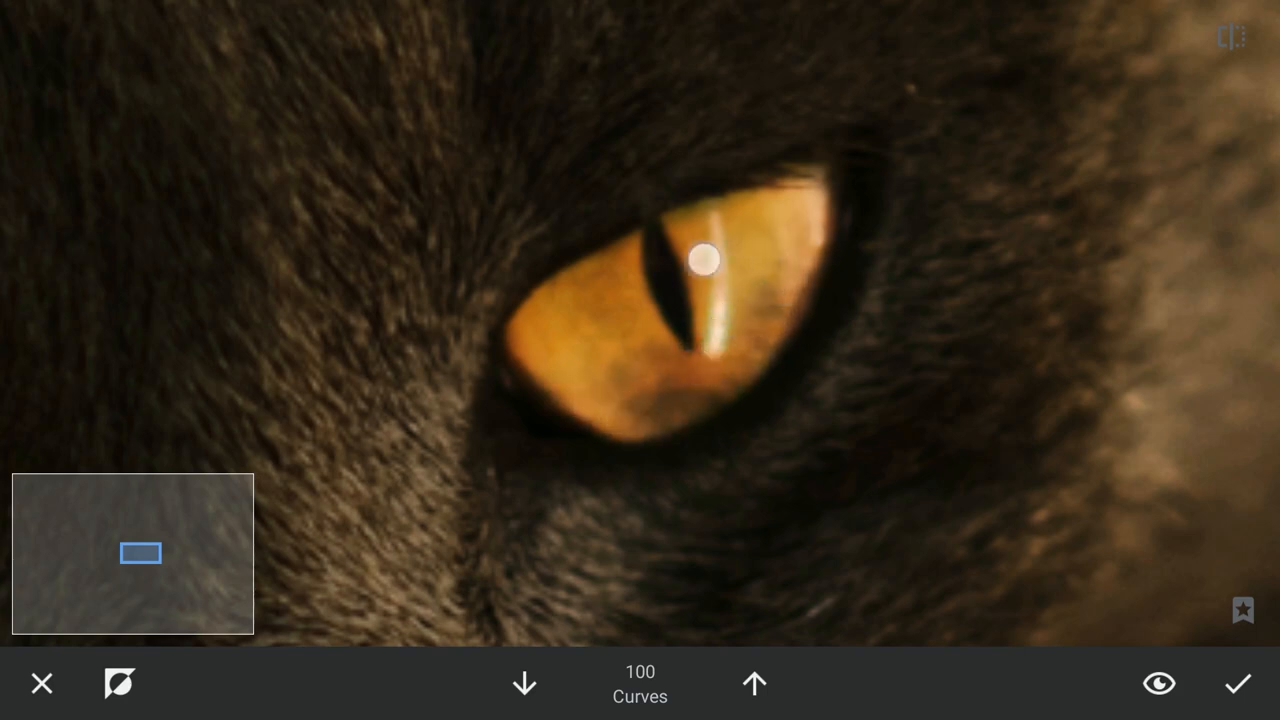
drag(703, 260, 604, 308)
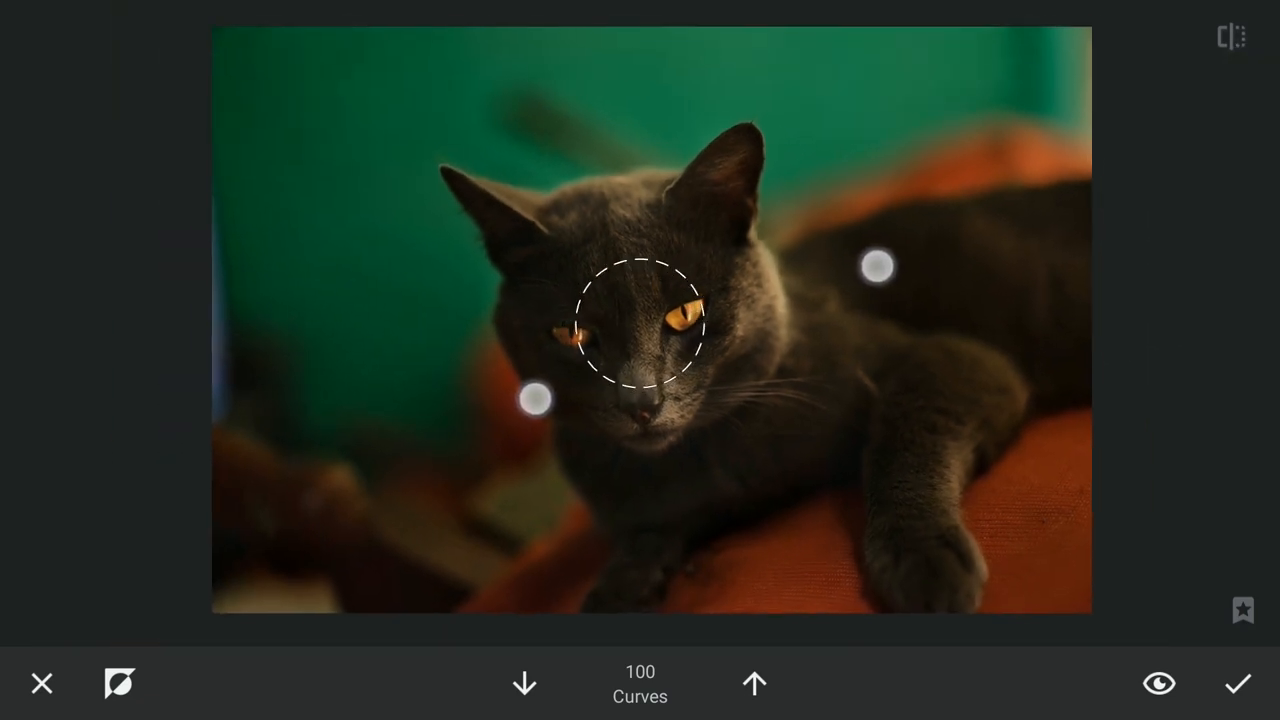
Lower the blue channel curve slightly, apply it, and reopen the tools.
click(1238, 683)
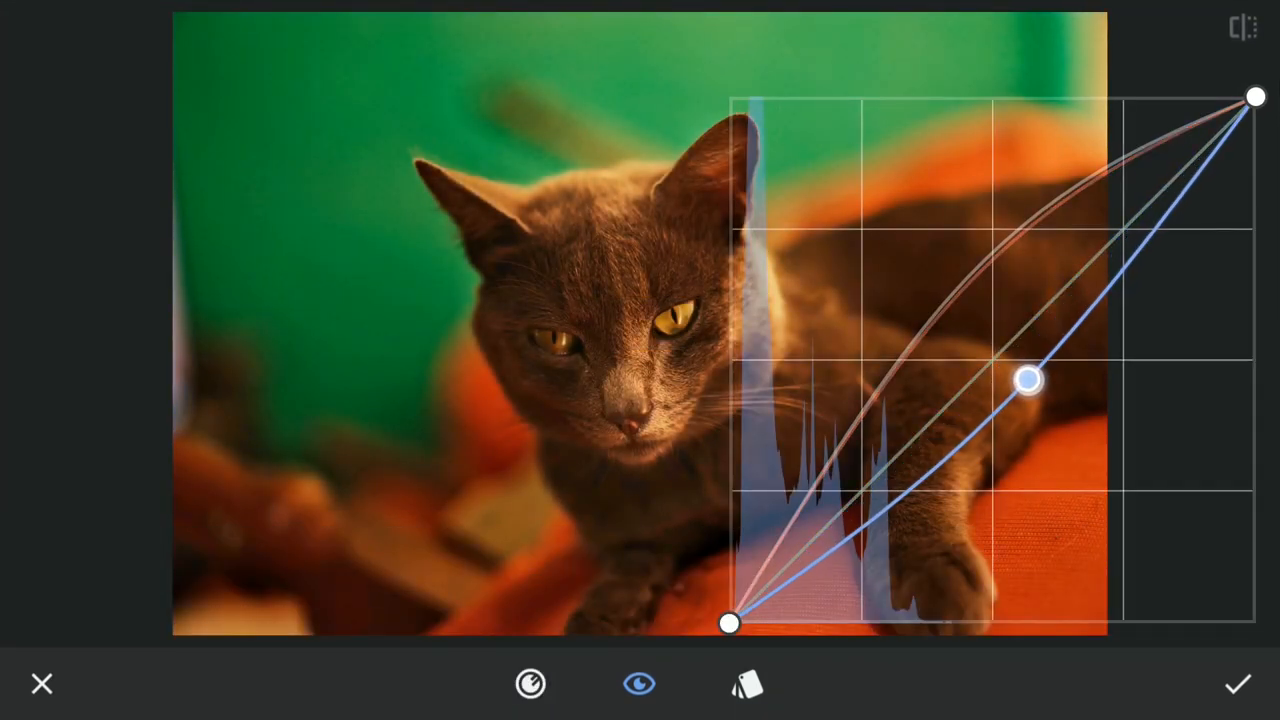
drag(1030, 380, 1030, 400)
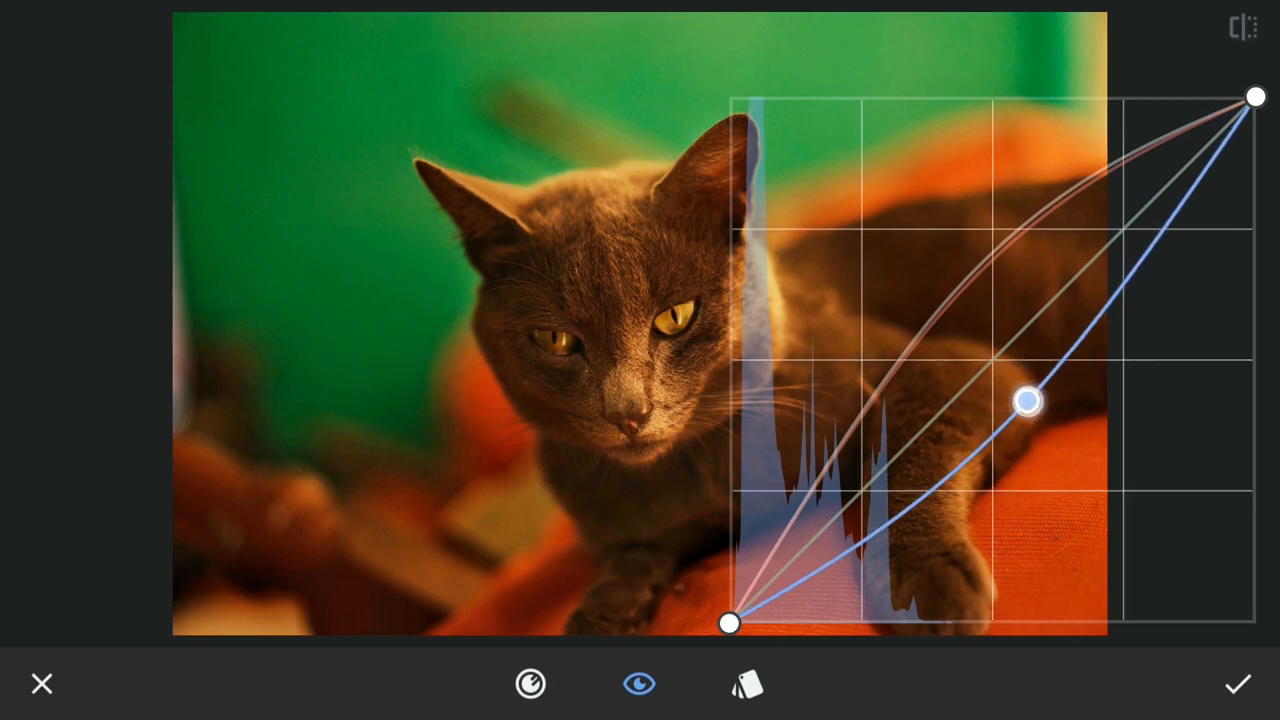
drag(1028, 400, 1035, 403)
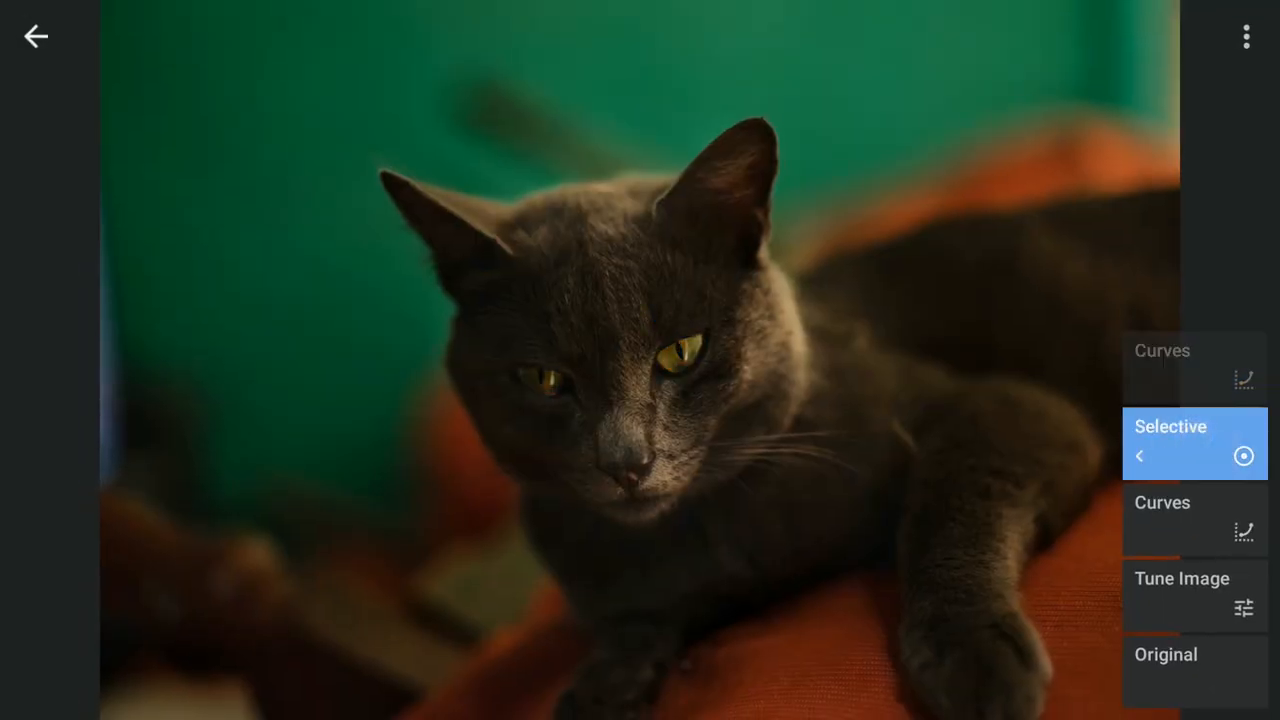
click(1194, 367)
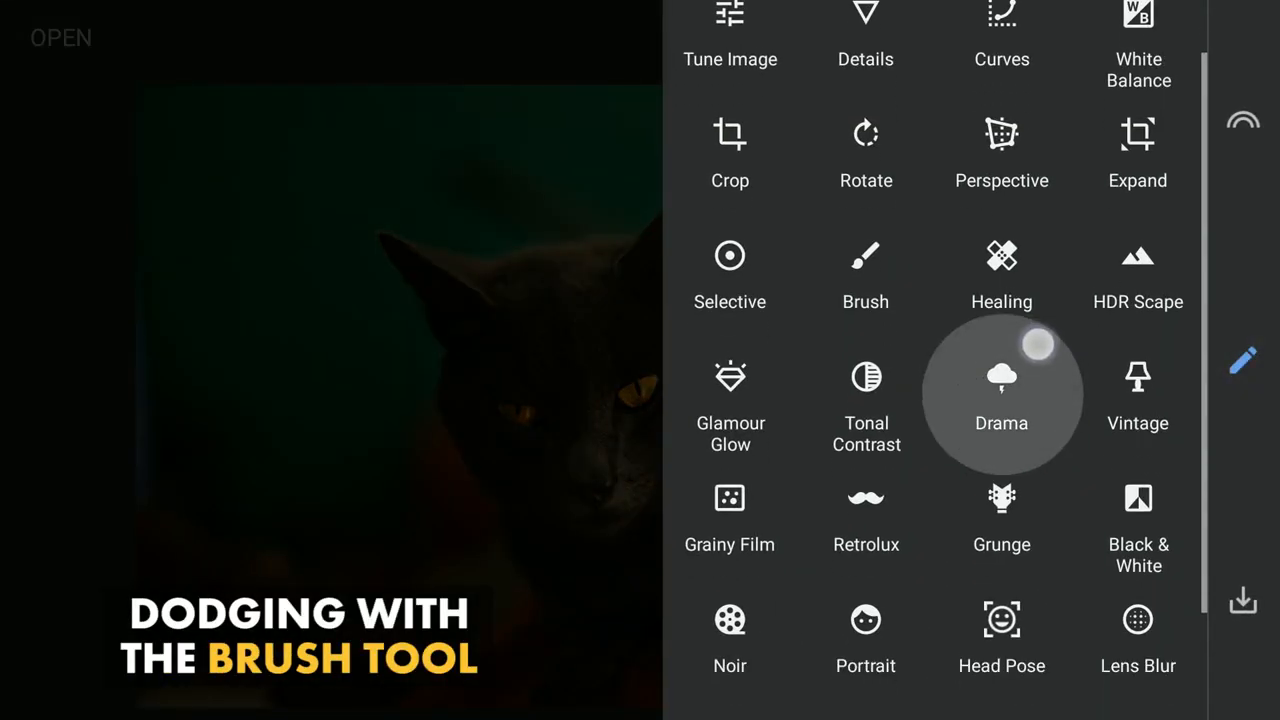
Paint Dodge & Burn at 5 over the cat's face and body, then apply.
click(865, 275)
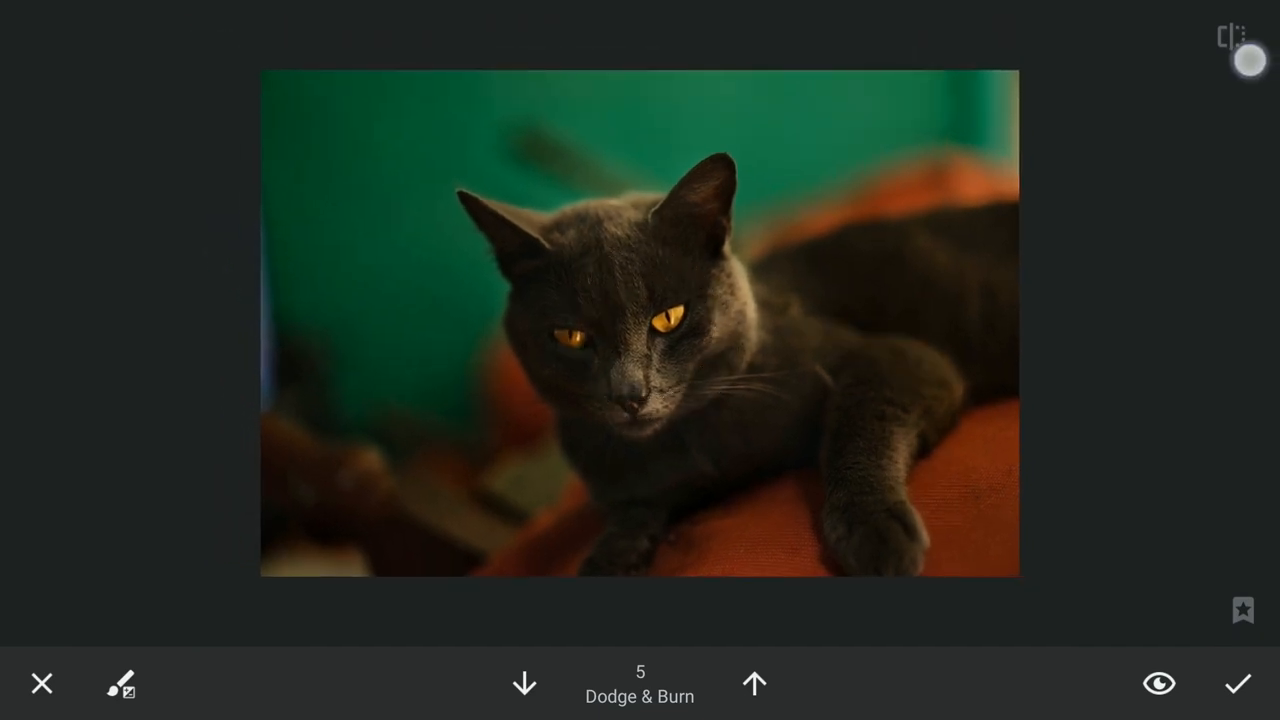
click(1238, 683)
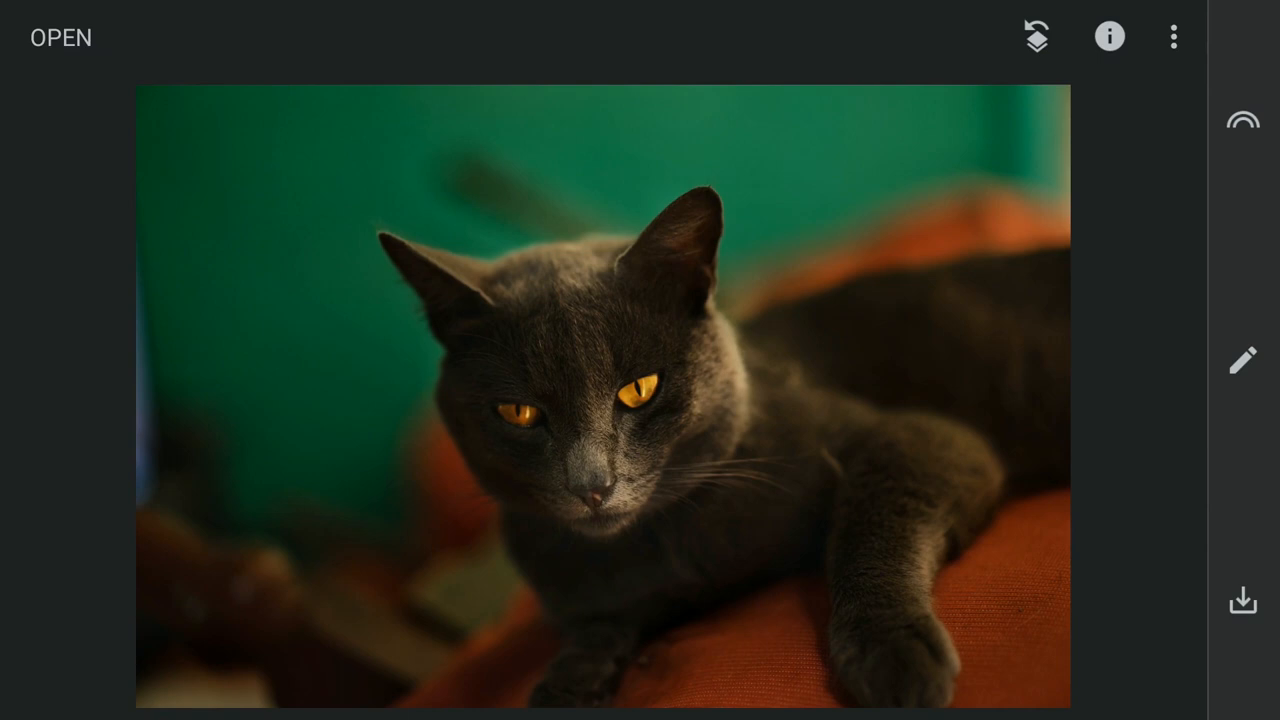
Add a vignette with Outer Brightness -100 centred on the cat's head.
click(1242, 361)
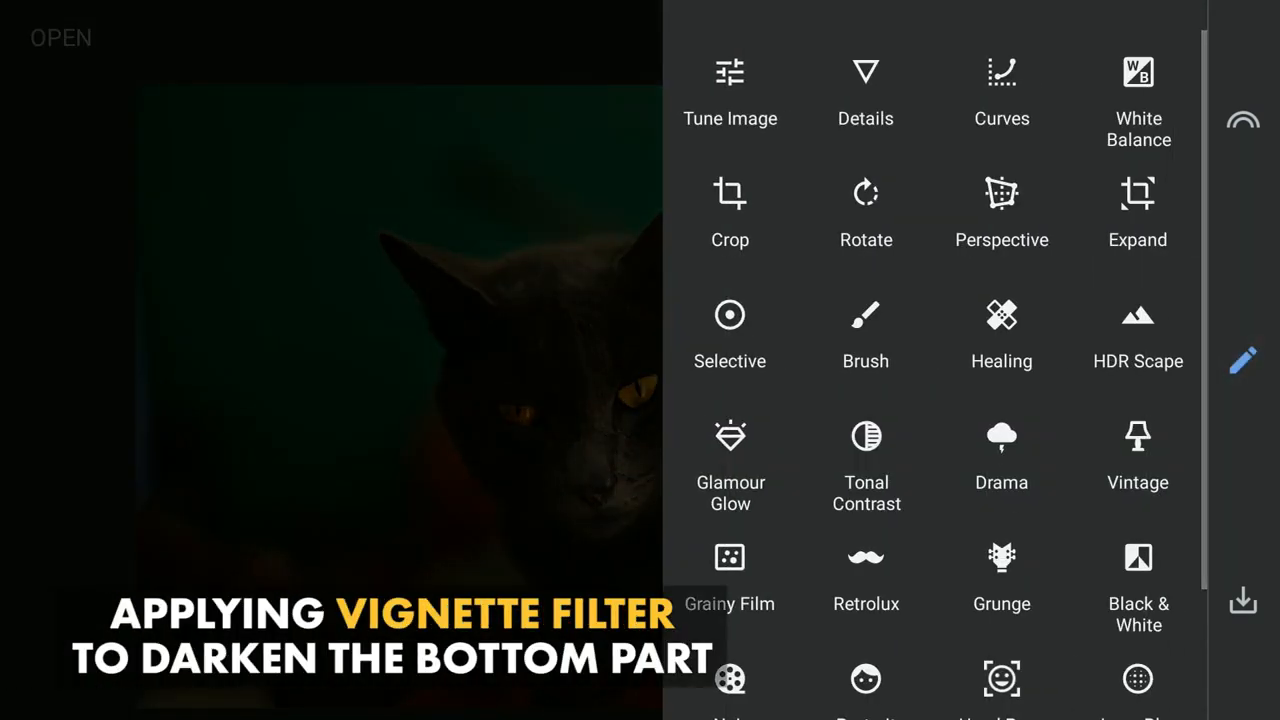
scroll(down, 3)
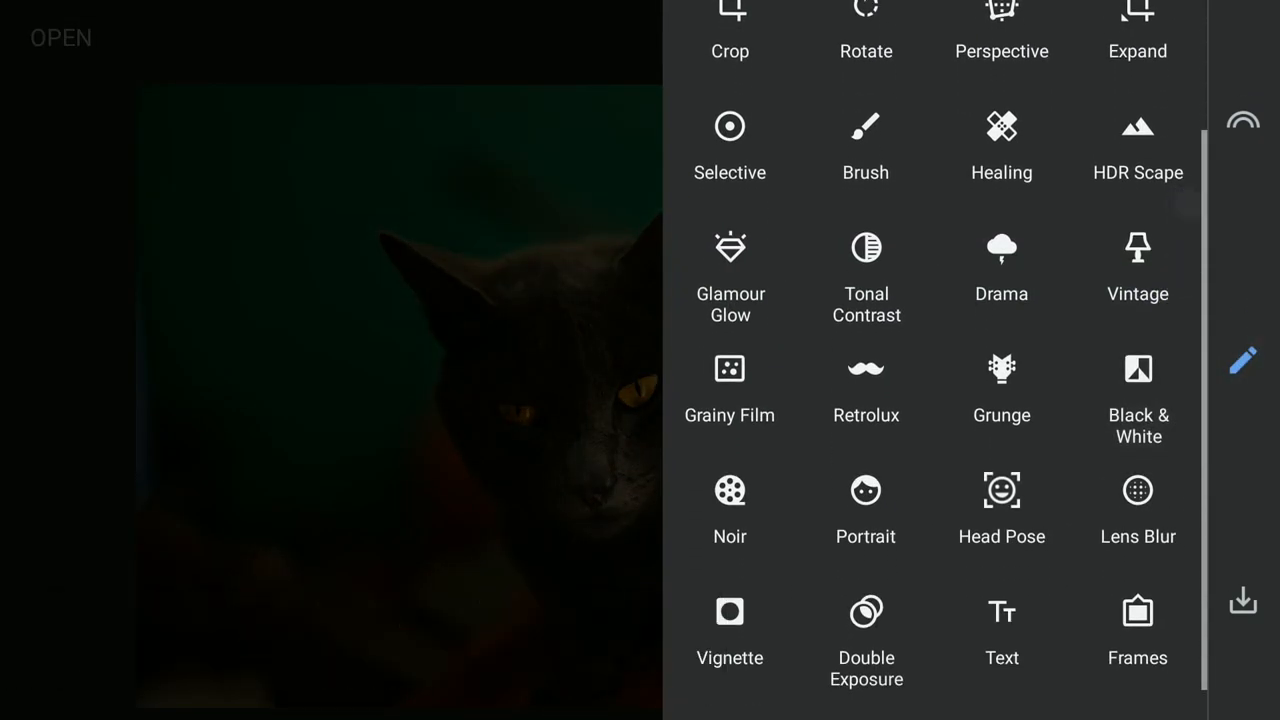
click(729, 611)
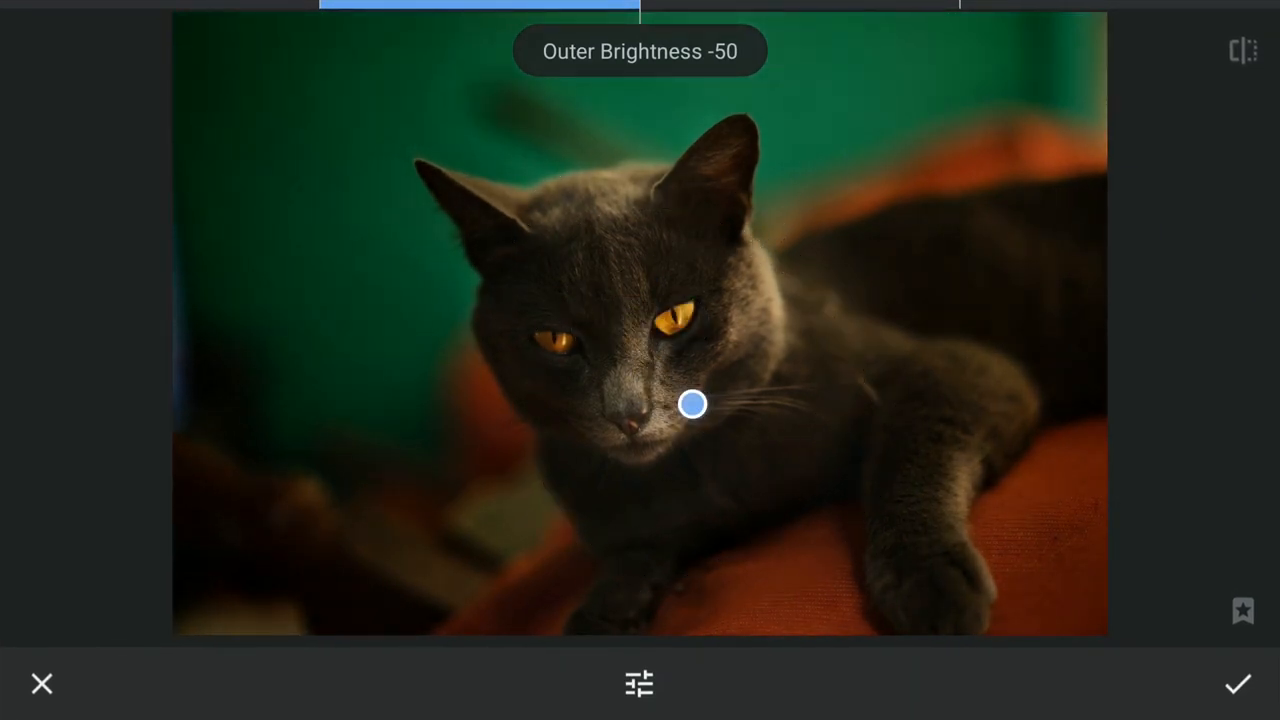
drag(692, 404, 628, 273)
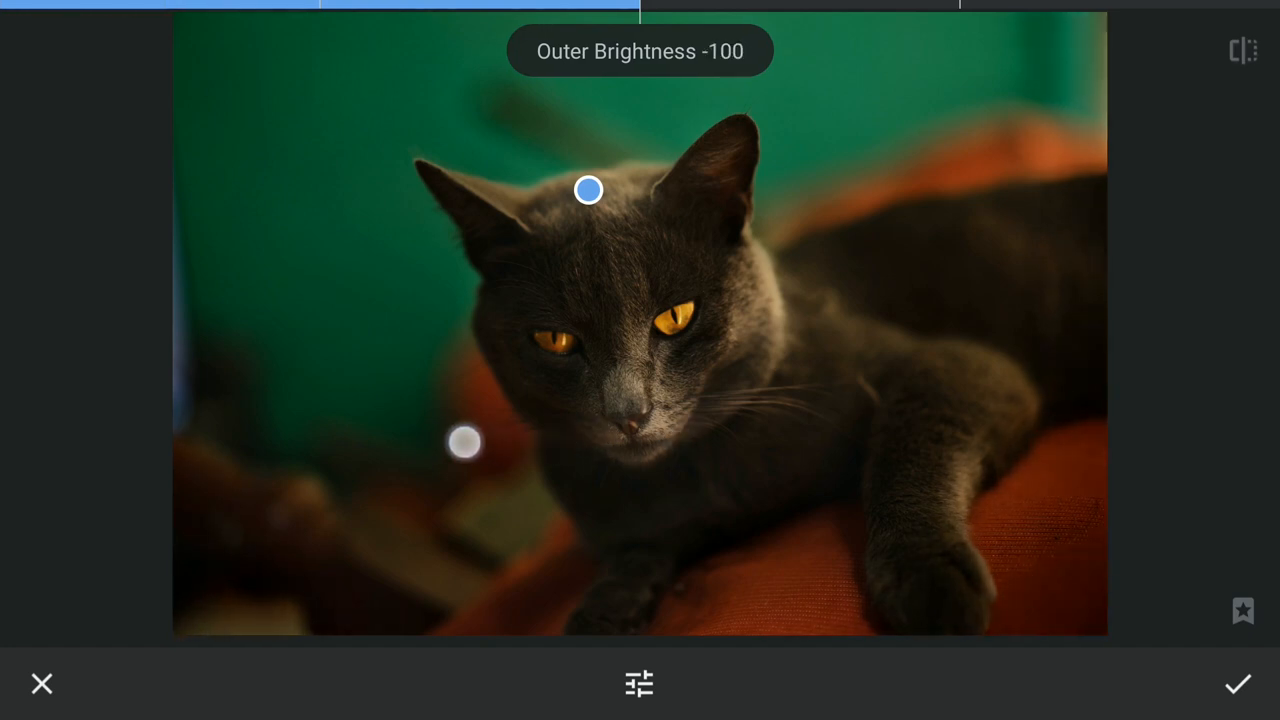
drag(465, 442, 990, 252)
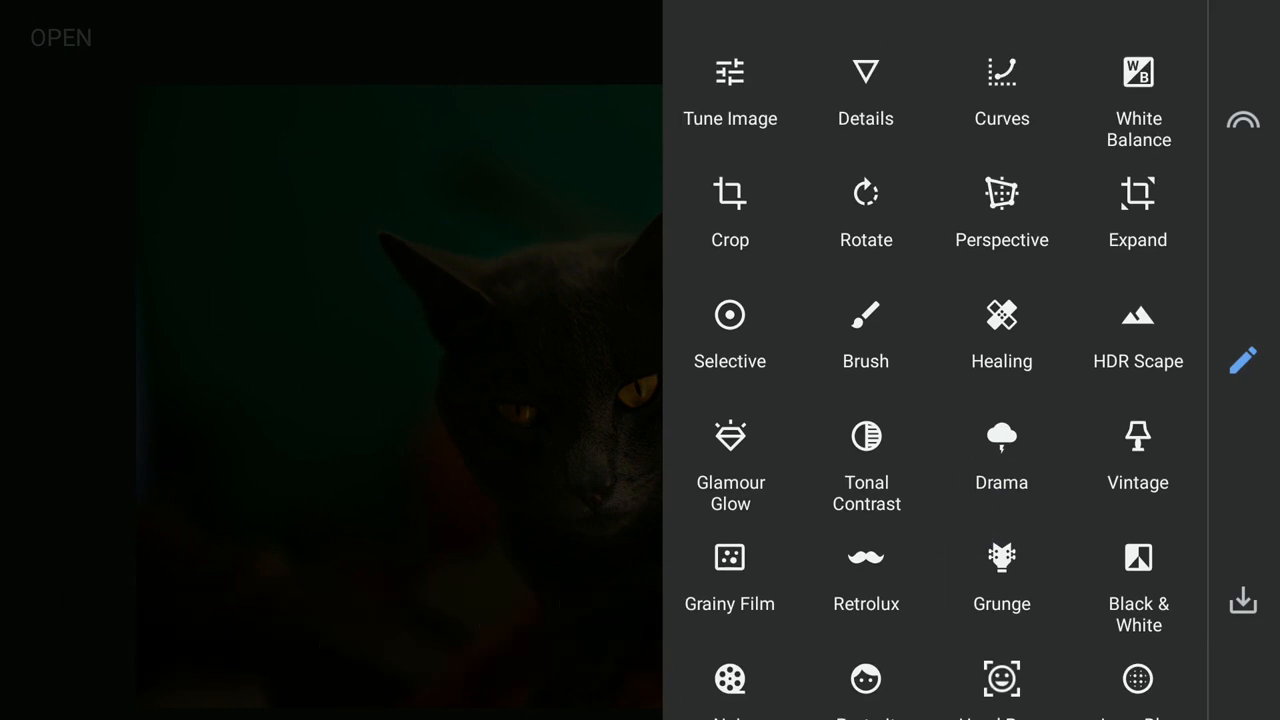
Set Details Structure to +32 and apply it.
click(864, 90)
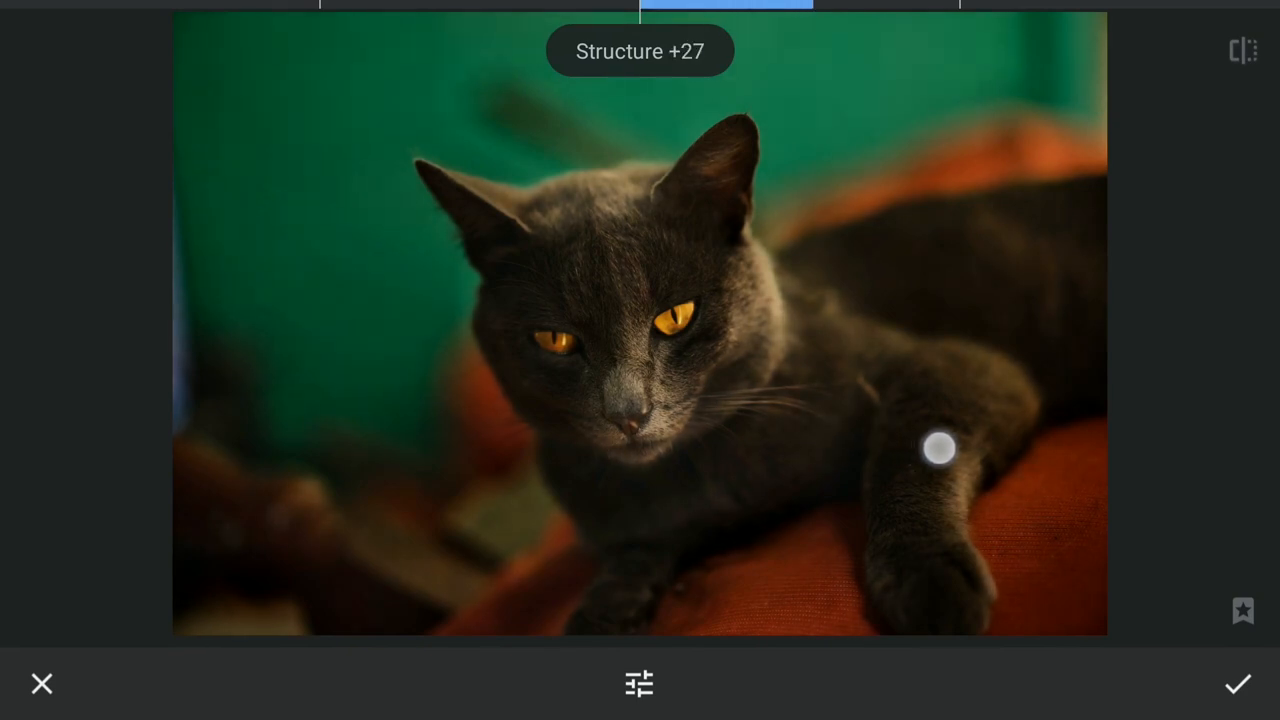
drag(938, 448, 941, 465)
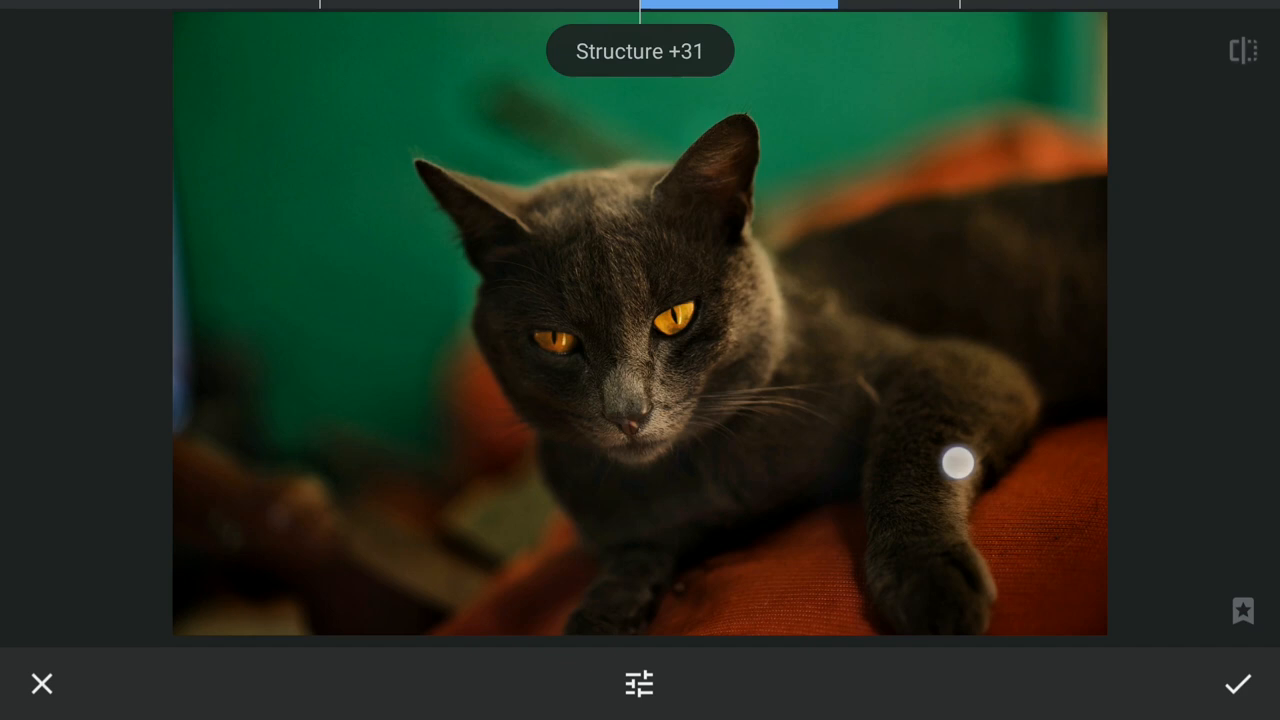
drag(964, 462, 957, 462)
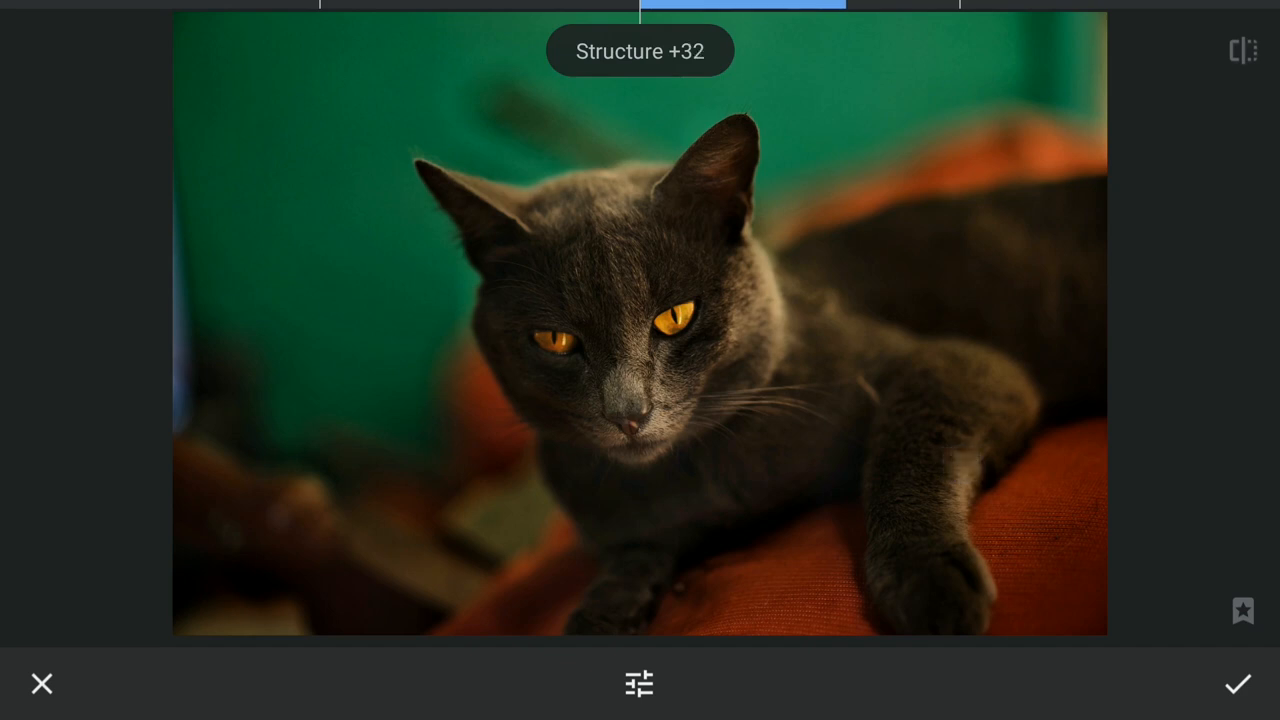
click(1238, 684)
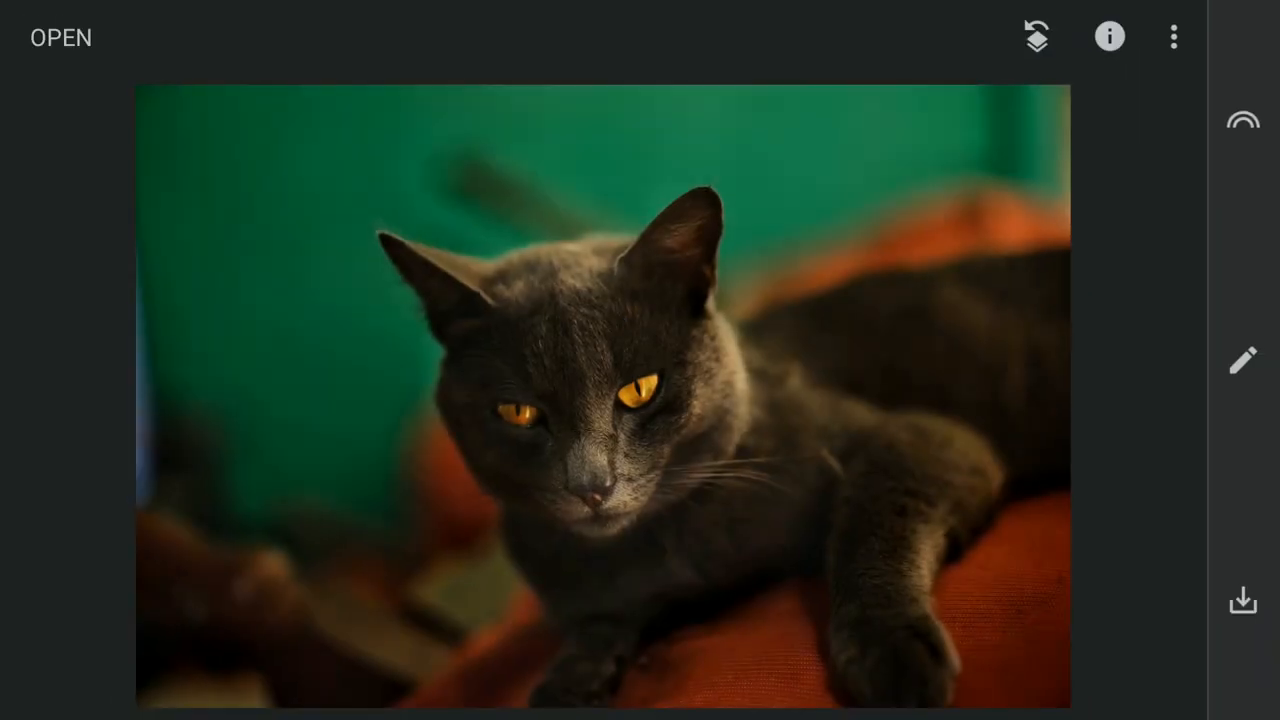
Mask the Details edit to the cat's face, check the mask, and confirm.
click(1036, 37)
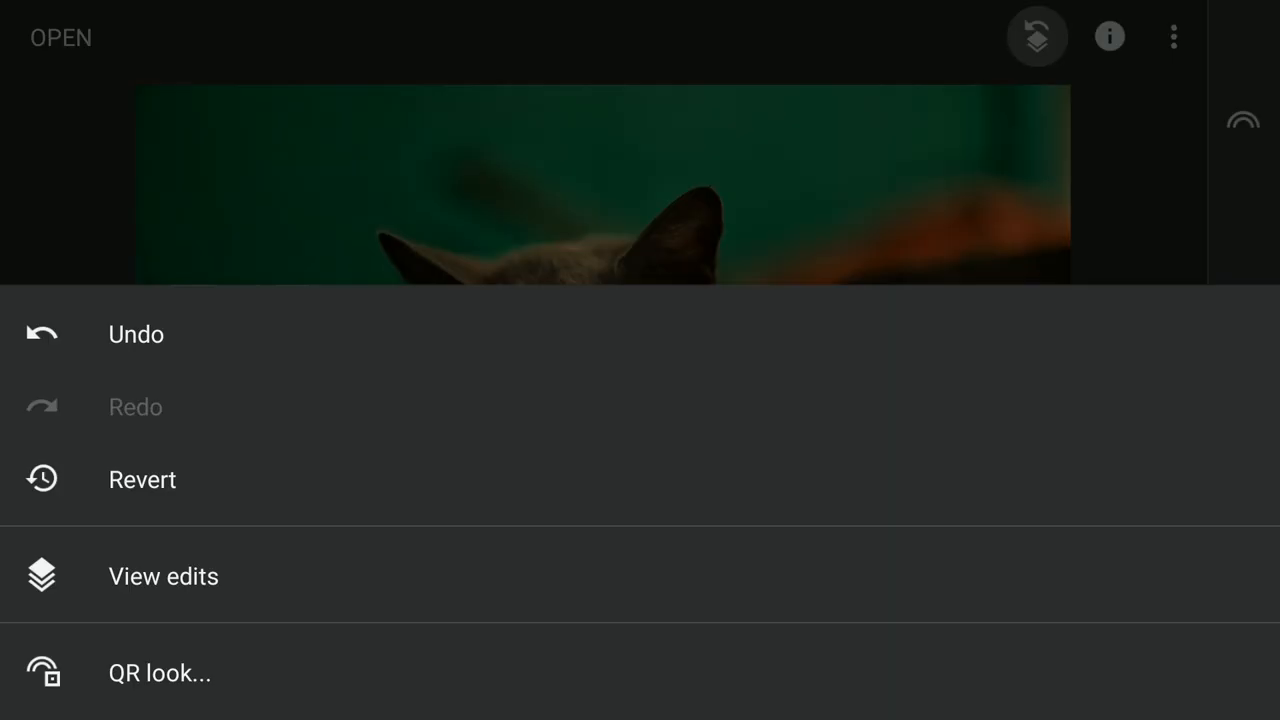
click(163, 576)
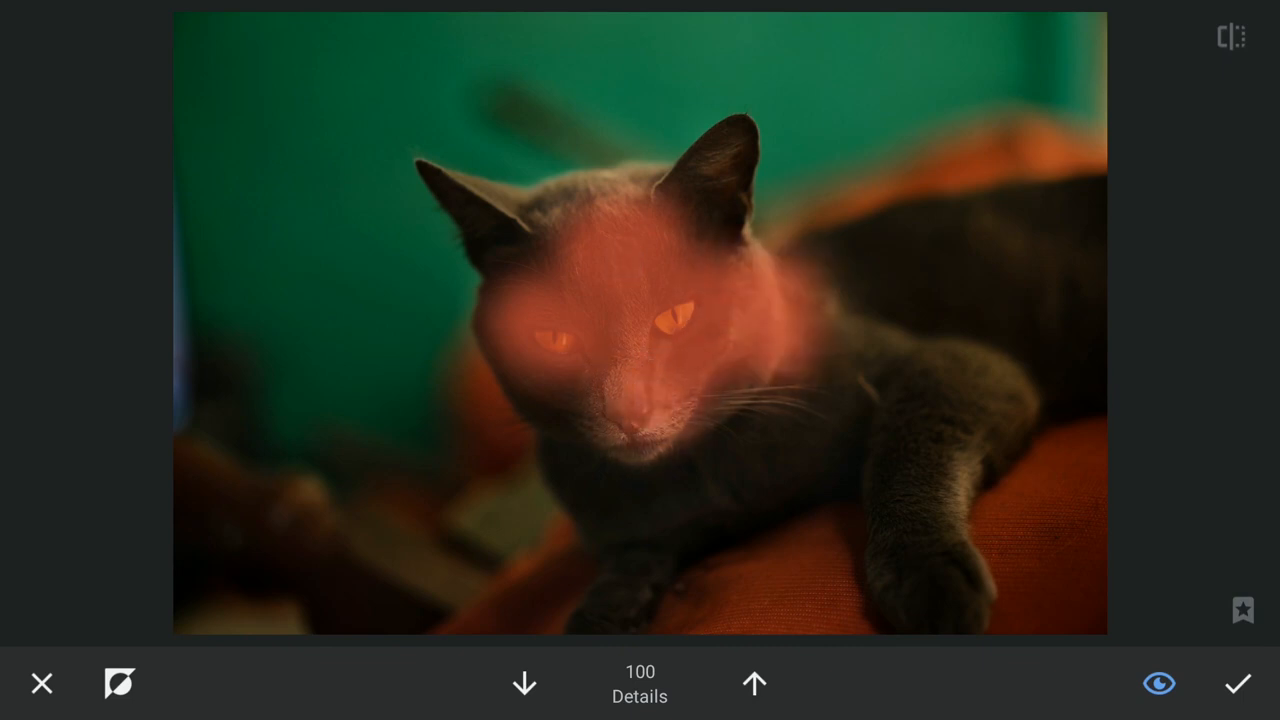
click(630, 420)
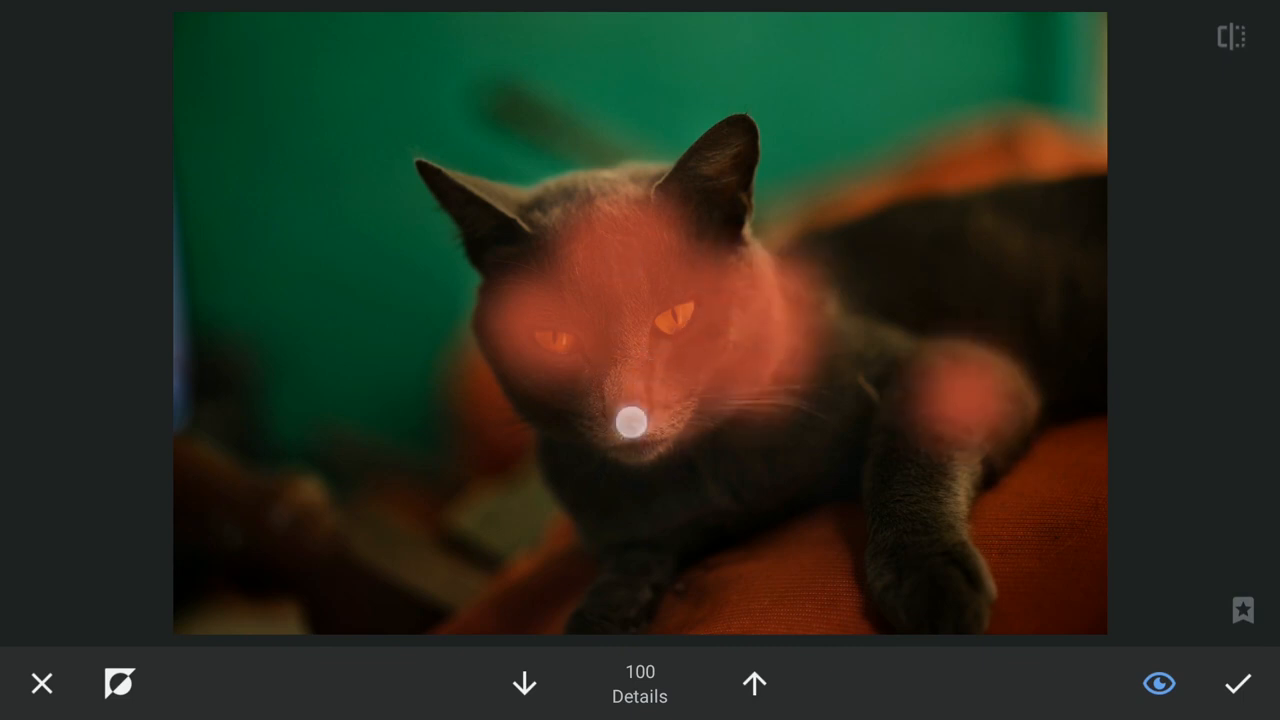
click(1158, 683)
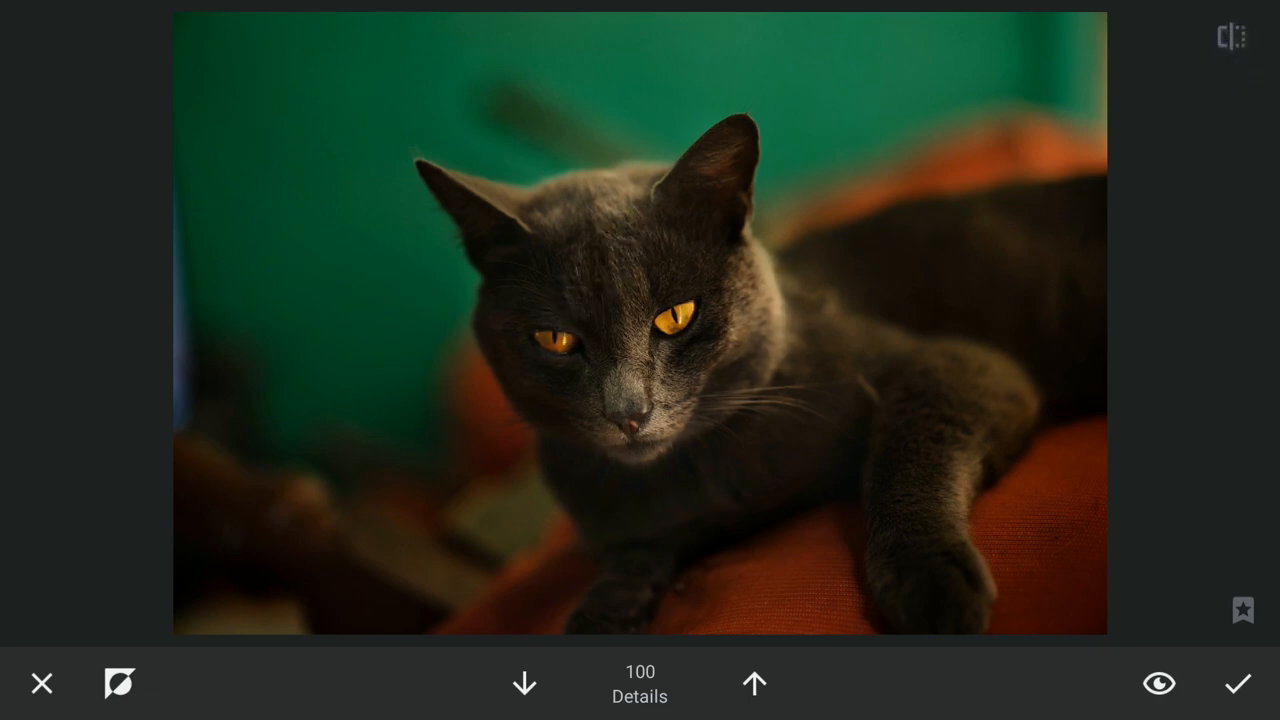
click(1238, 683)
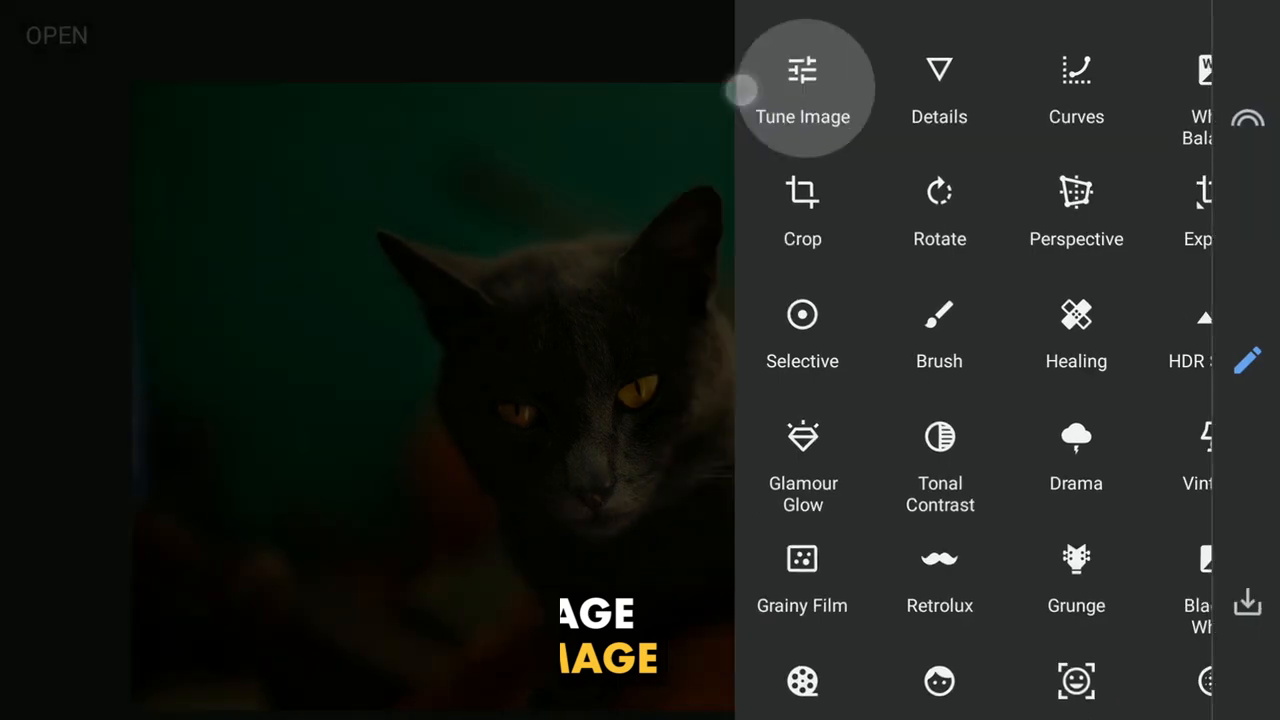
Set Tune Image brightness to +71 and warmth to +36 on the cat photo.
click(802, 88)
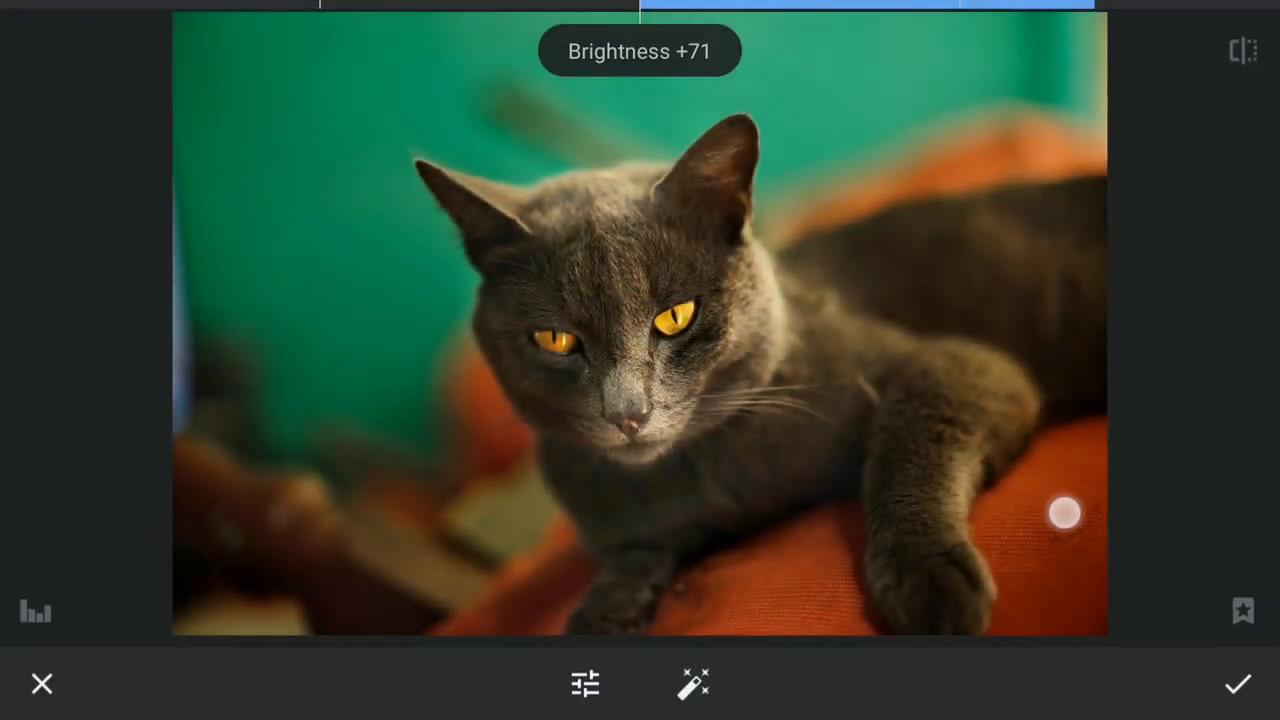
click(585, 683)
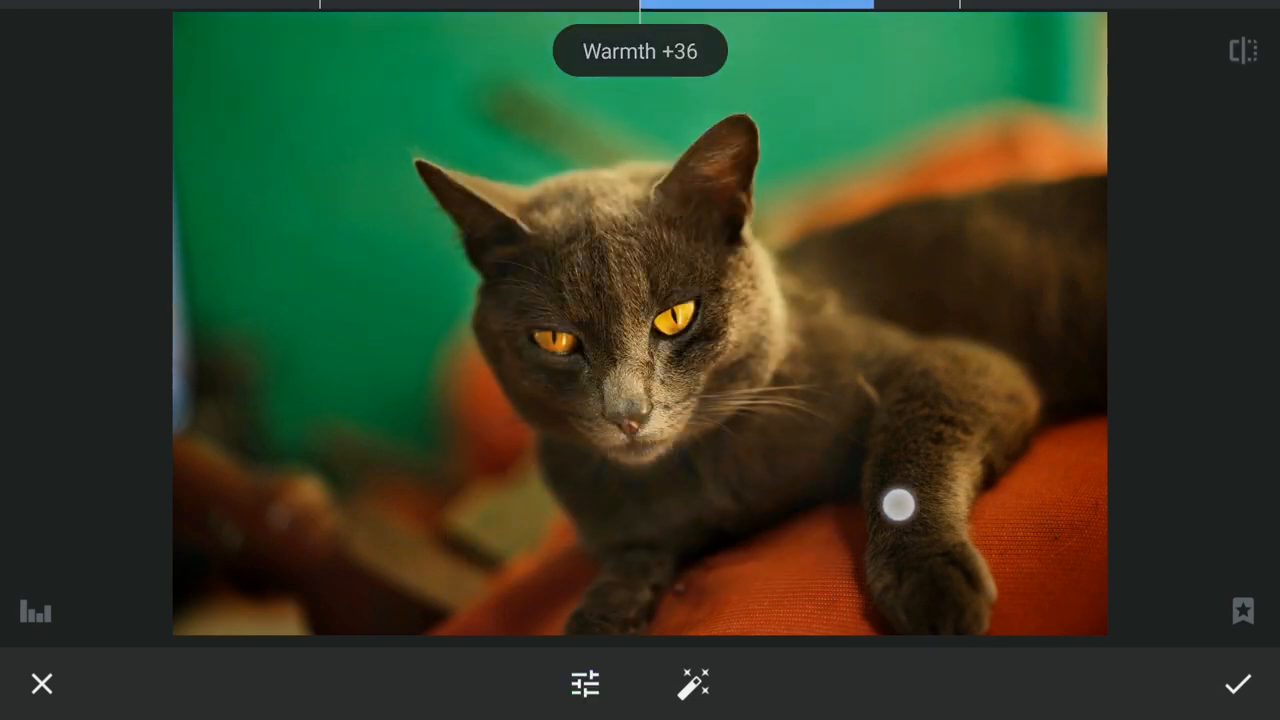
drag(897, 505, 990, 515)
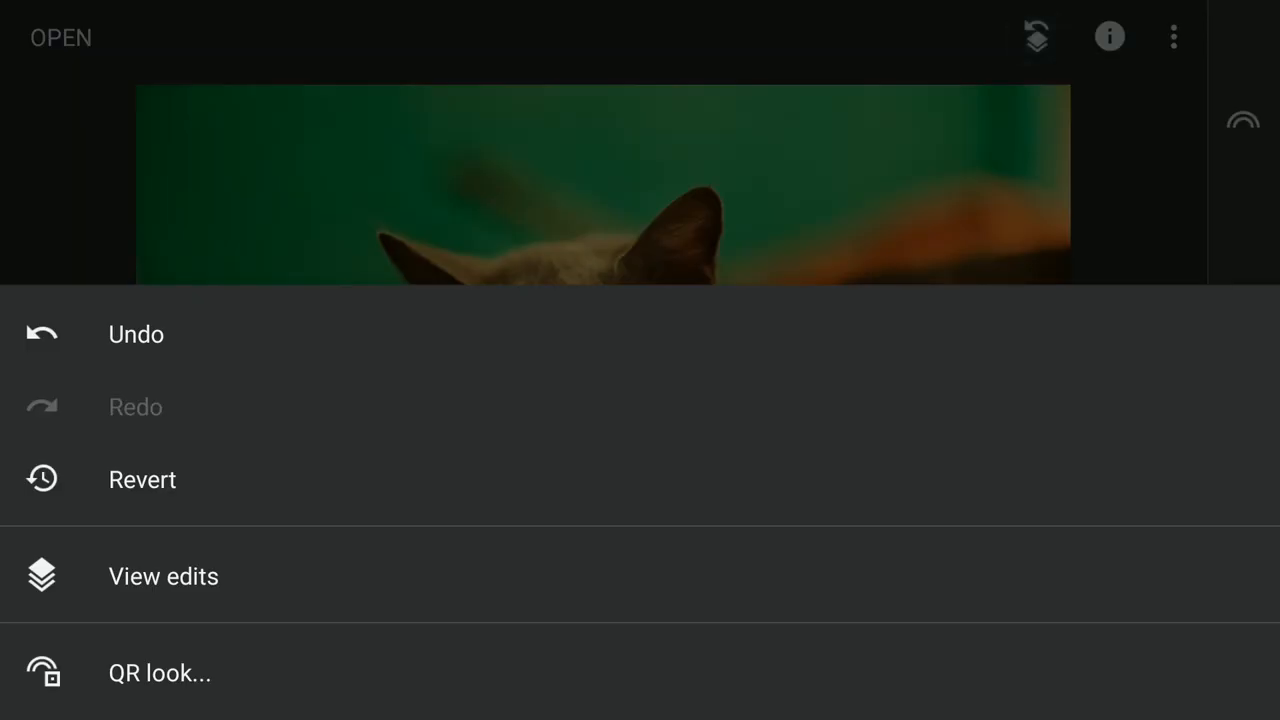
Brush-mask the Tune Image brightness and warmth edit onto the top area, then confirm.
click(163, 576)
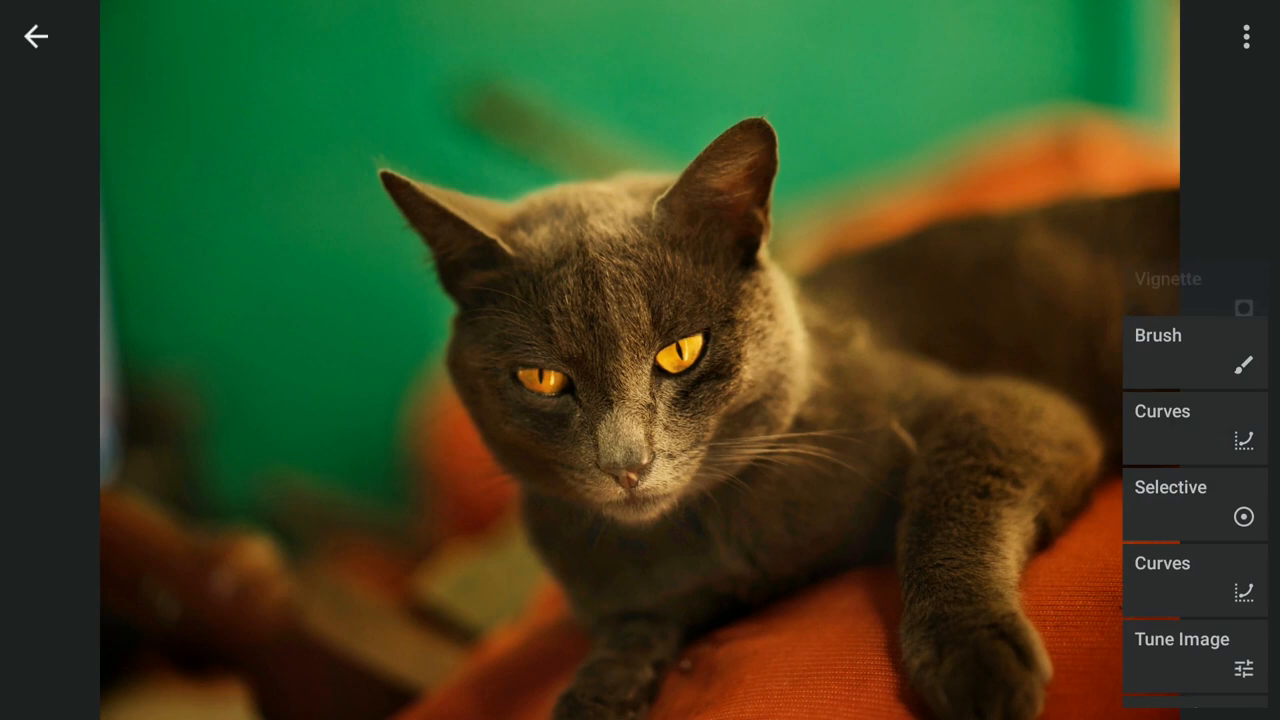
click(1180, 655)
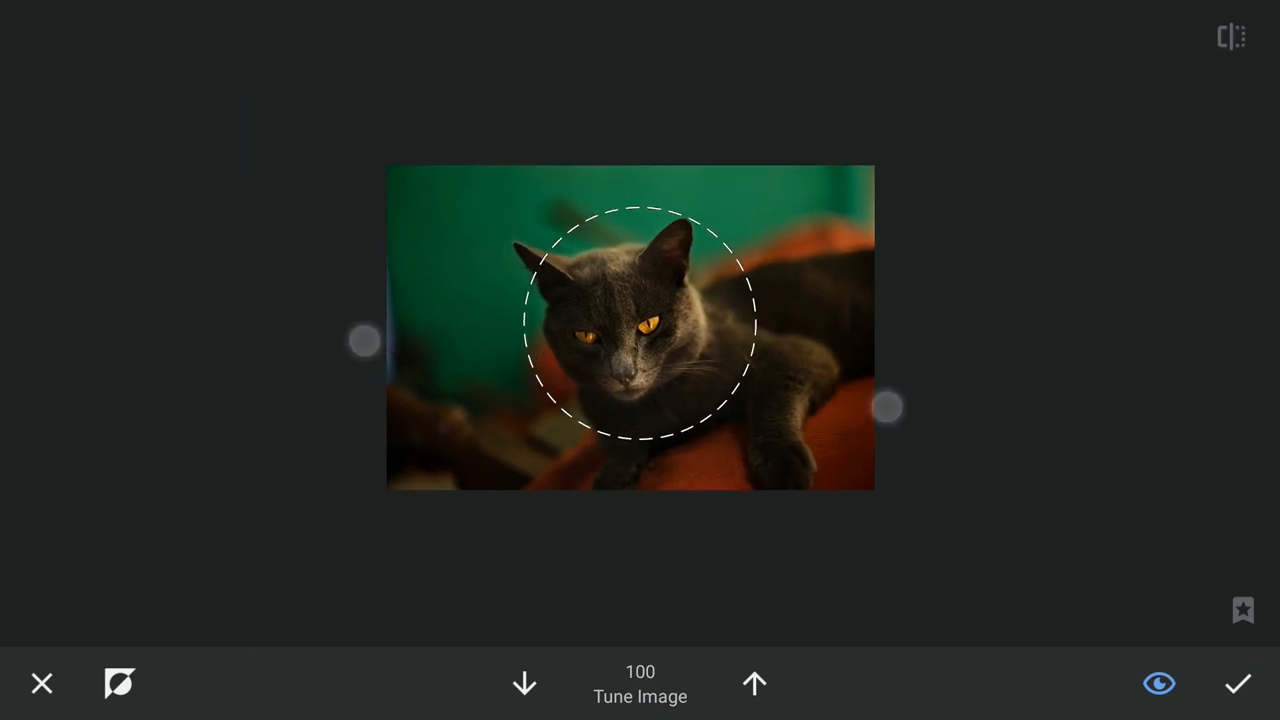
click(1158, 683)
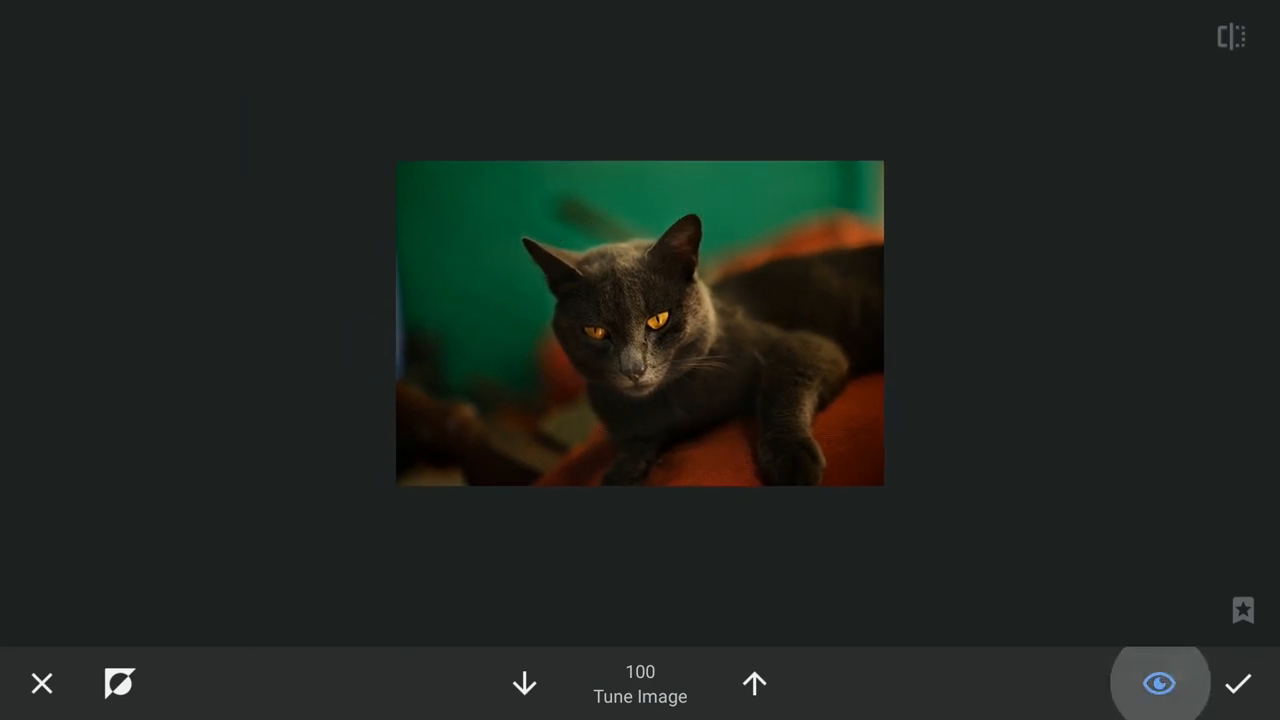
click(1158, 683)
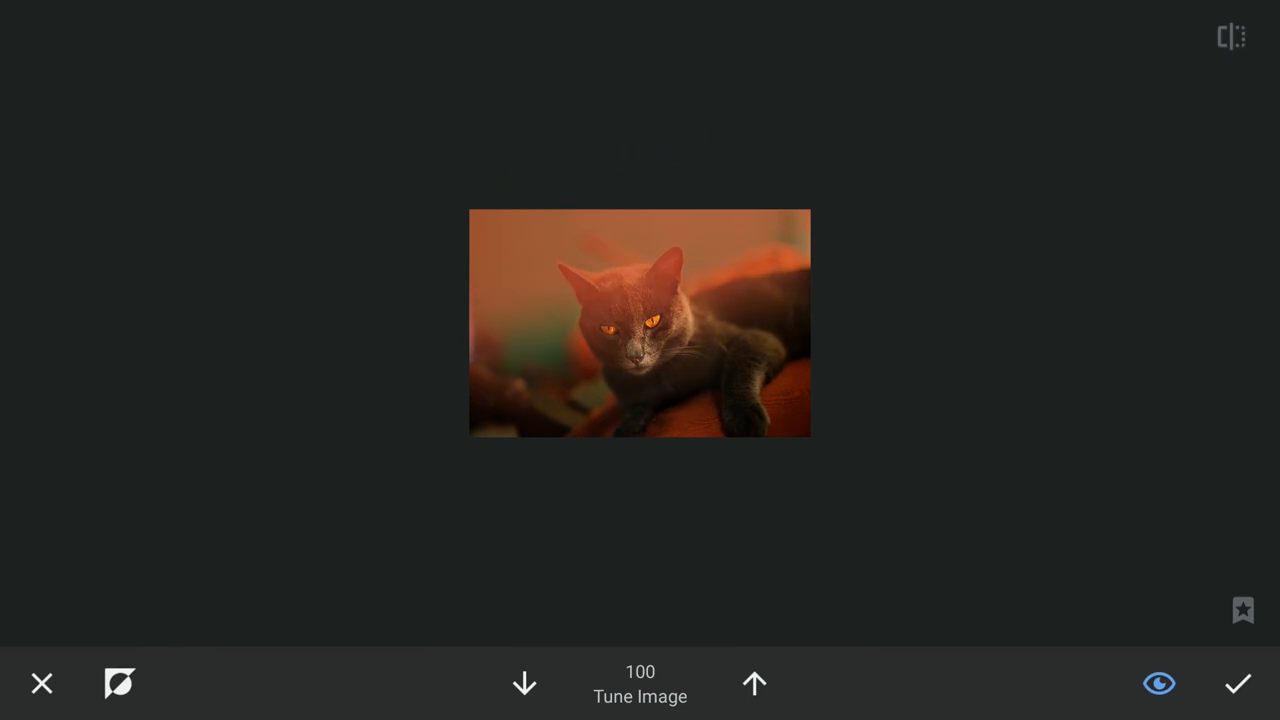
click(1159, 683)
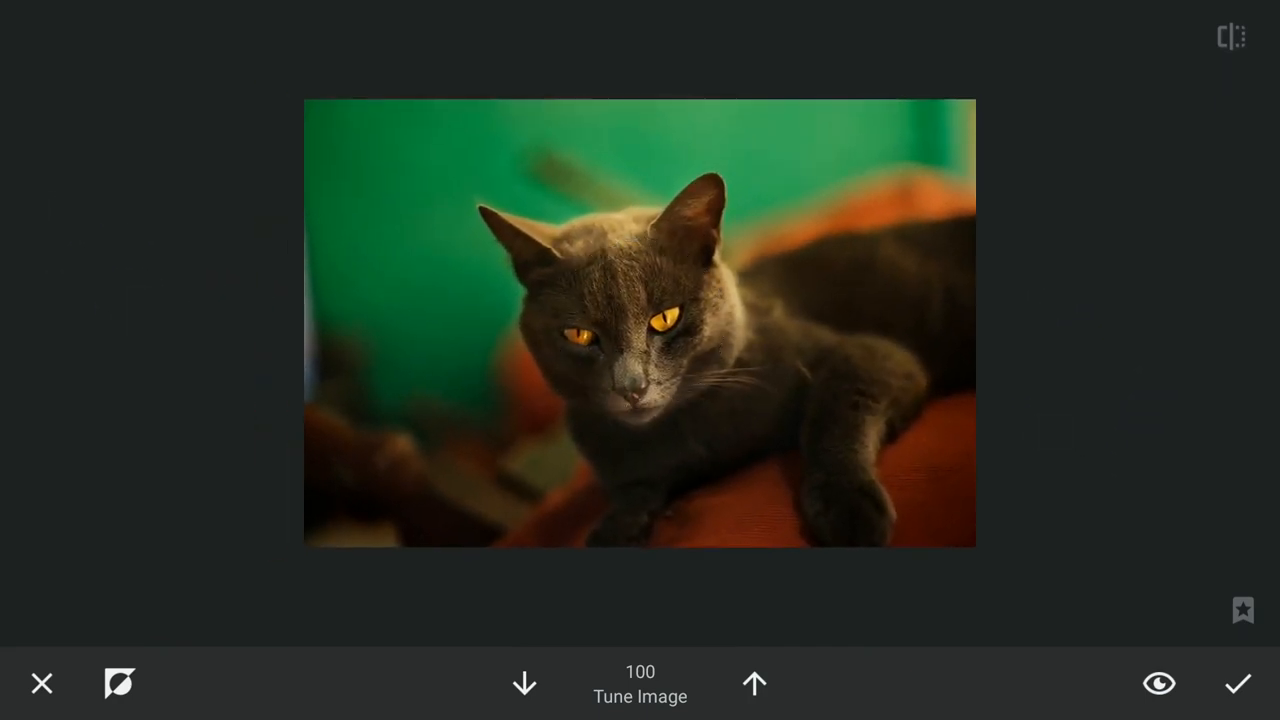
click(1158, 683)
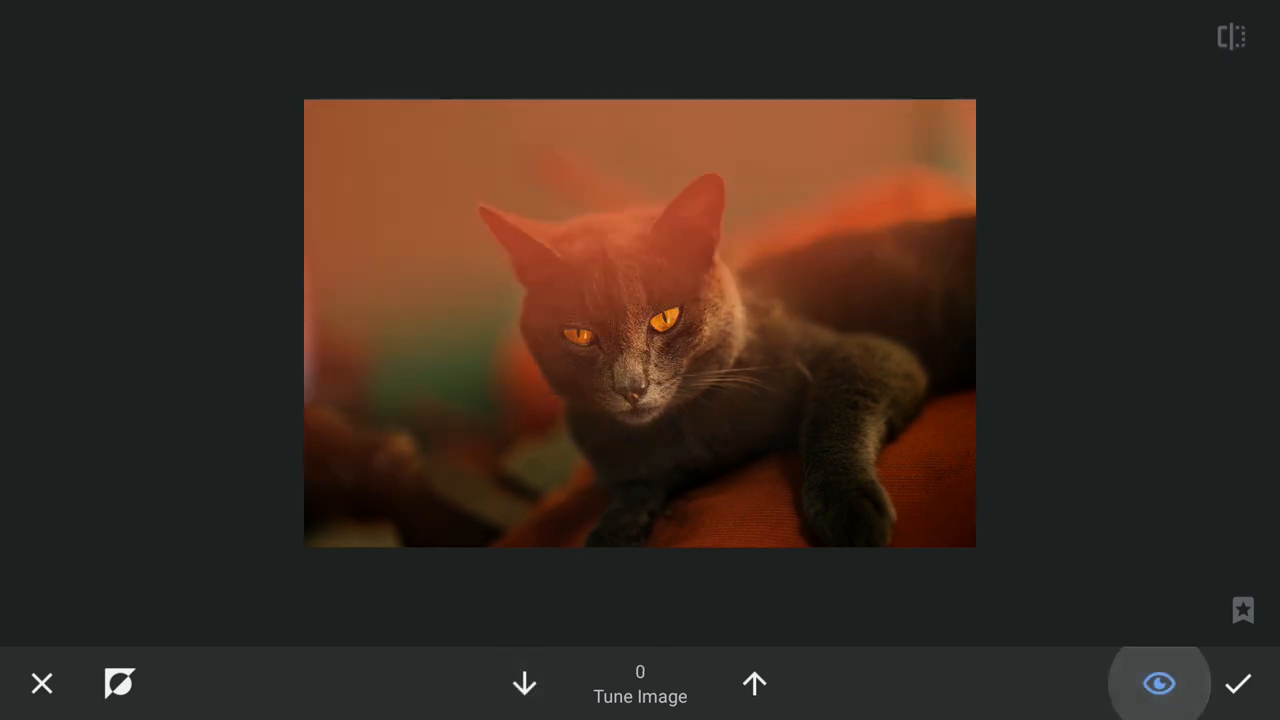
click(1158, 683)
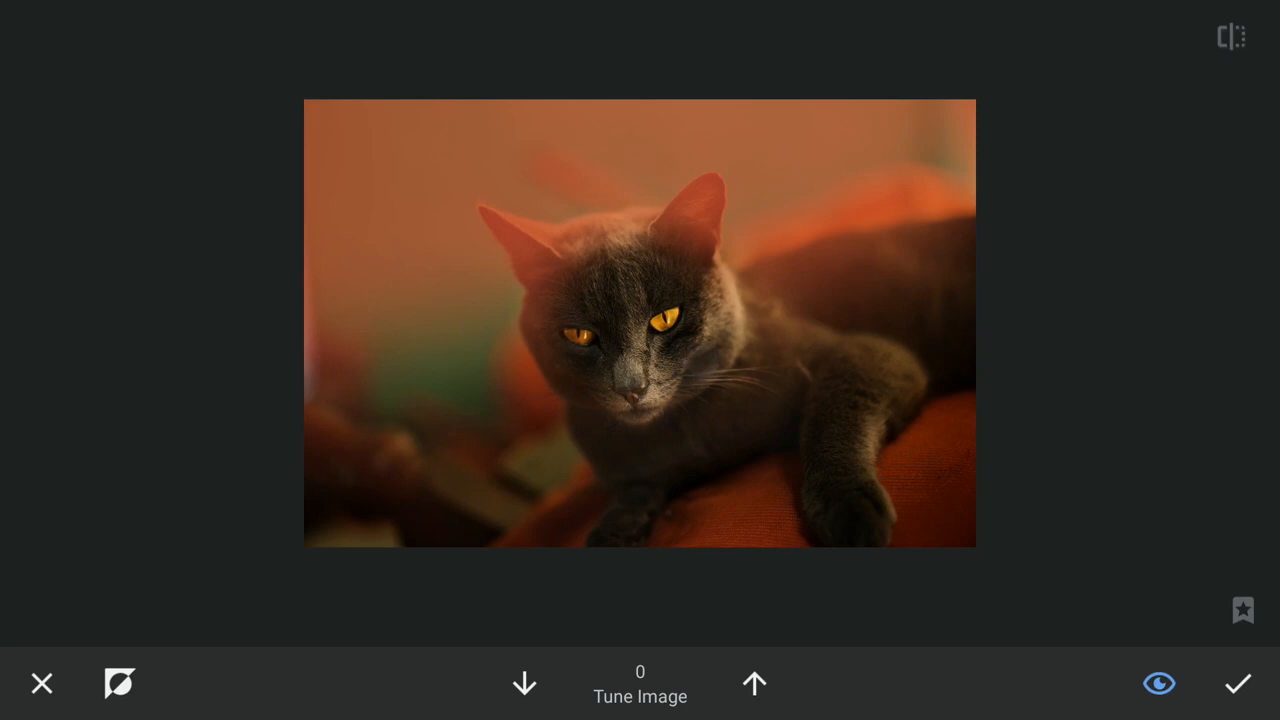
click(1158, 684)
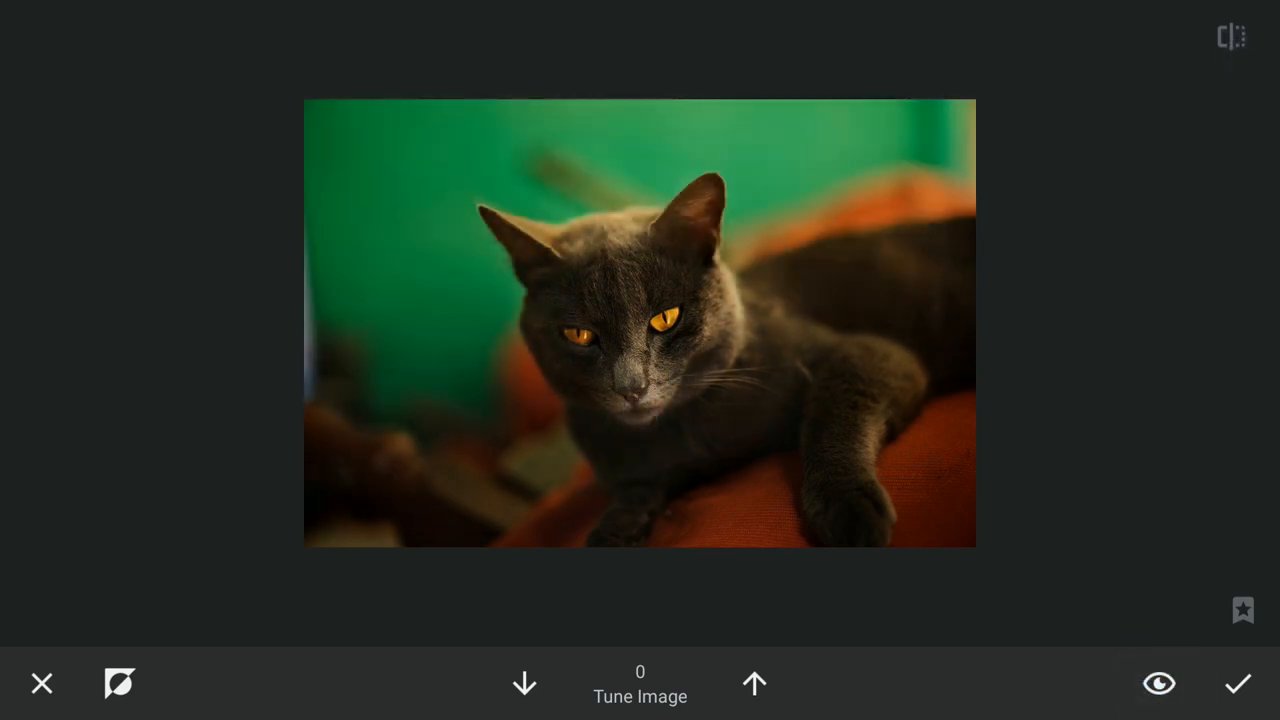
click(754, 683)
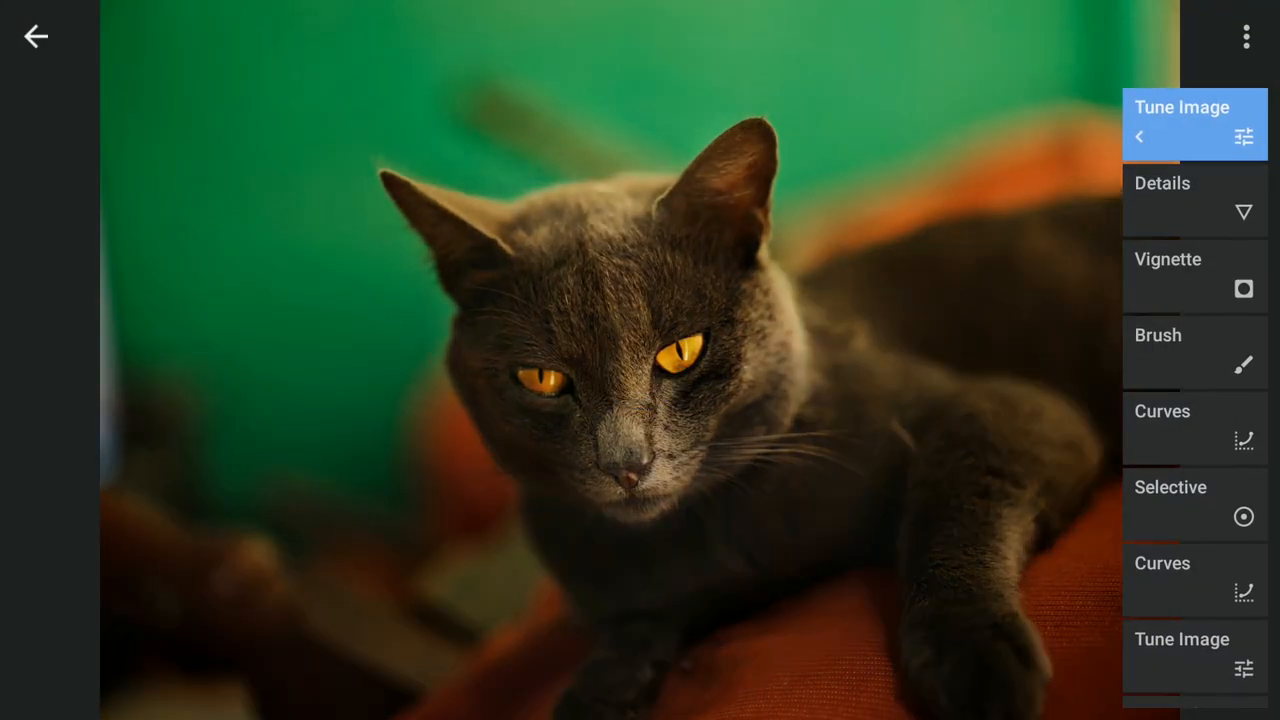
click(1138, 136)
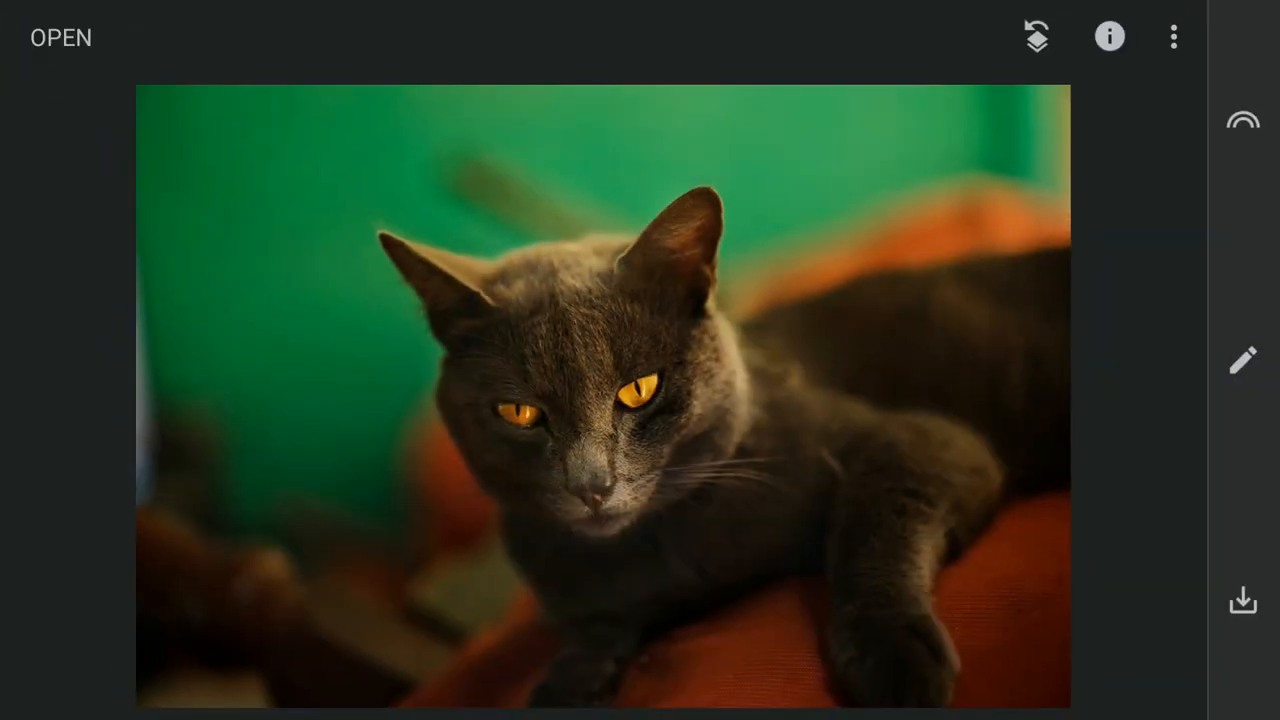
Apply a Curves S-curve with pulled-down shadows and lifted midtones.
click(1242, 361)
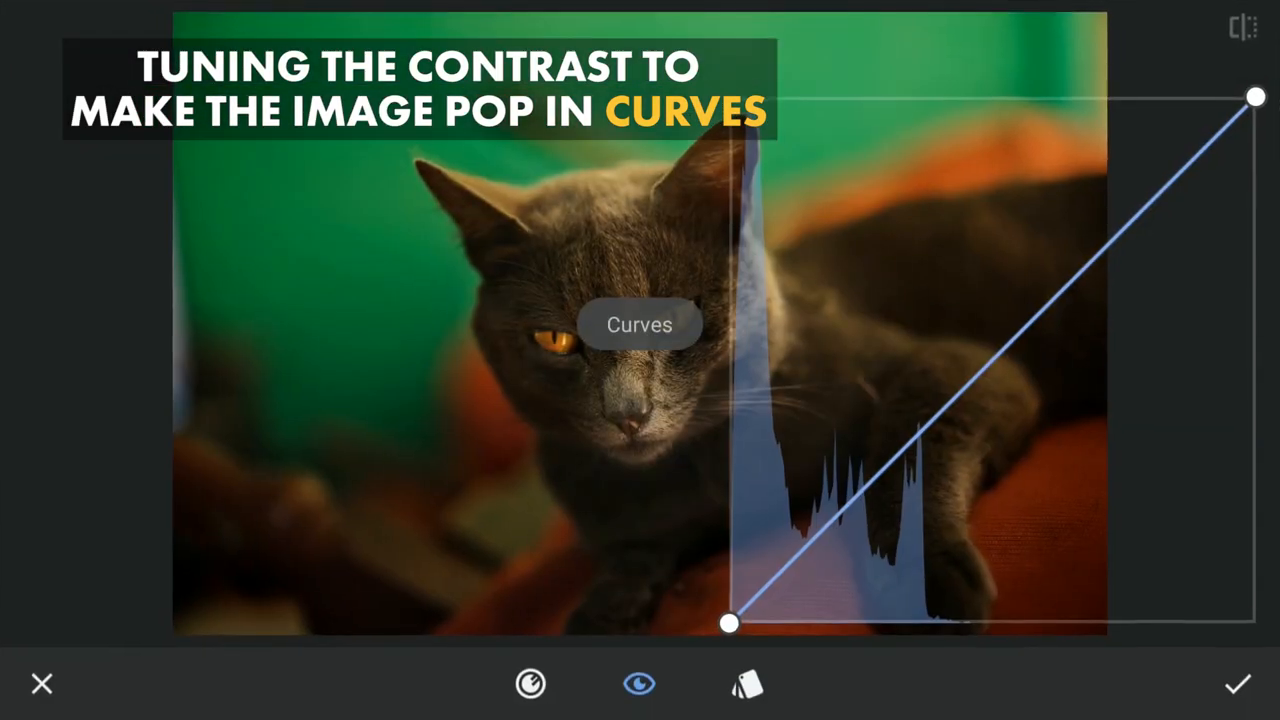
click(531, 684)
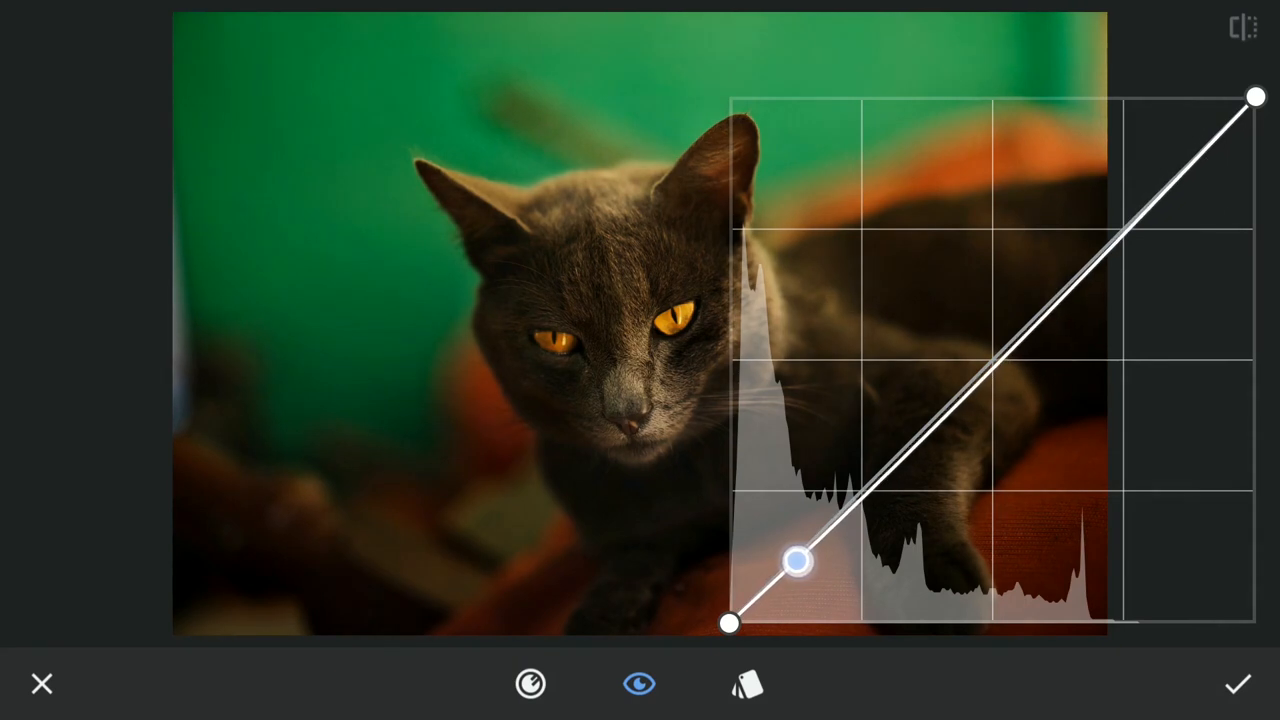
drag(800, 560, 812, 553)
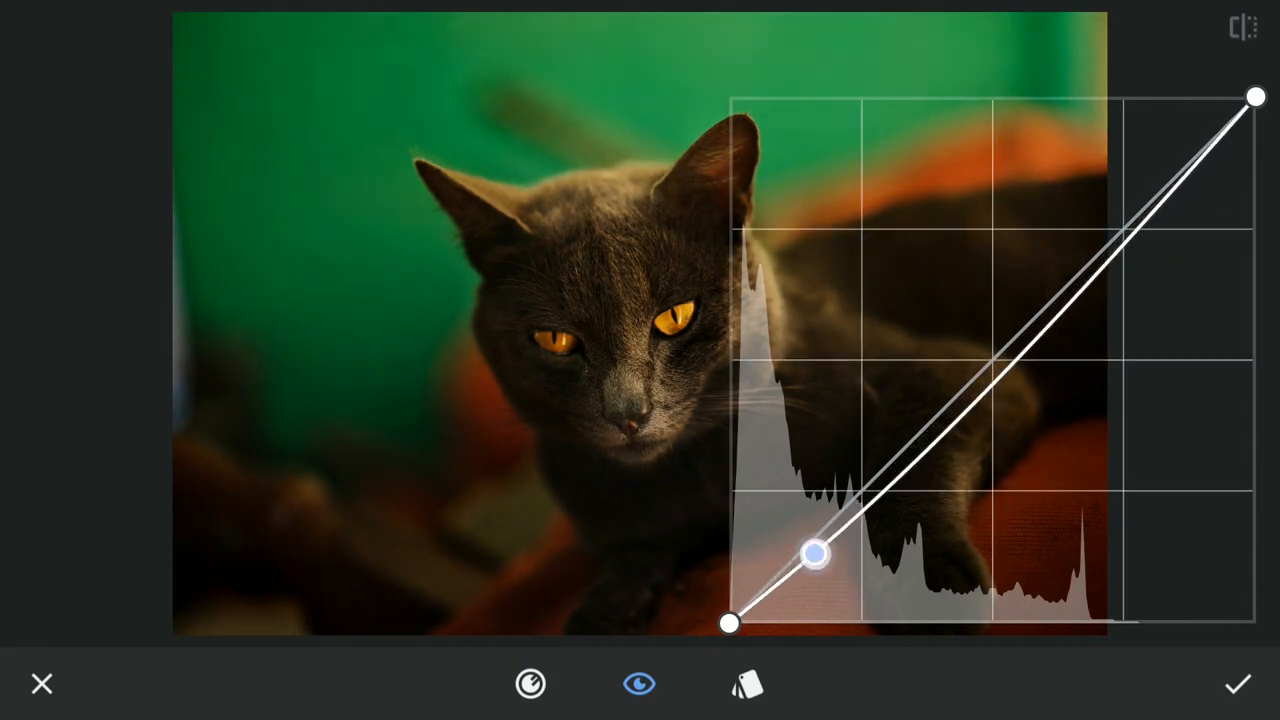
drag(815, 555, 805, 568)
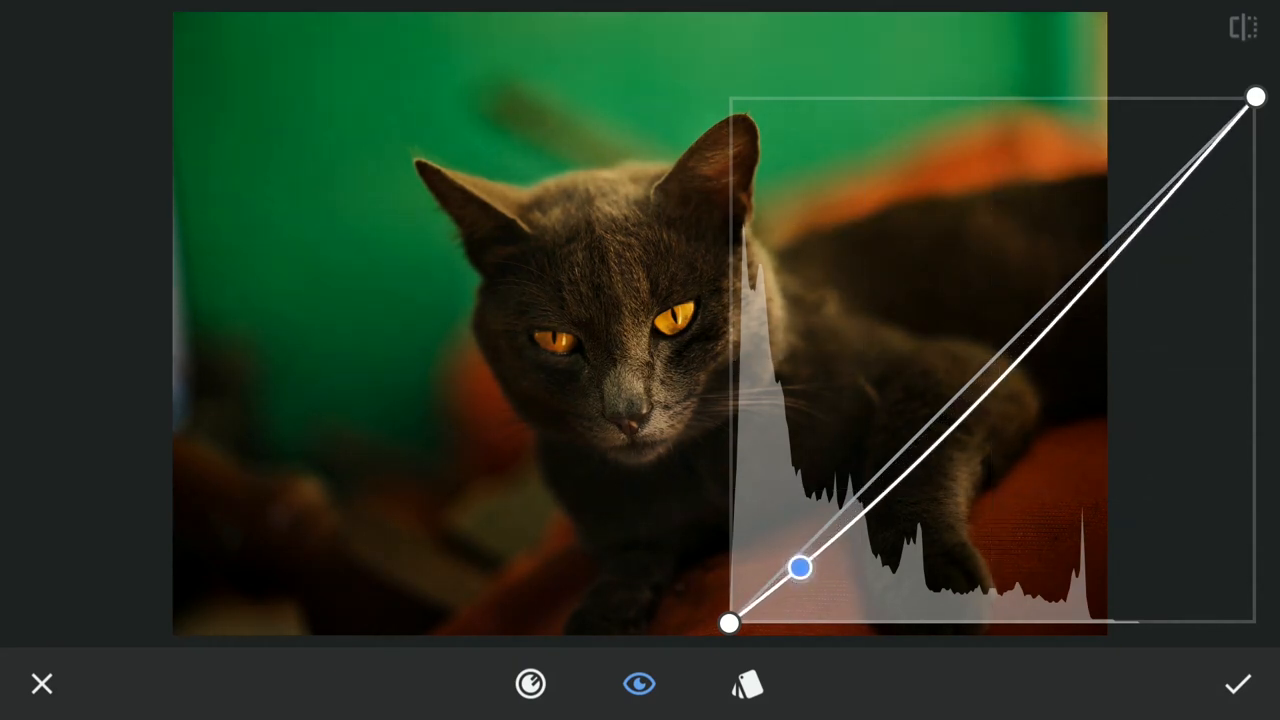
drag(803, 568, 920, 400)
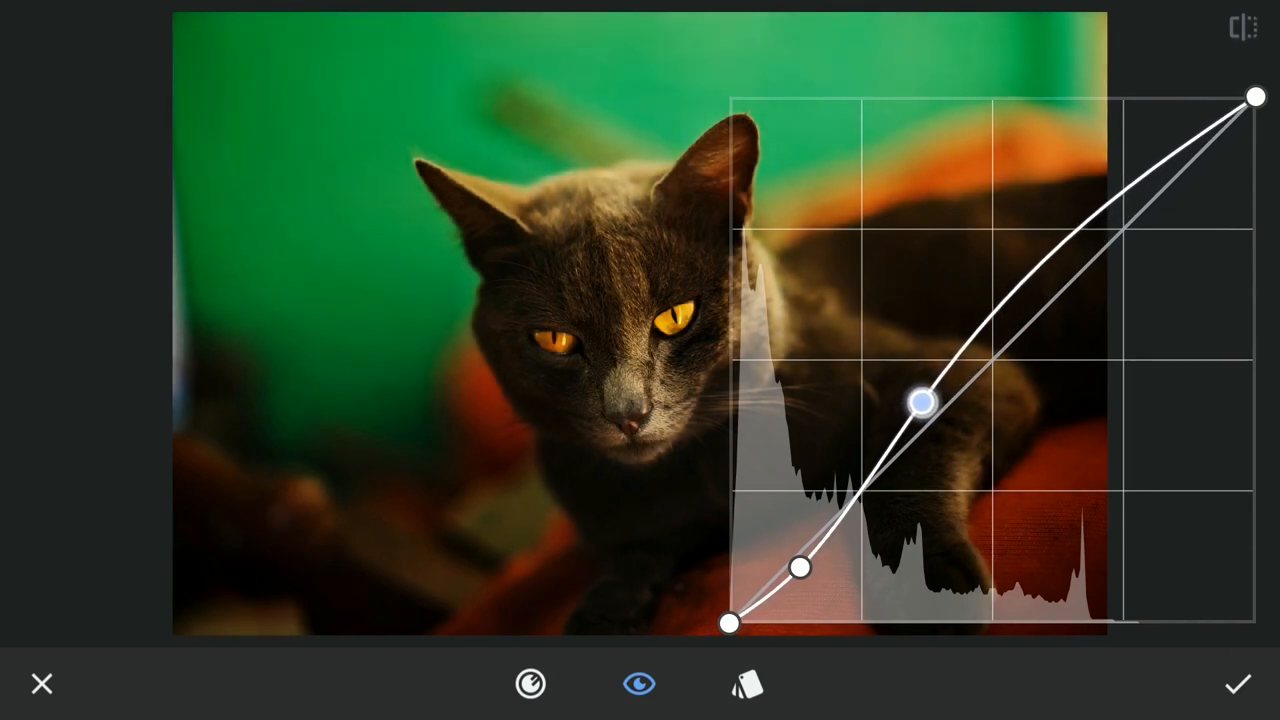
drag(922, 401, 938, 388)
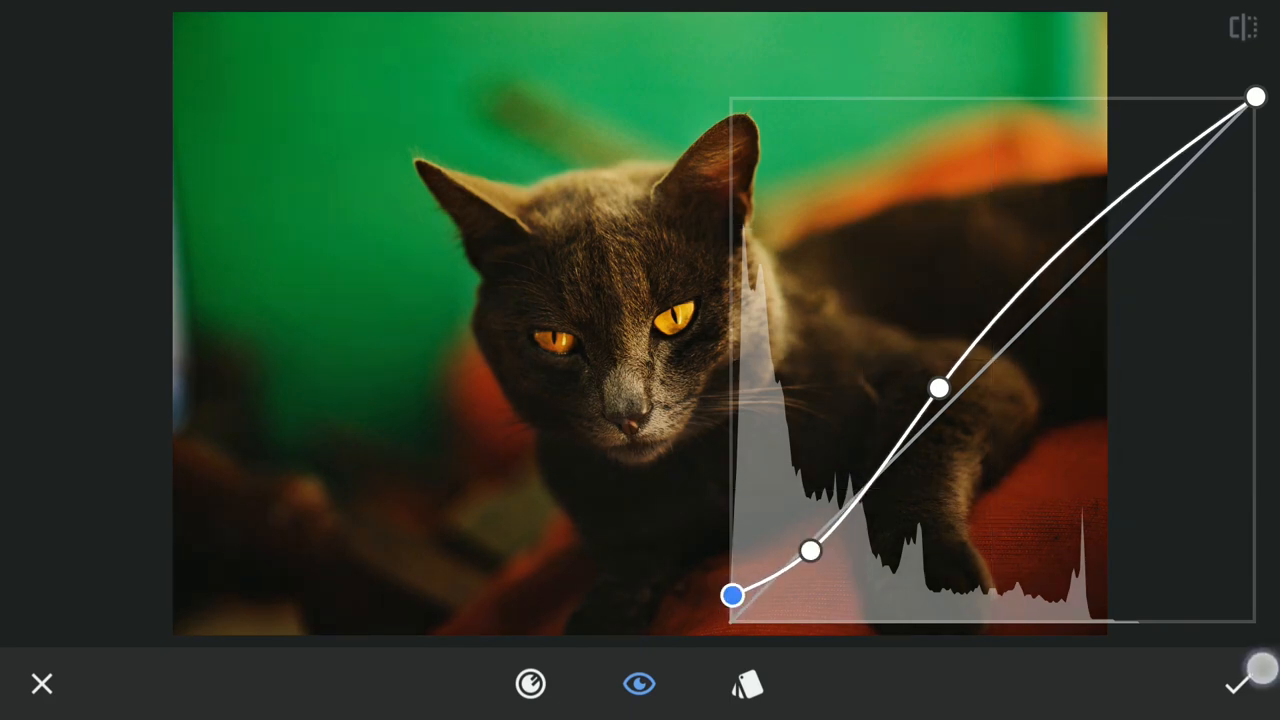
click(1235, 684)
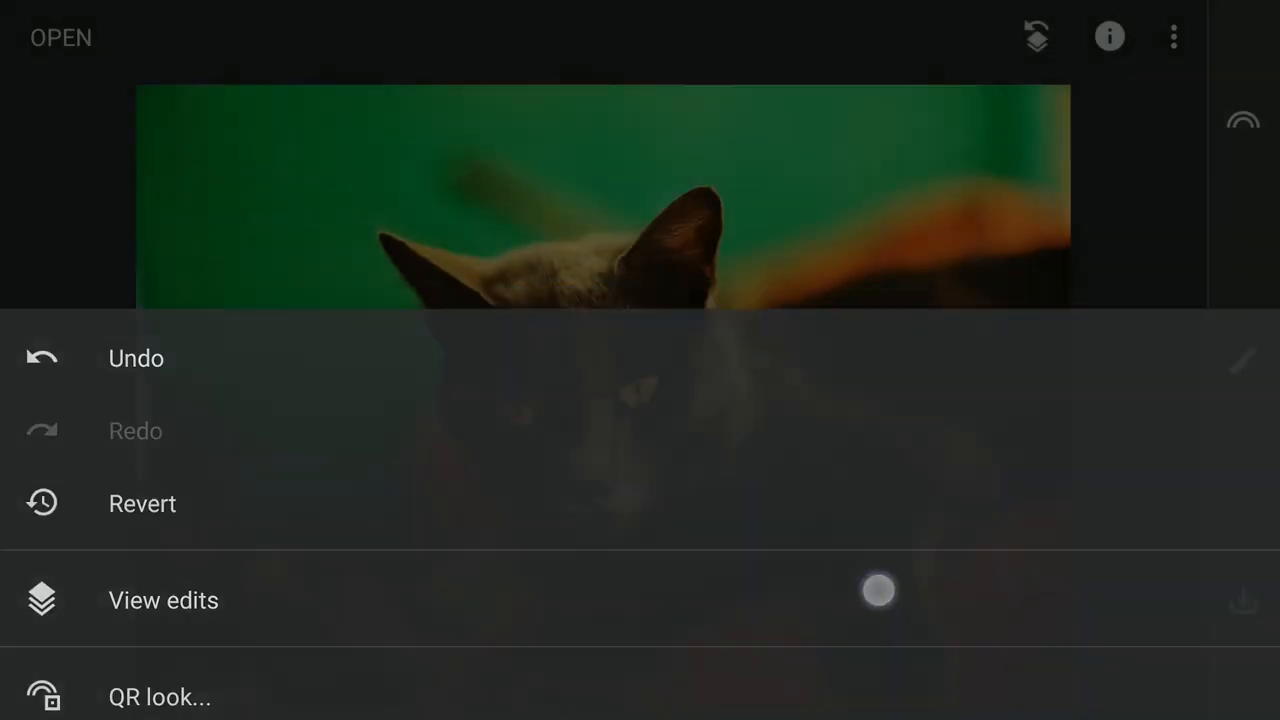
Inspect the Curves entry in the edit stack, then return to the main screen.
click(163, 600)
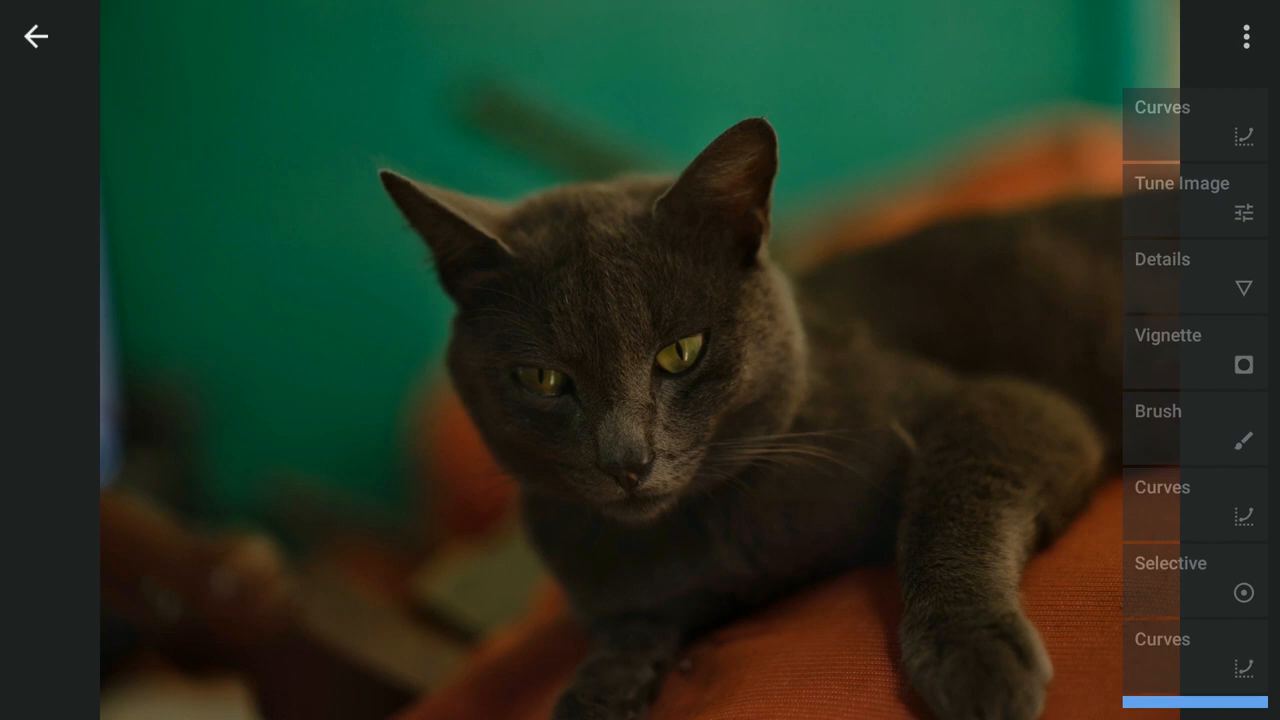
click(1162, 107)
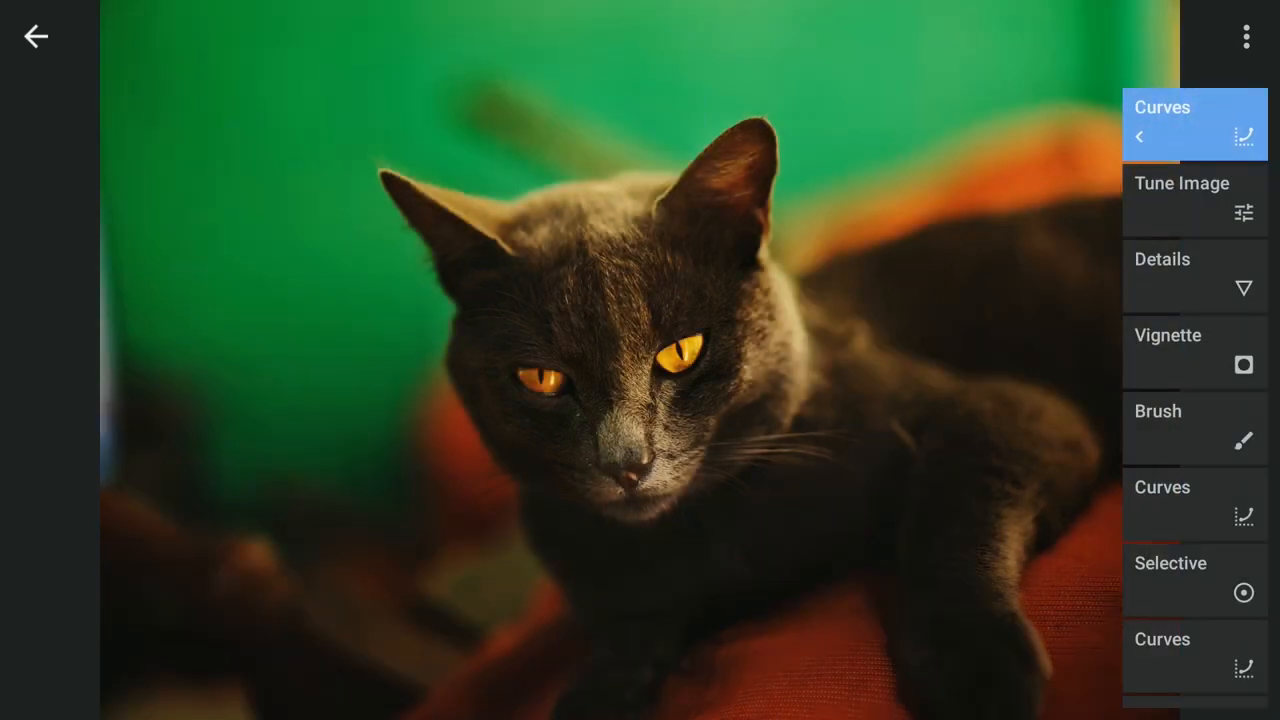
click(36, 36)
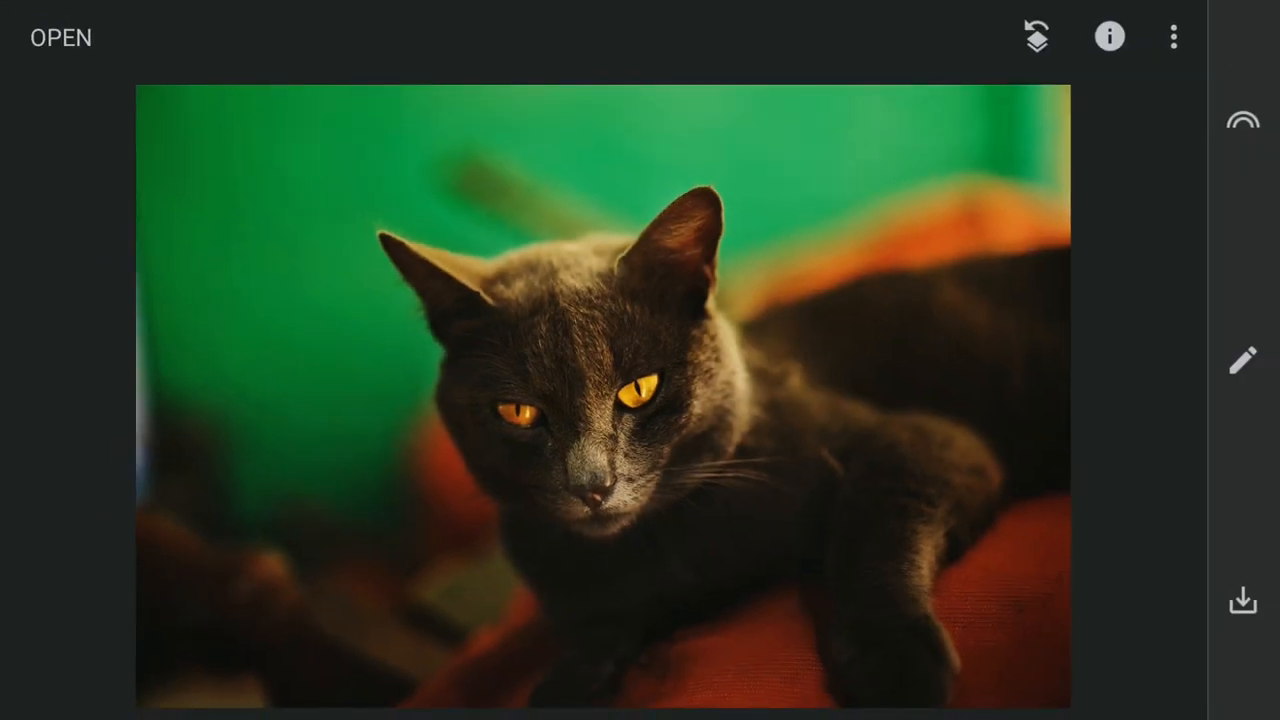